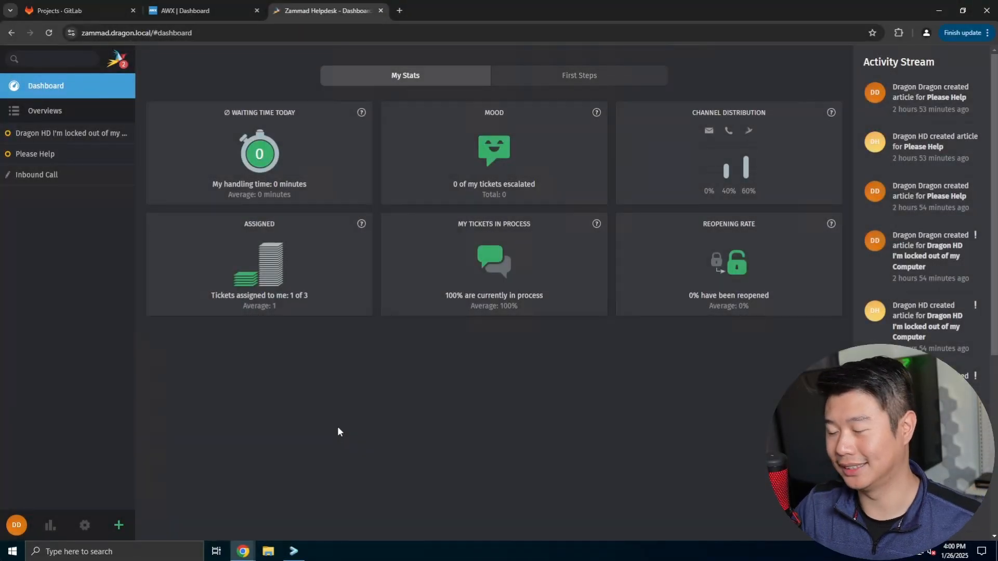
mouse_move(331, 447)
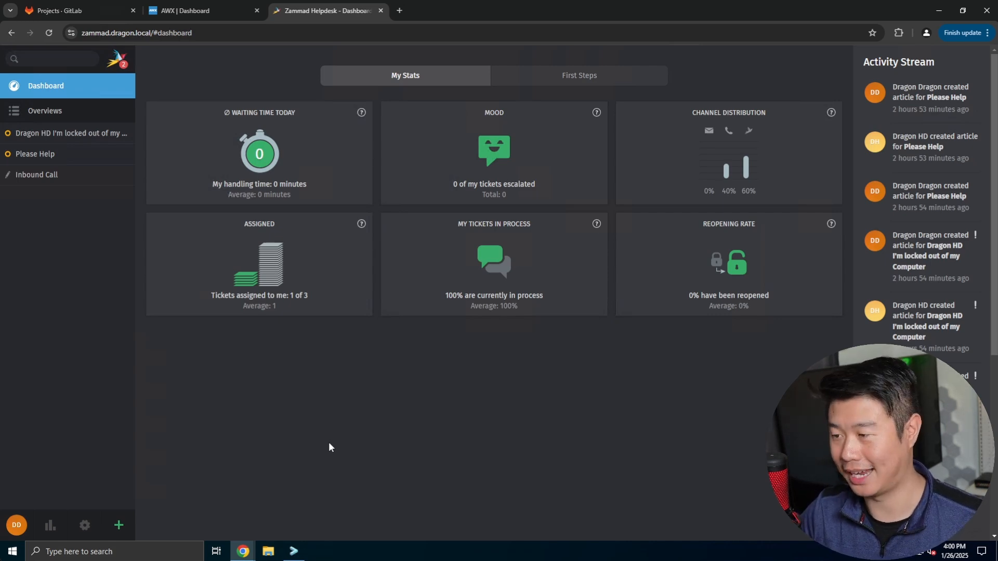
mouse_move(322, 408)
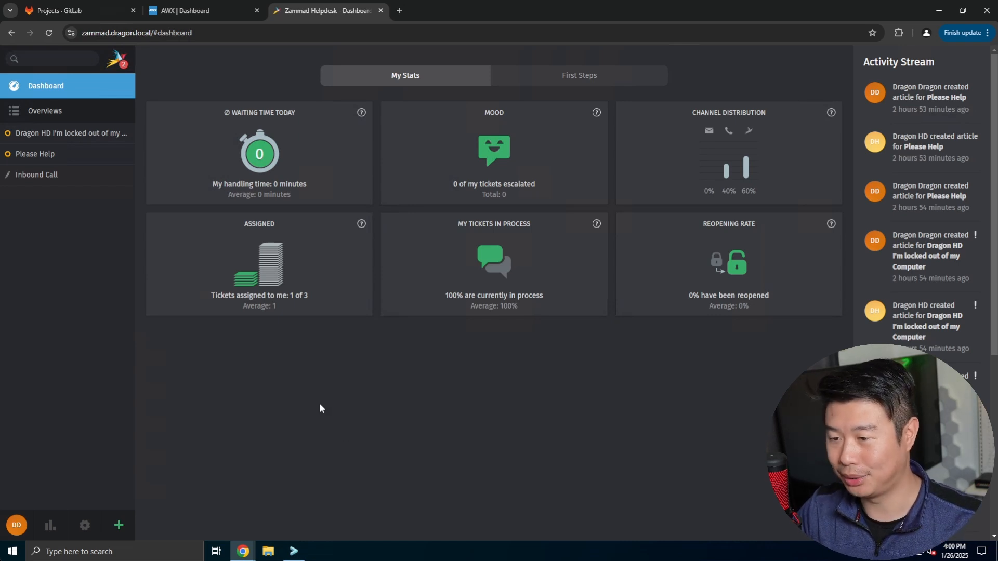
mouse_move(312, 401)
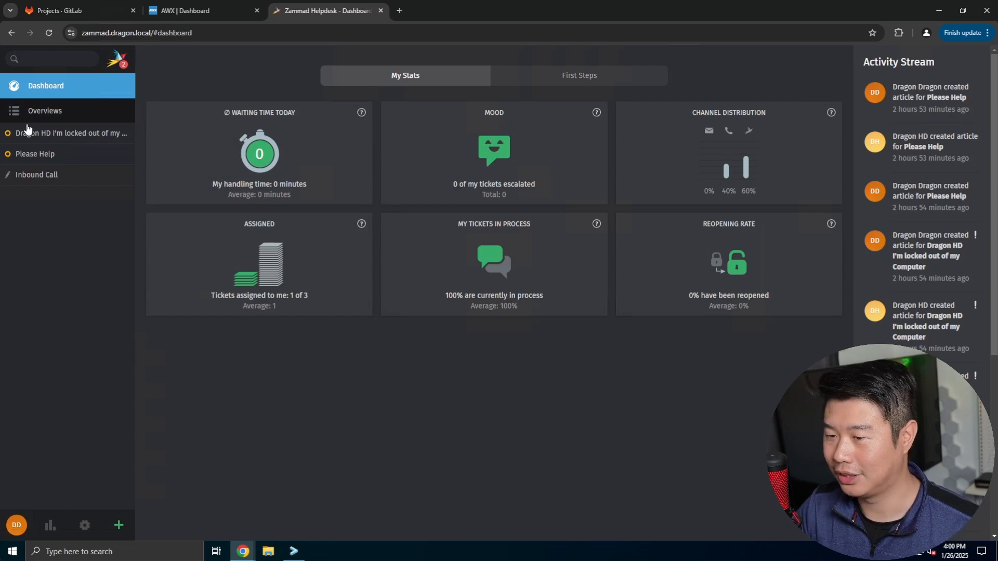
- Open the 'Please Help' ticket from the Unassigned & Open overview
left_click(44, 111)
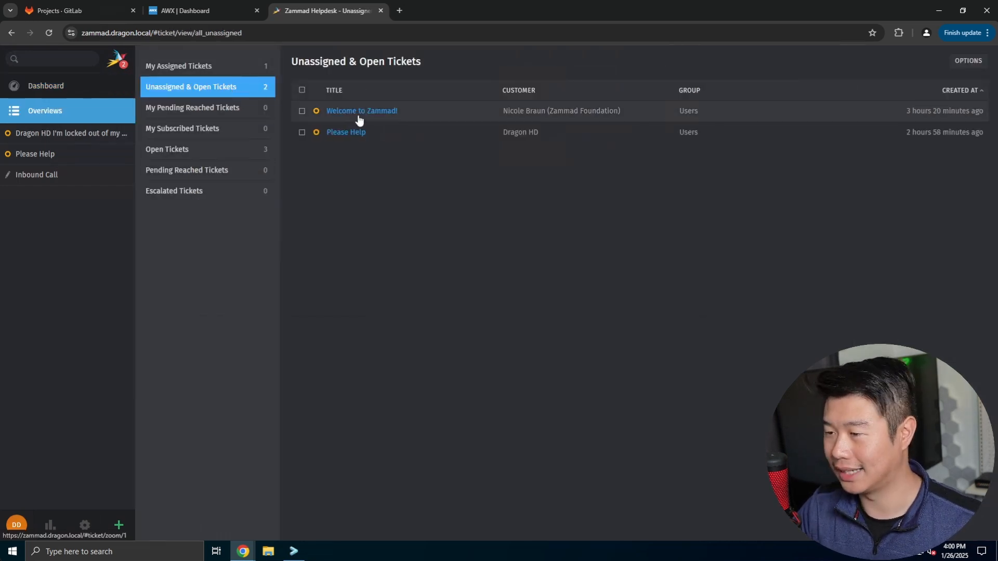
left_click(345, 132)
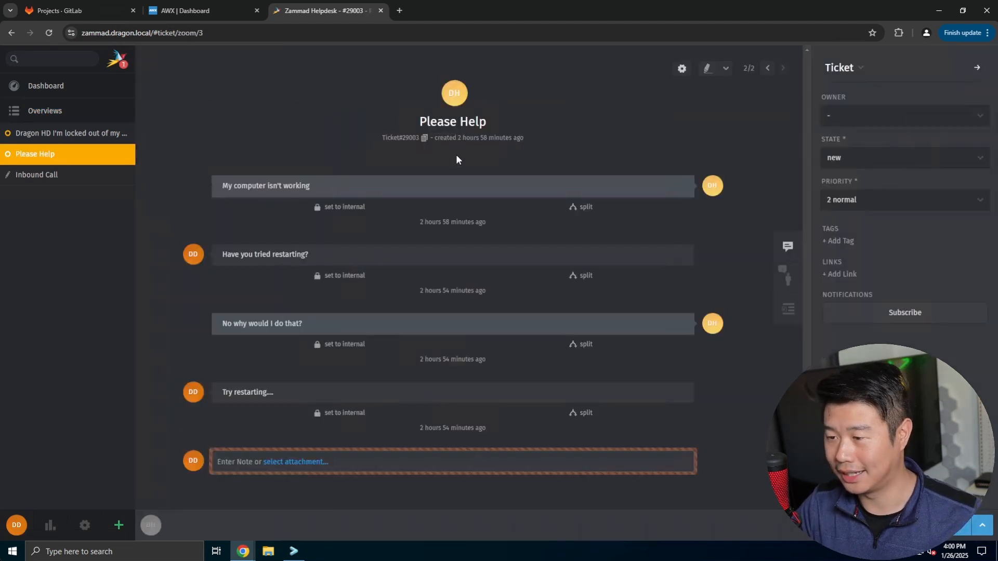
mouse_move(391, 218)
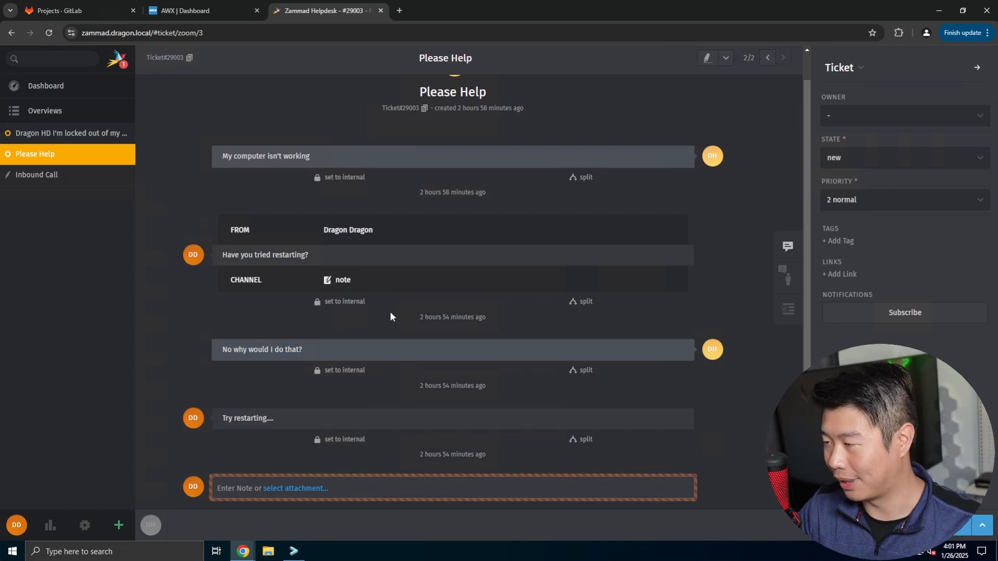
mouse_move(499, 444)
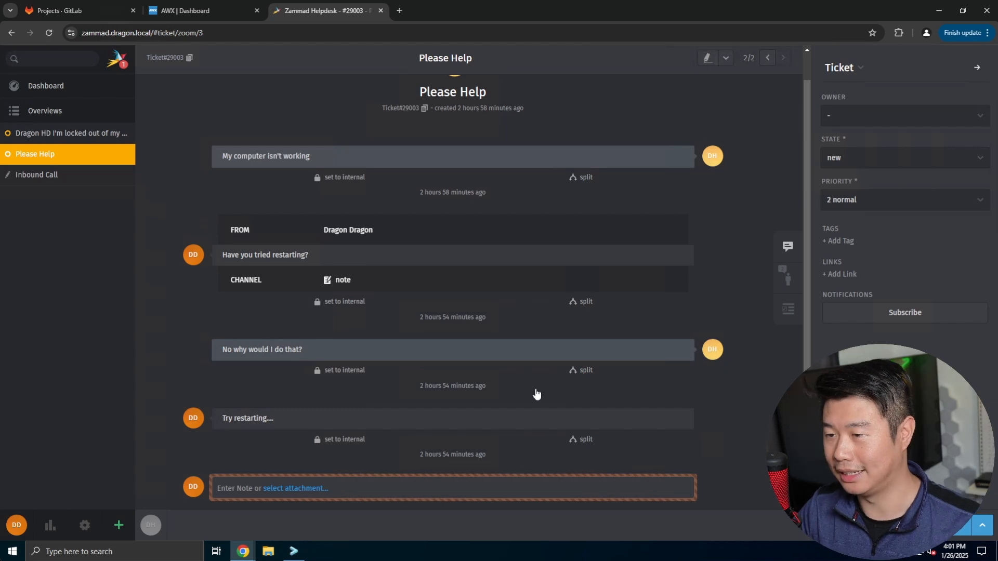
mouse_move(753, 463)
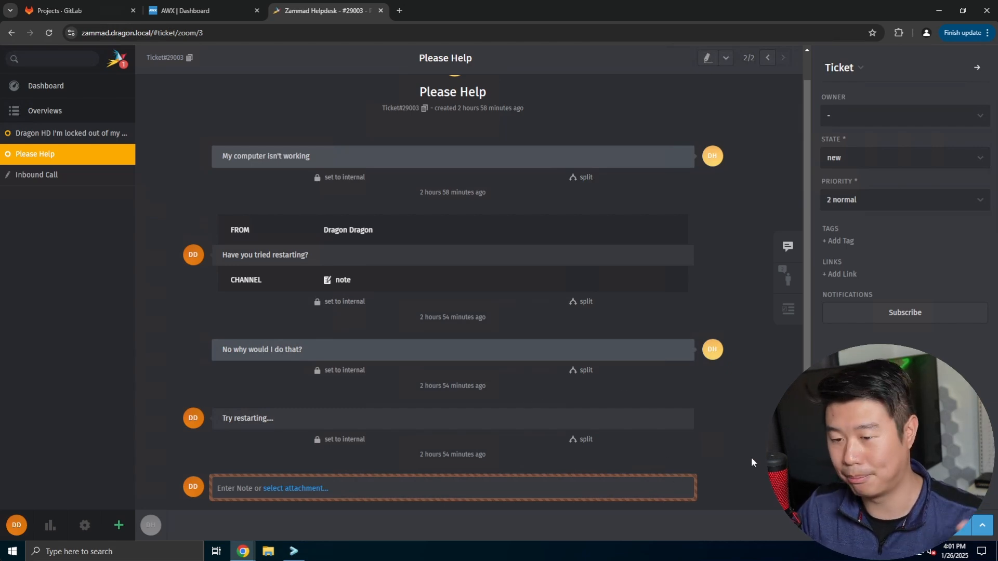
mouse_move(763, 449)
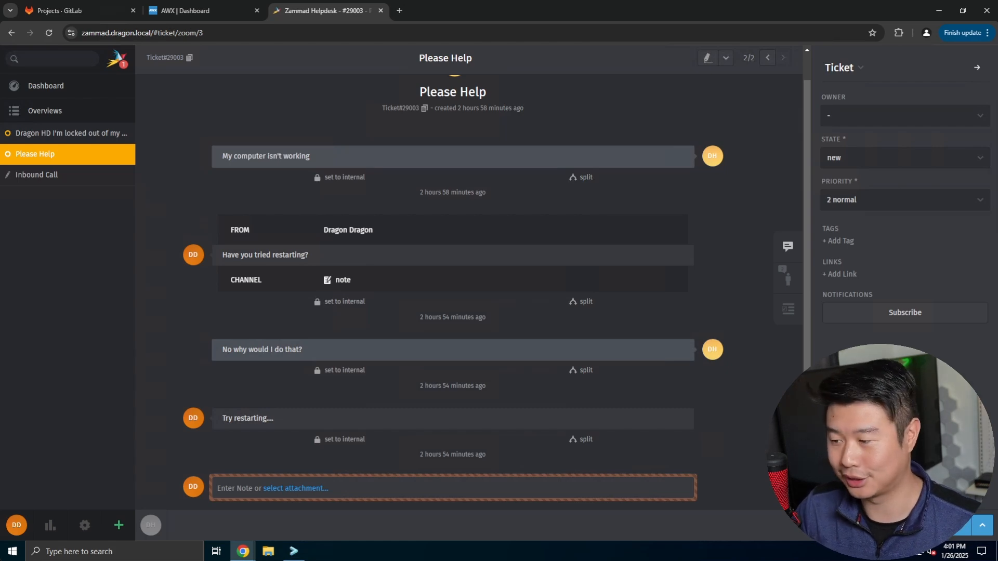
mouse_move(619, 156)
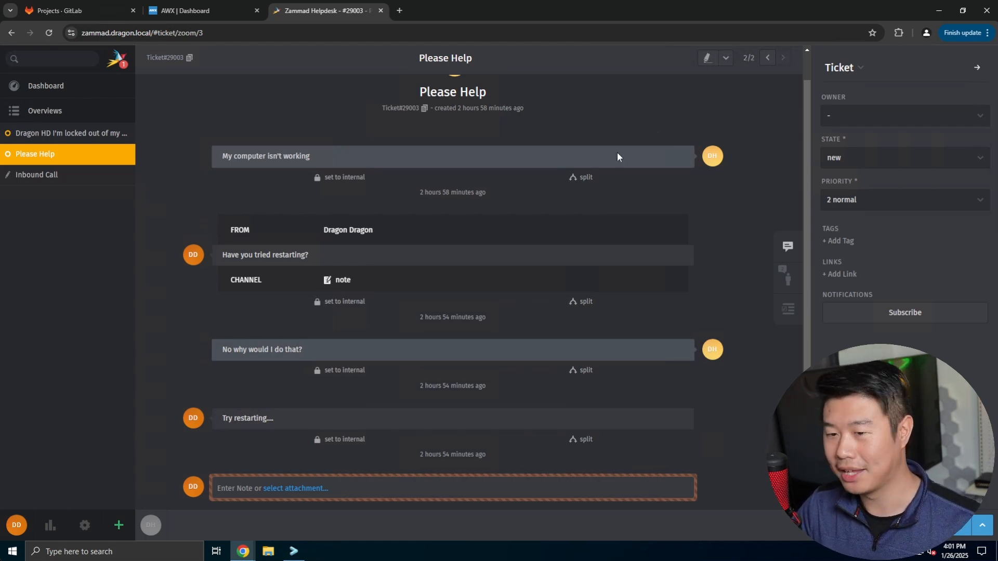
mouse_move(382, 145)
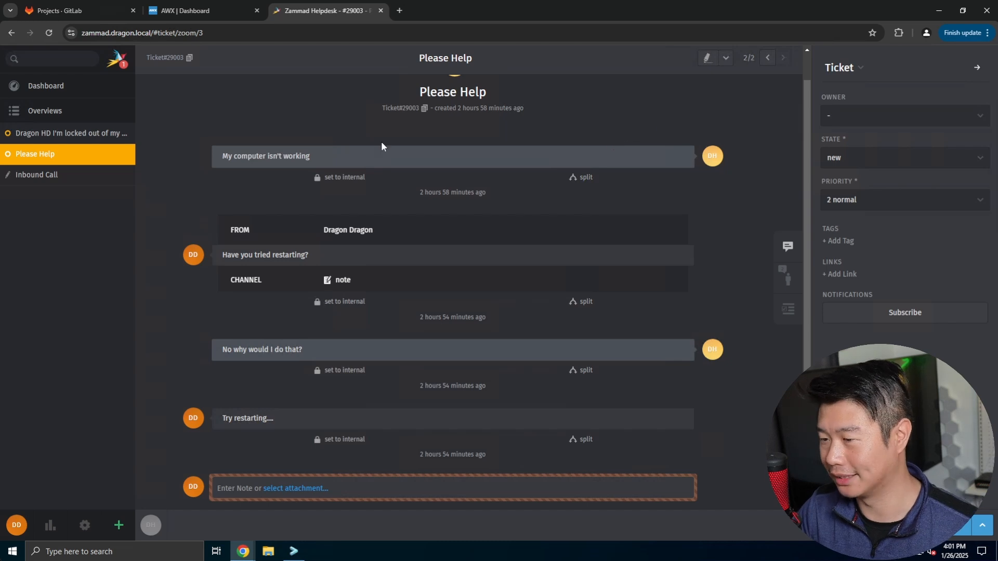
mouse_move(652, 159)
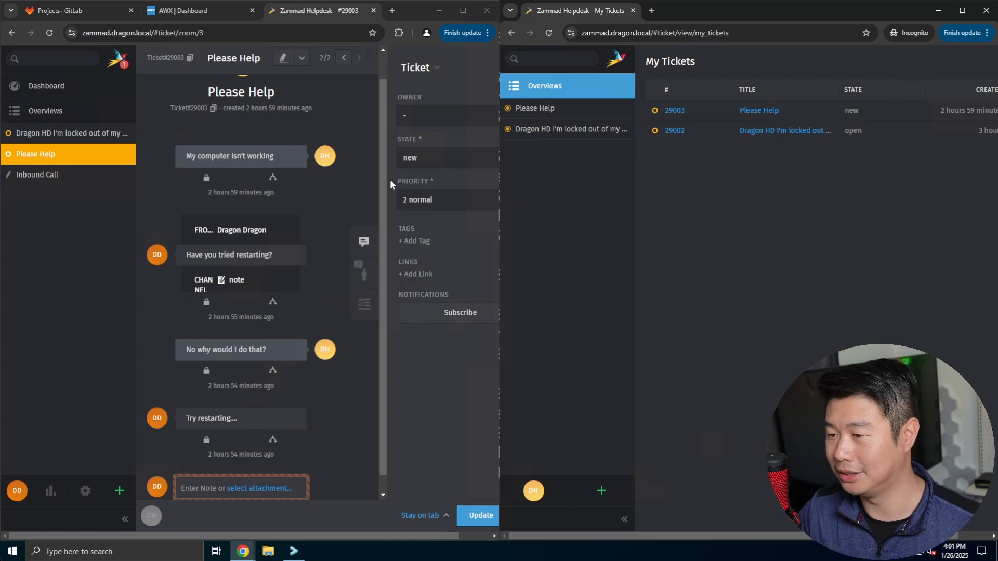
mouse_move(954, 301)
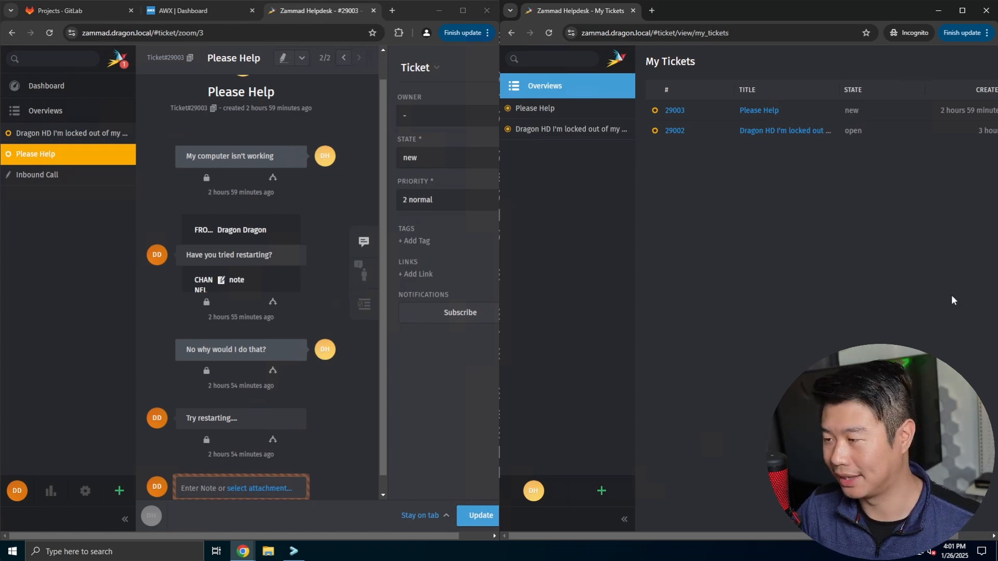
mouse_move(596, 384)
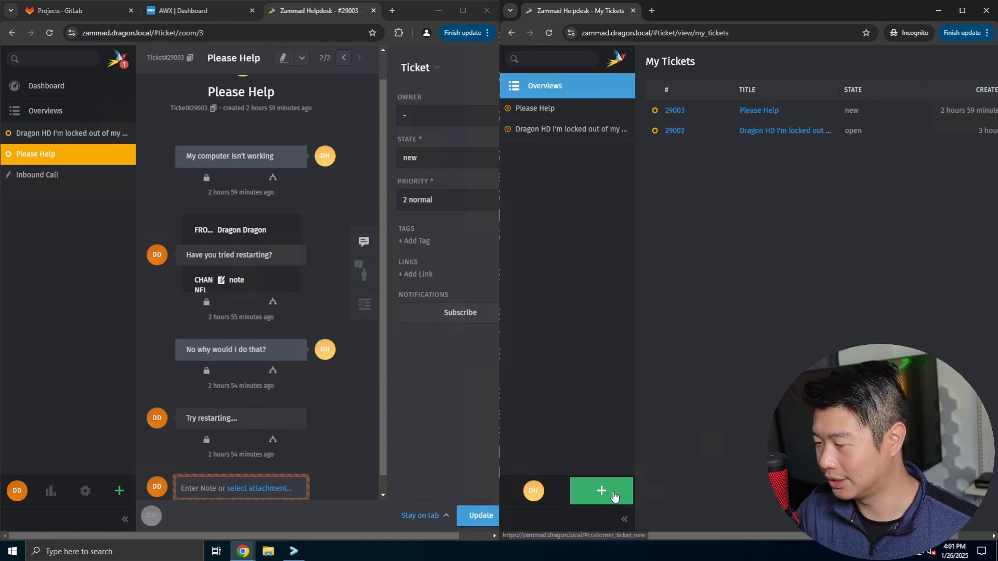
- Submit a customer ticket titled 'I am creating a ticket for help' with text 'Please help me'
left_click(601, 491)
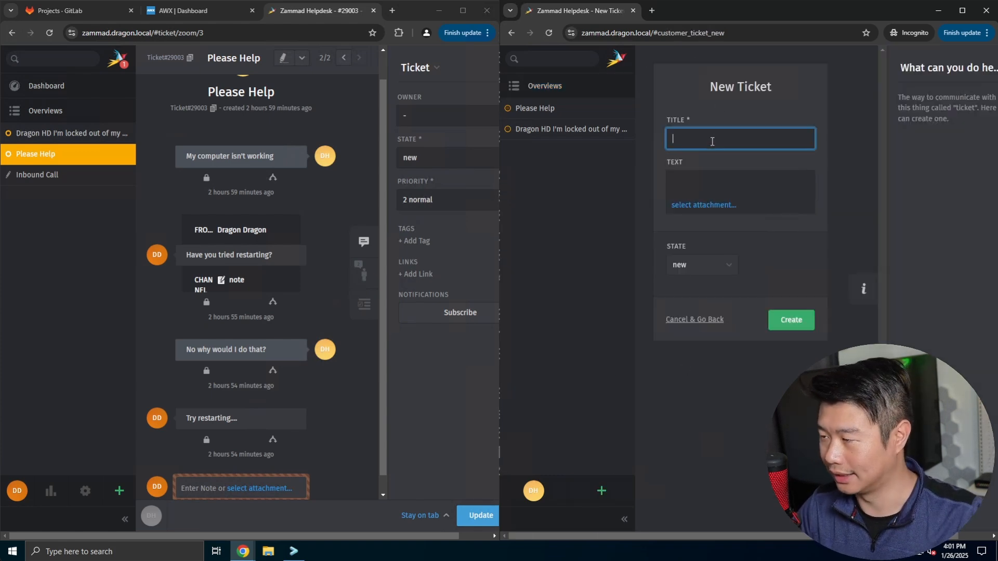
type("I am creating a ticket for hel")
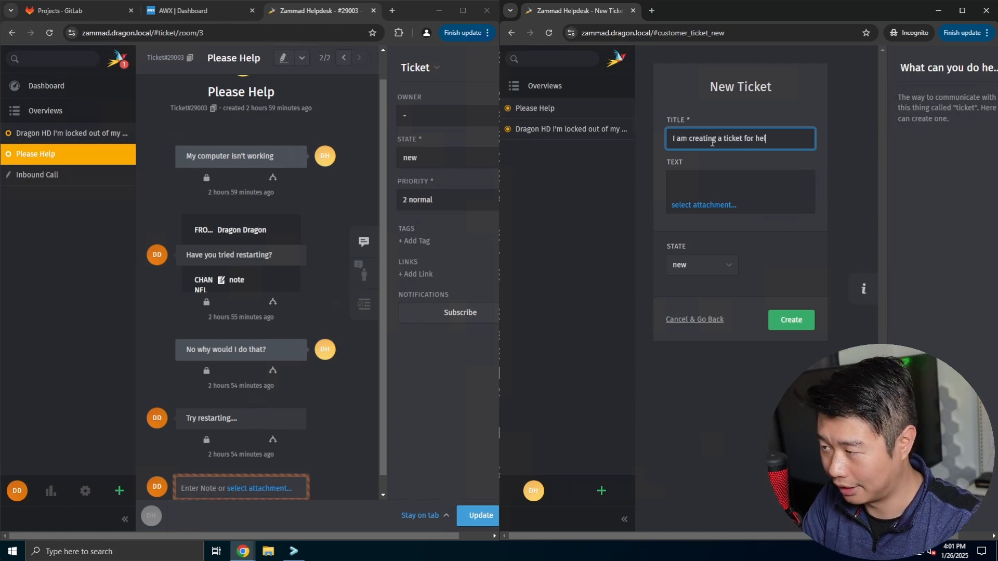
type("Please help me")
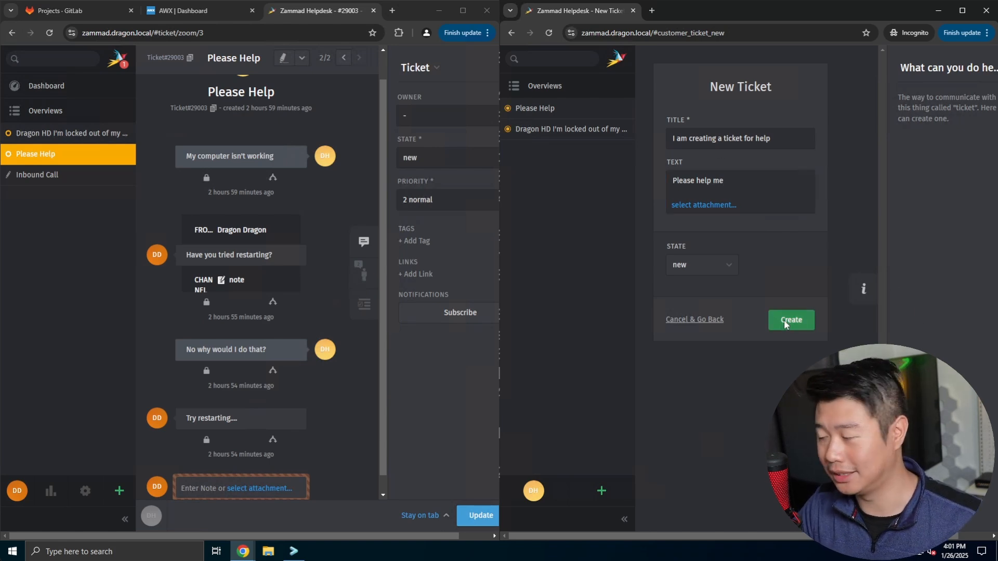
left_click(791, 320)
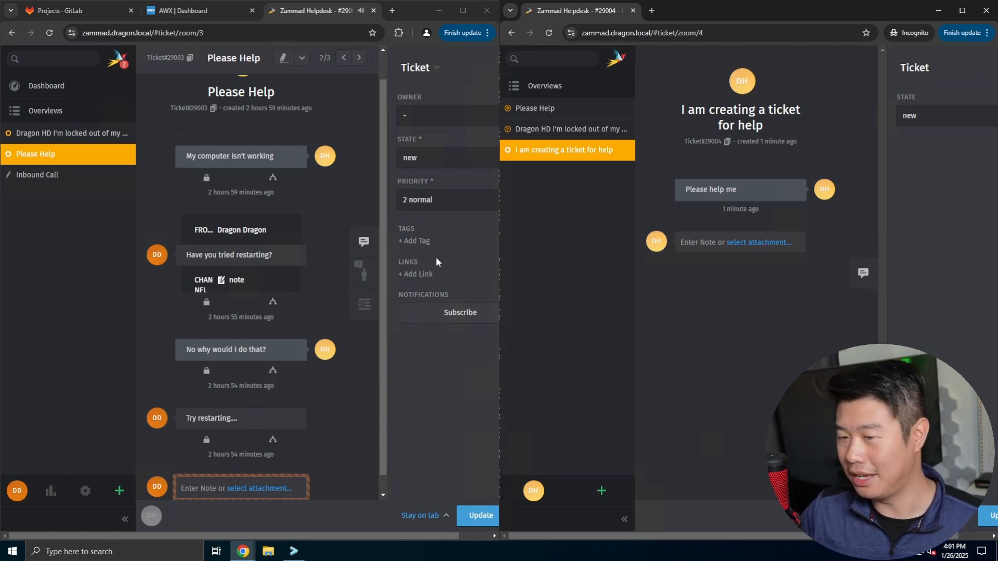
mouse_move(441, 259)
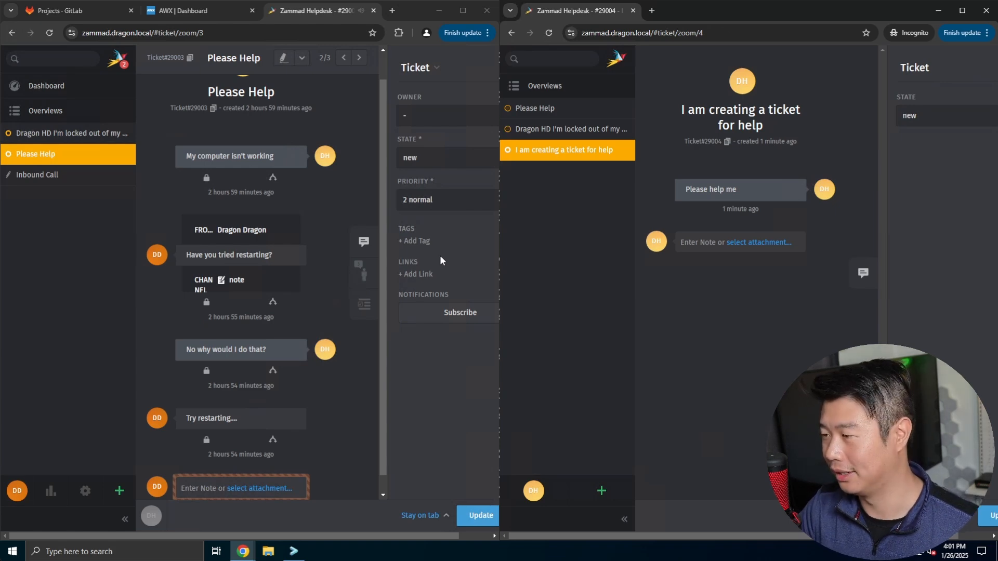
left_click(46, 86)
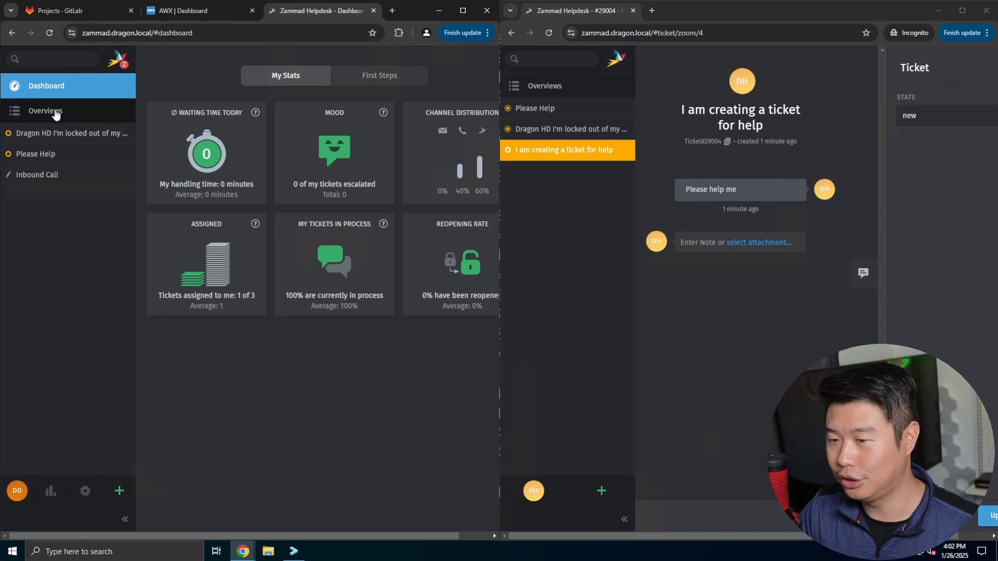
- Assign the new help ticket to the logged-in agent and review its priority and state options
left_click(45, 111)
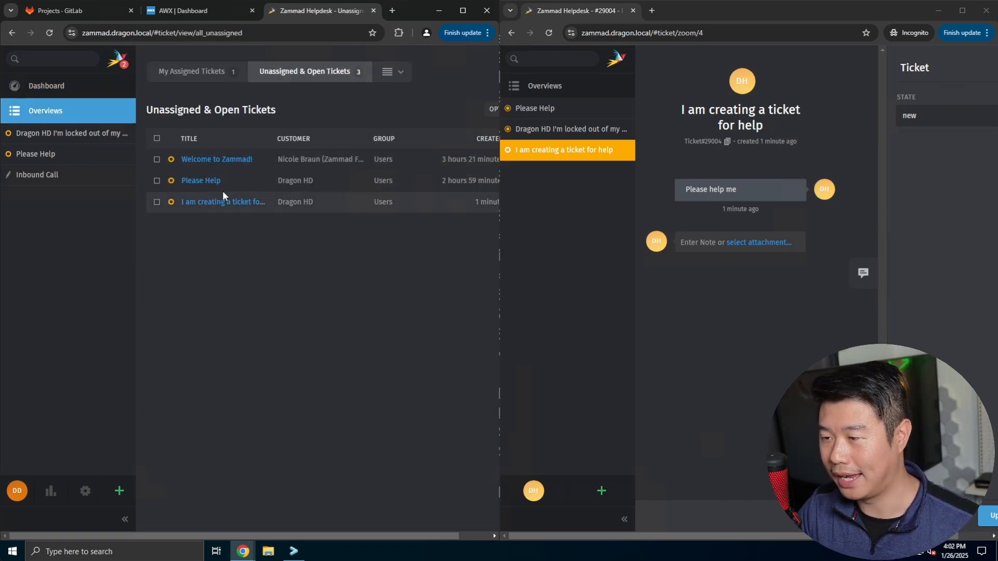
mouse_move(245, 196)
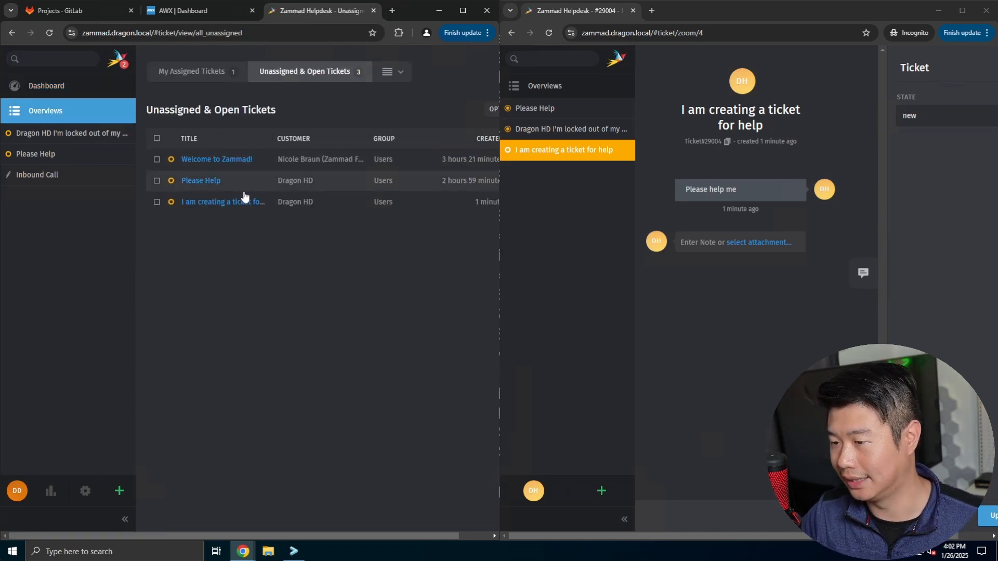
left_click(223, 201)
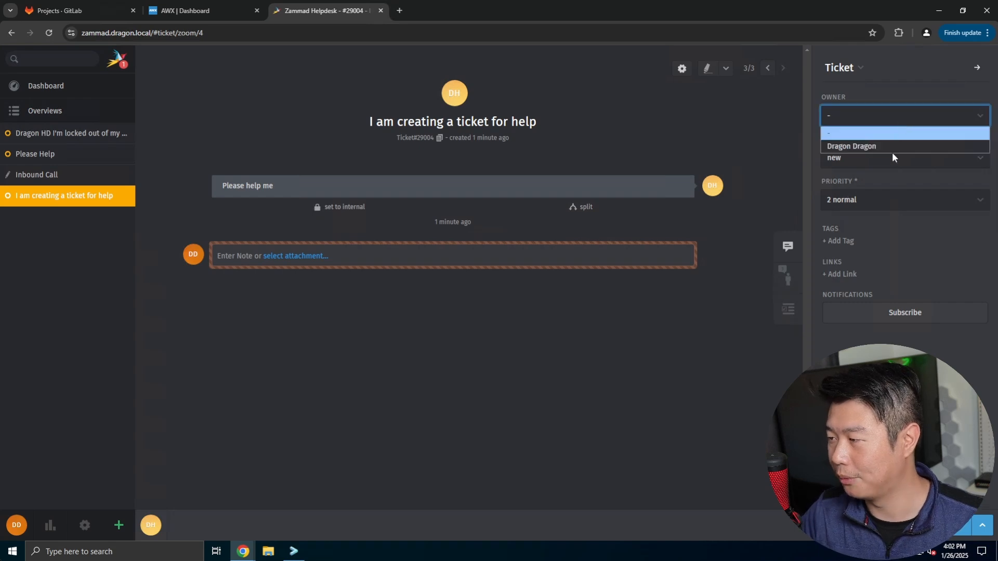
left_click(851, 146)
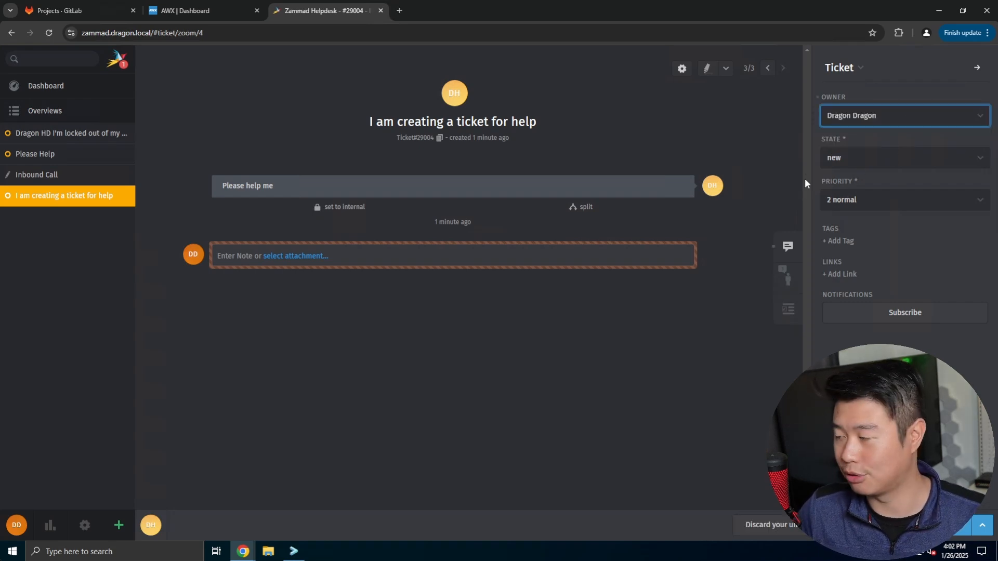
left_click(904, 200)
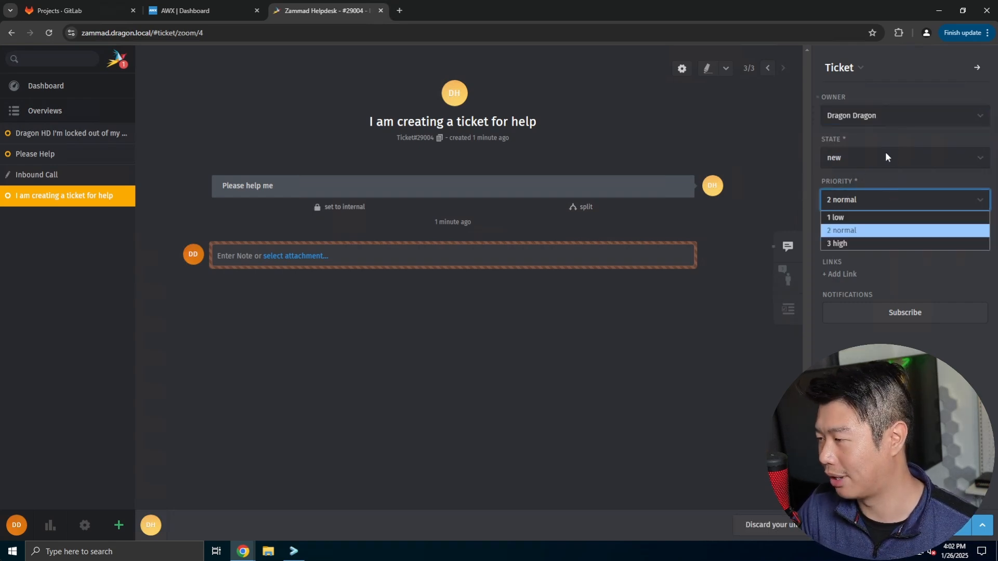
left_click(905, 159)
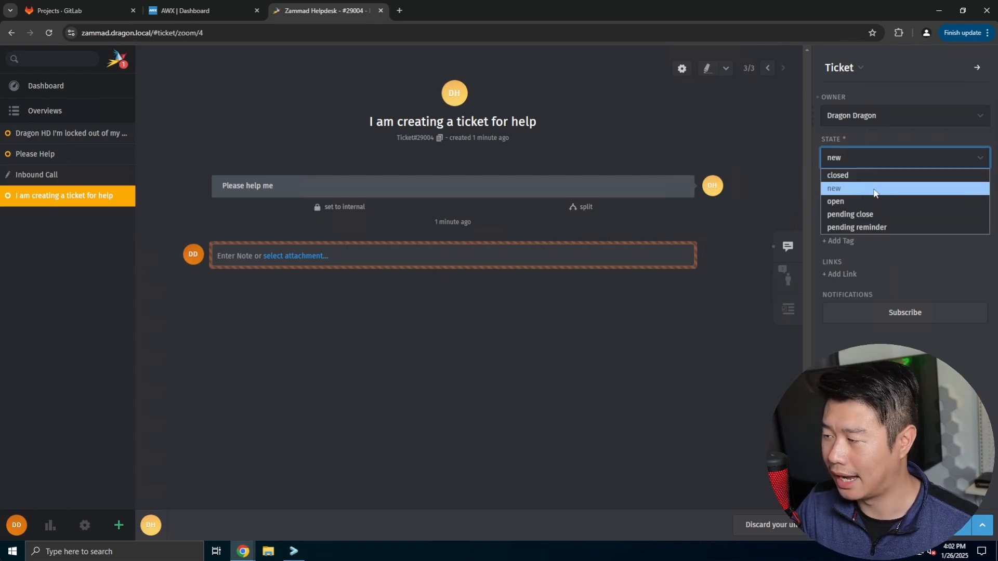
mouse_move(866, 178)
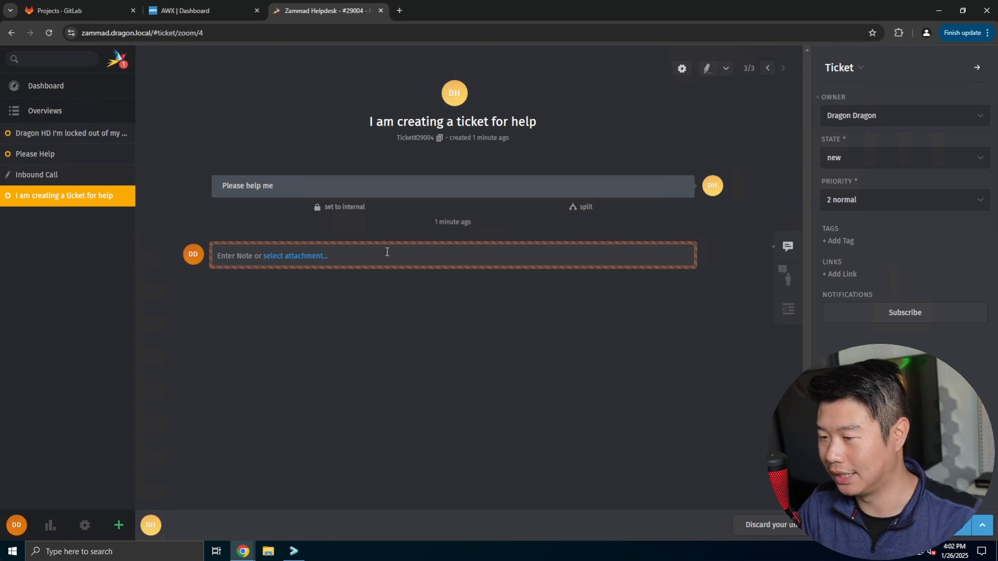
- Write the note 'What do you need help with?' on the help ticket
left_click(387, 255)
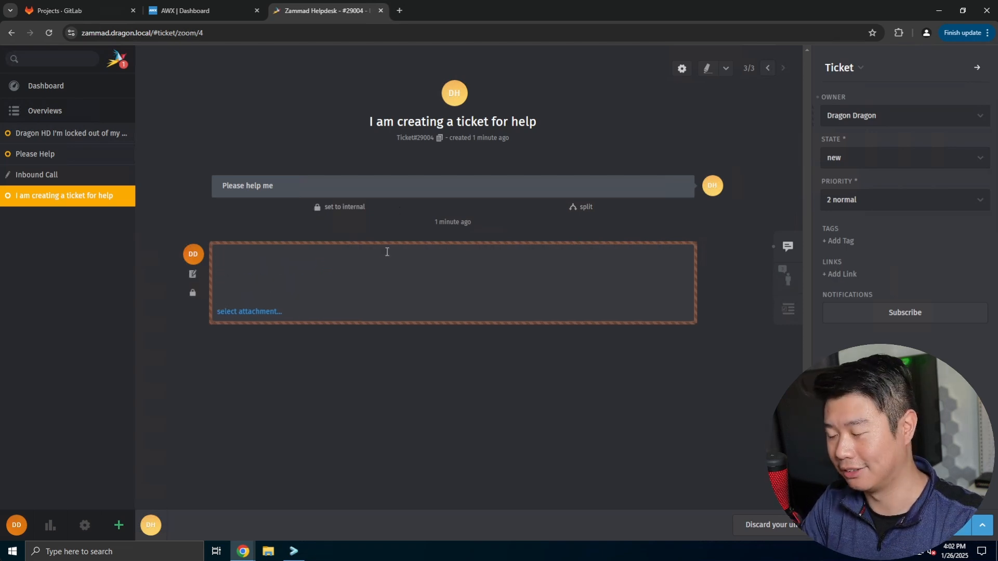
type("W")
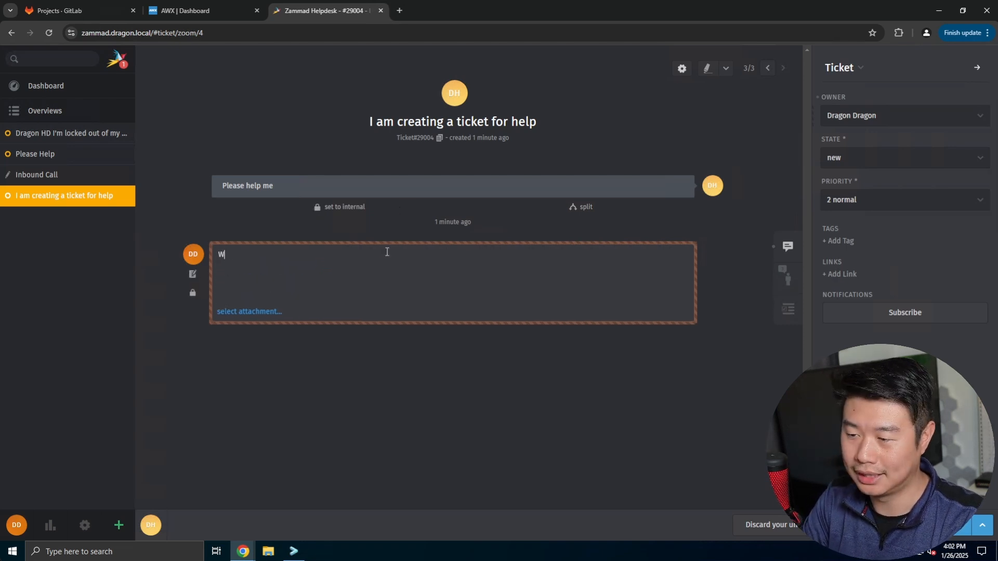
type("hat do you need help")
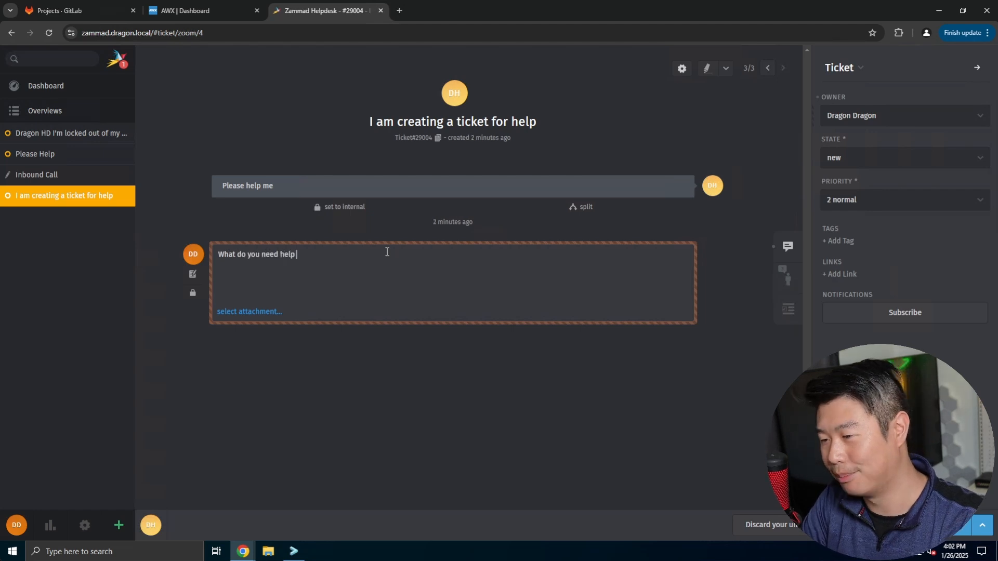
type("with?")
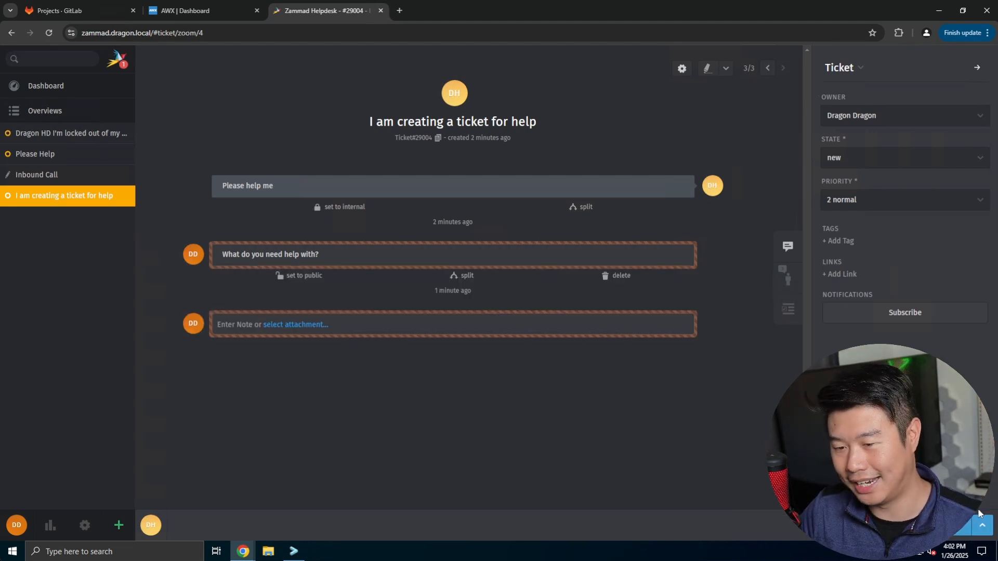
mouse_move(296, 289)
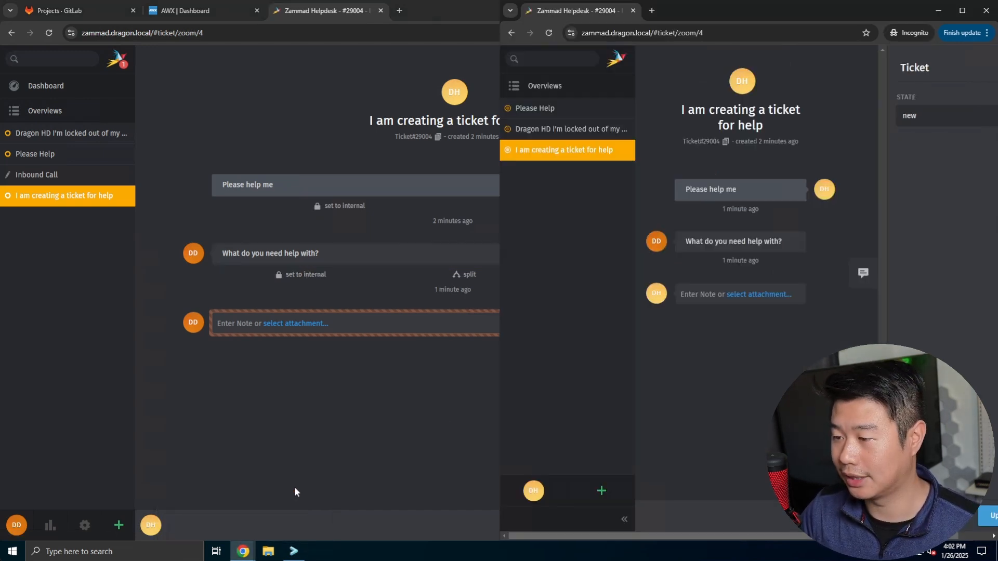
- Reply as the customer with 'I need help setting up my keyboard'
left_click_drag(705, 241, 781, 241)
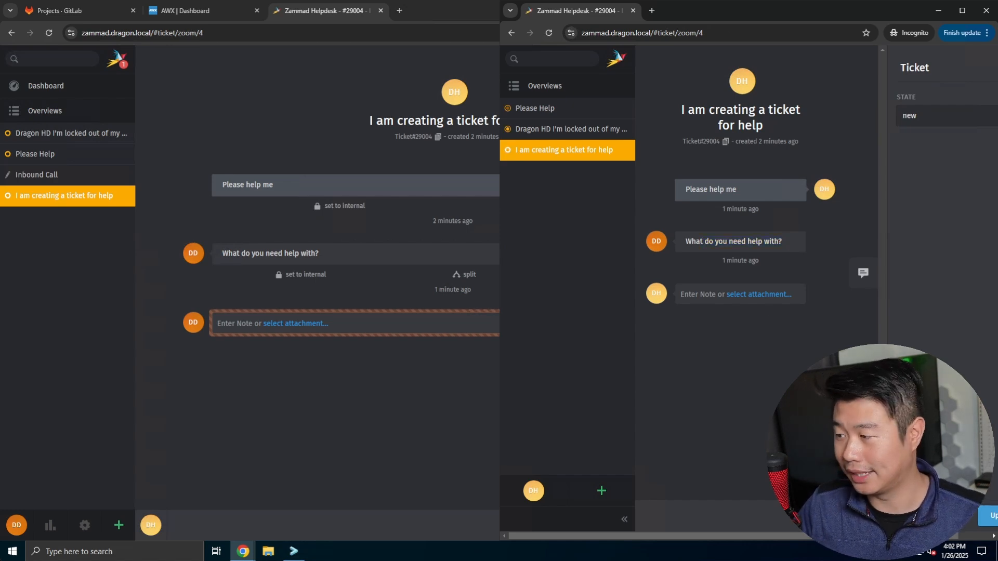
mouse_move(758, 431)
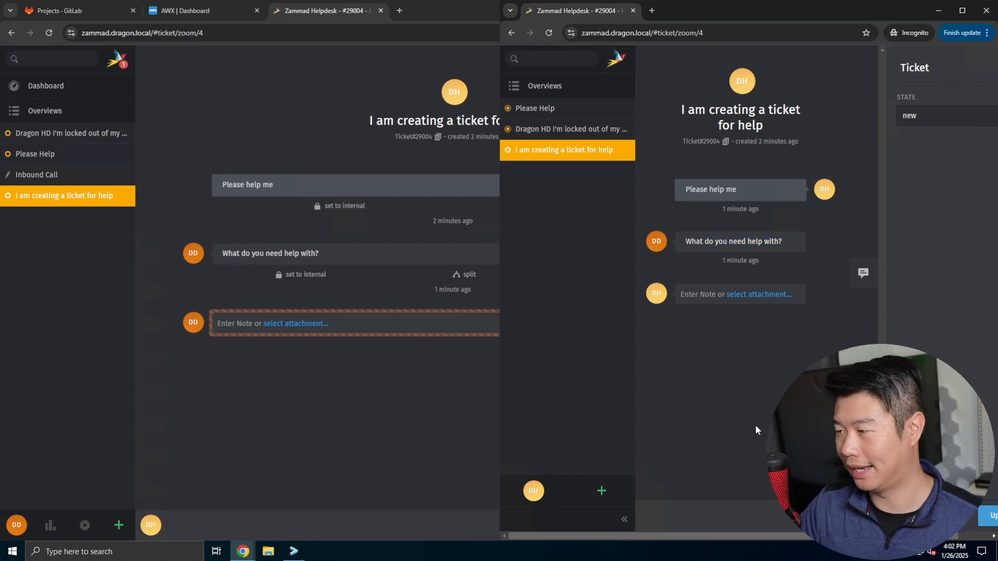
mouse_move(718, 366)
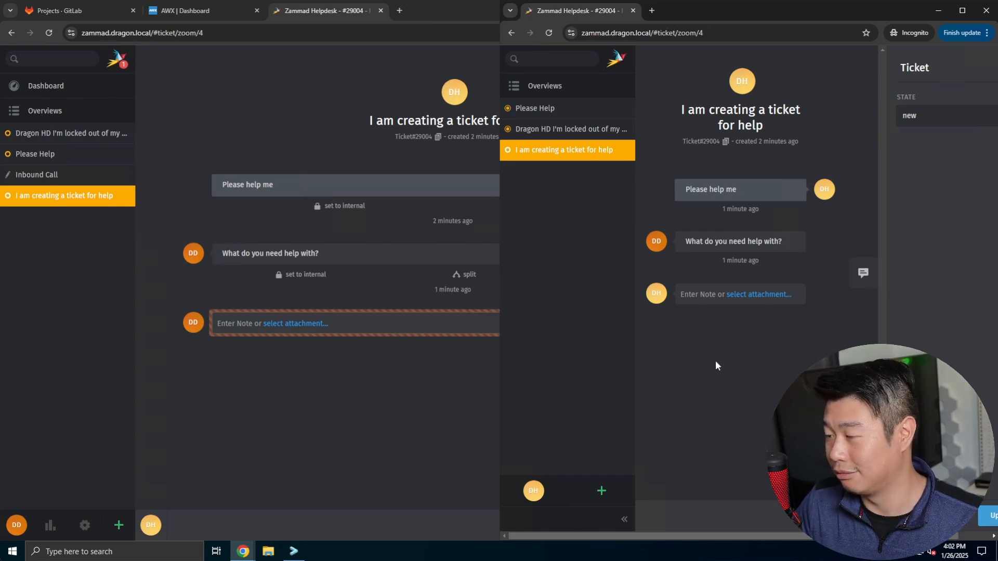
mouse_move(714, 354)
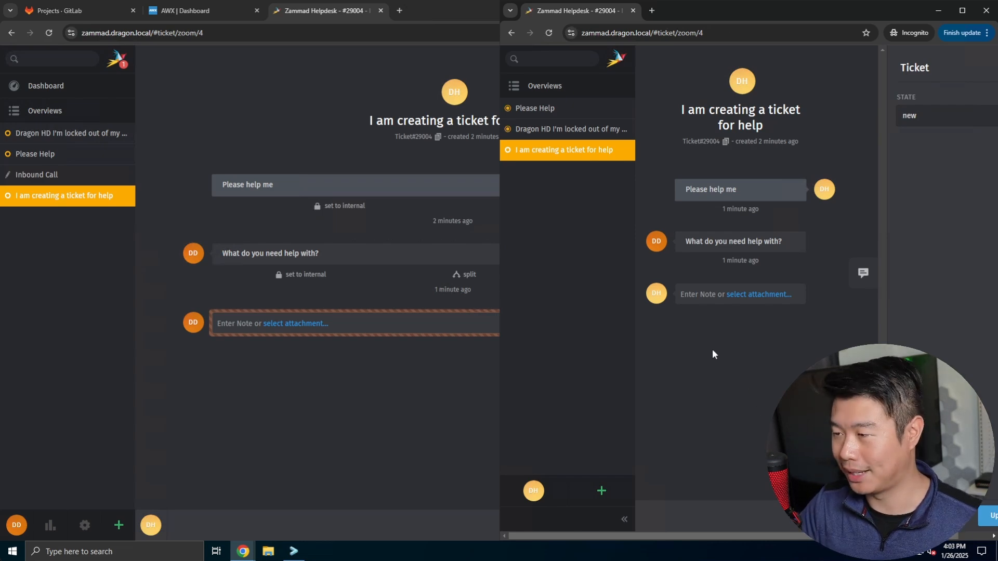
left_click(723, 294)
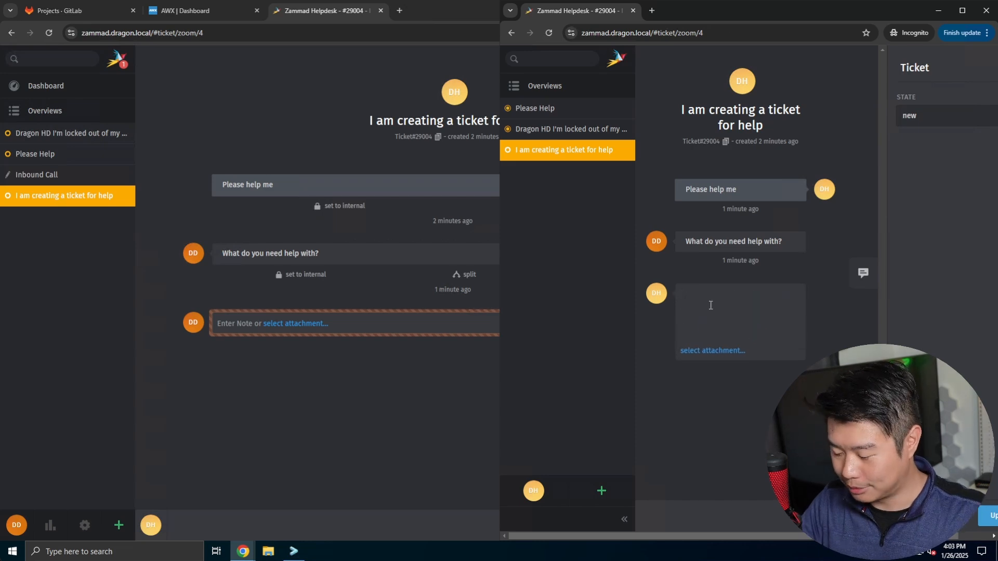
type("I need help se")
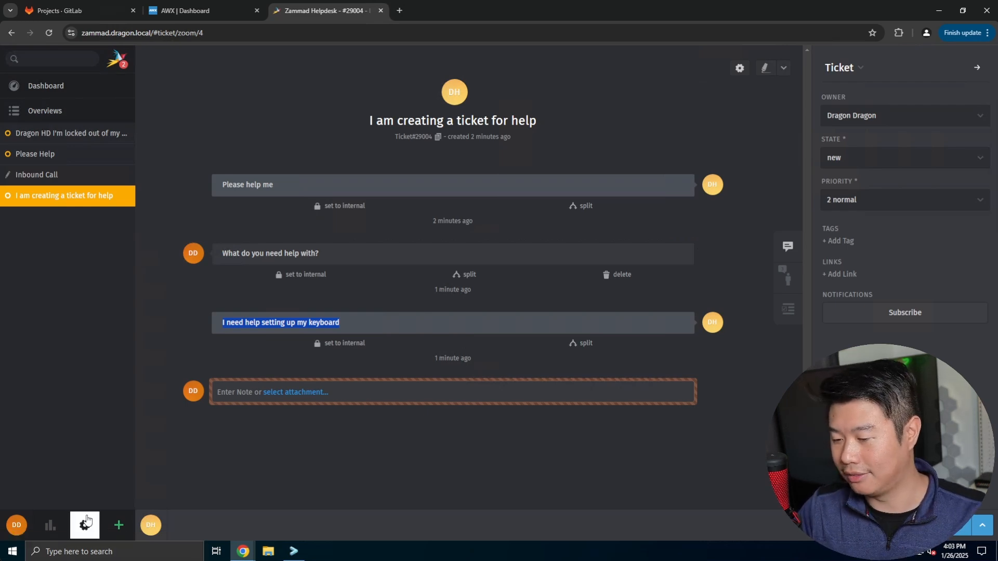
- Scroll through the Admin > Manage settings list, then return to the agent dashboard
left_click(84, 525)
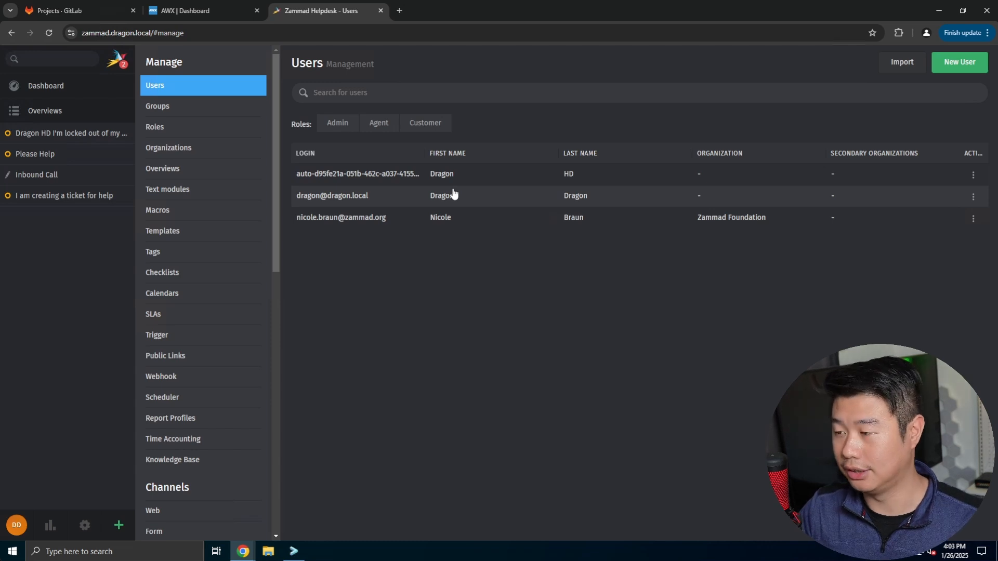
scroll("down", 3)
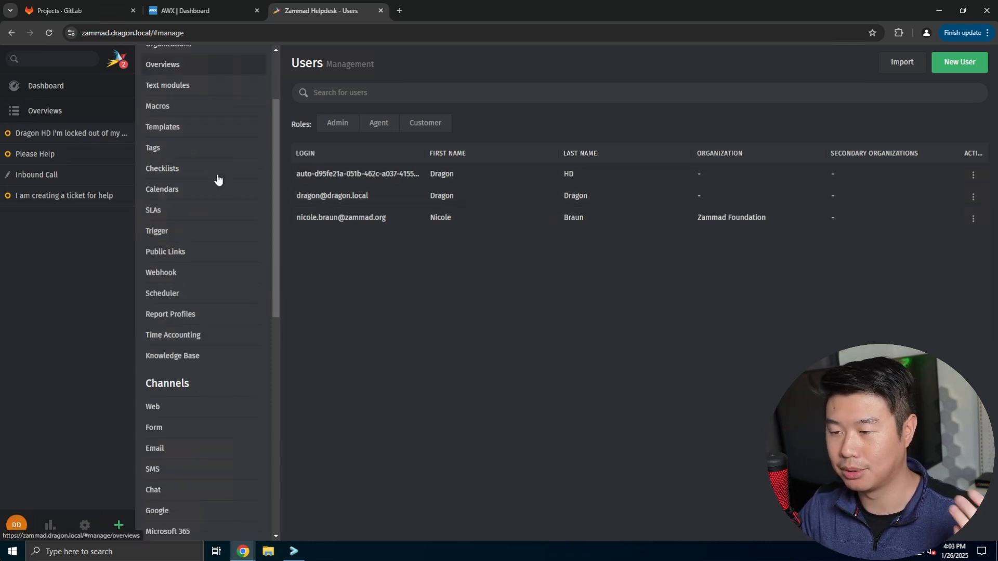
scroll("down", 3)
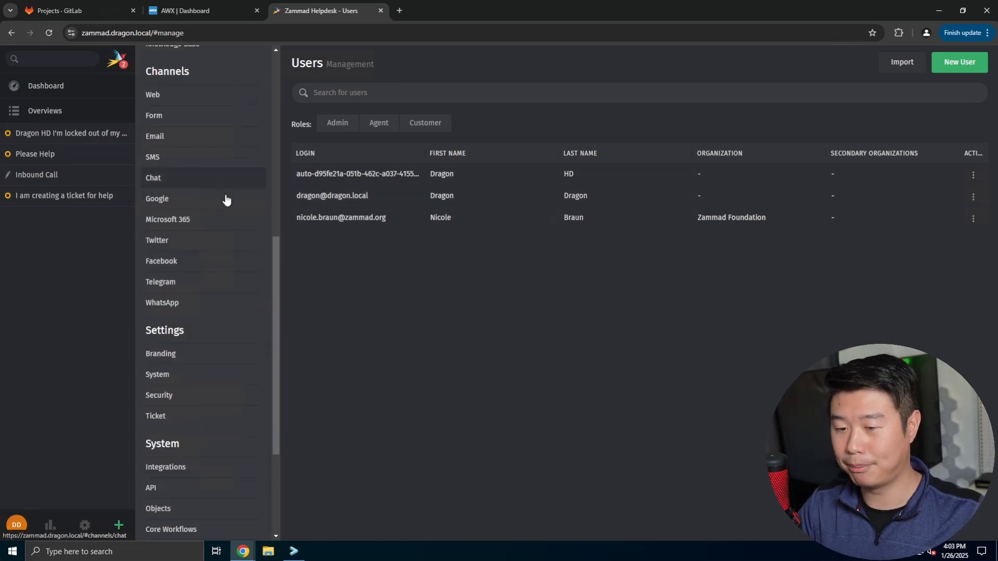
mouse_move(230, 198)
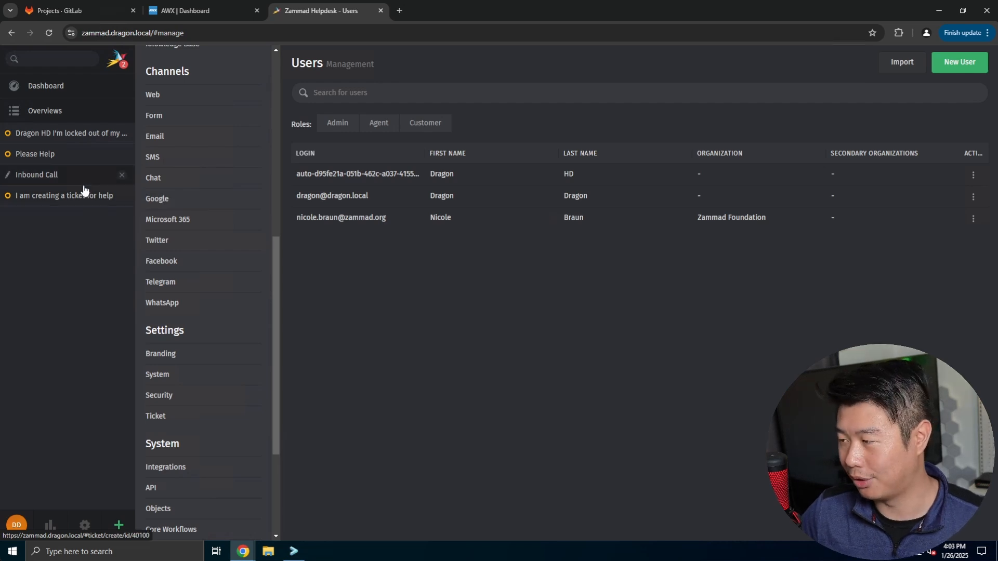
scroll("down", 3)
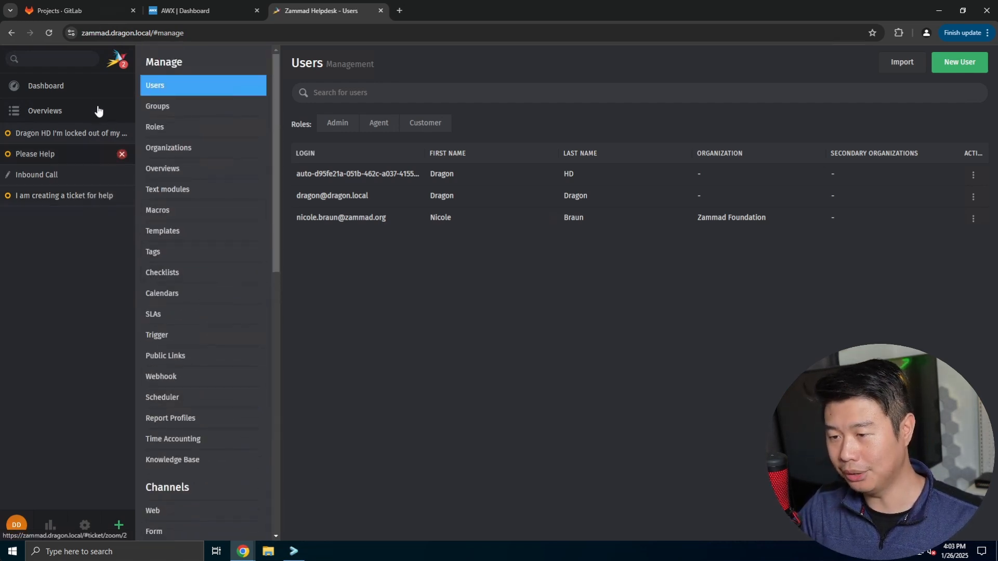
left_click(46, 85)
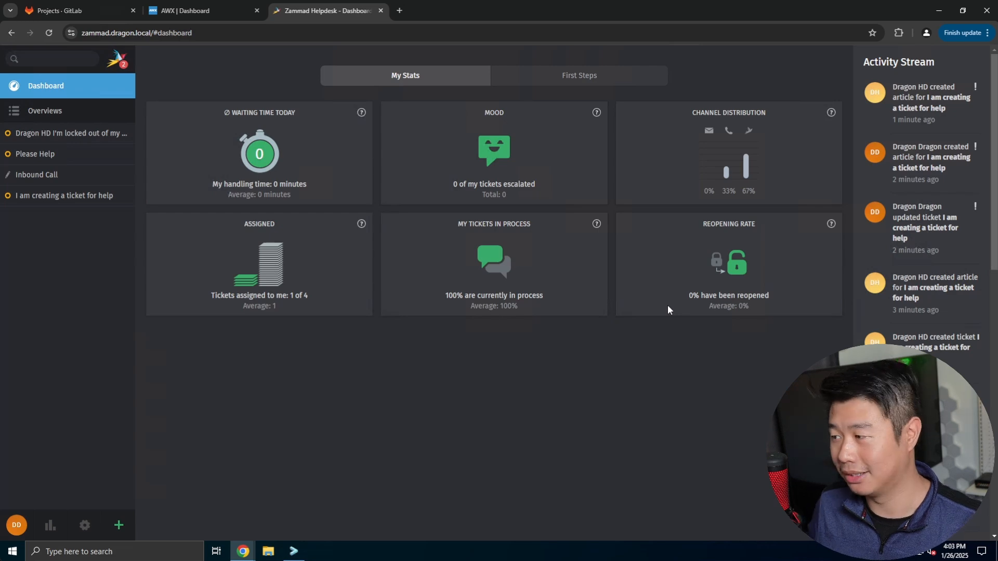
mouse_move(569, 339)
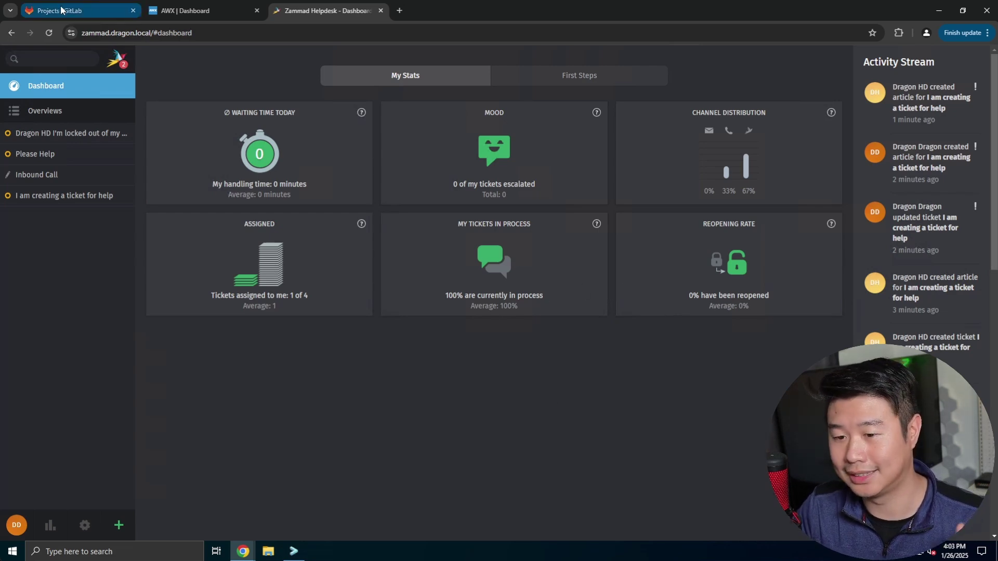
- Open the dns project's dragon.local.zone file in the Web IDE
left_click(67, 9)
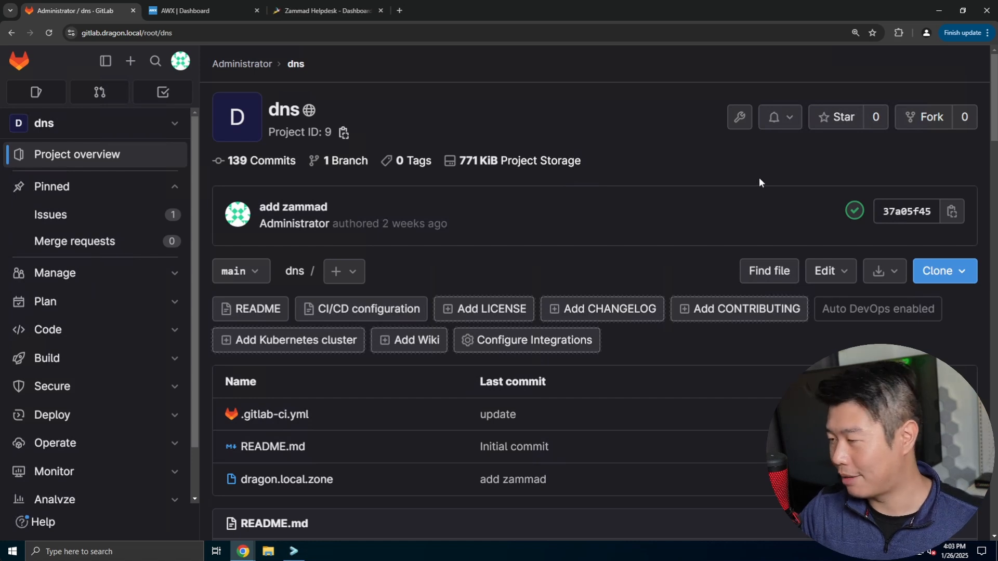
left_click(830, 271)
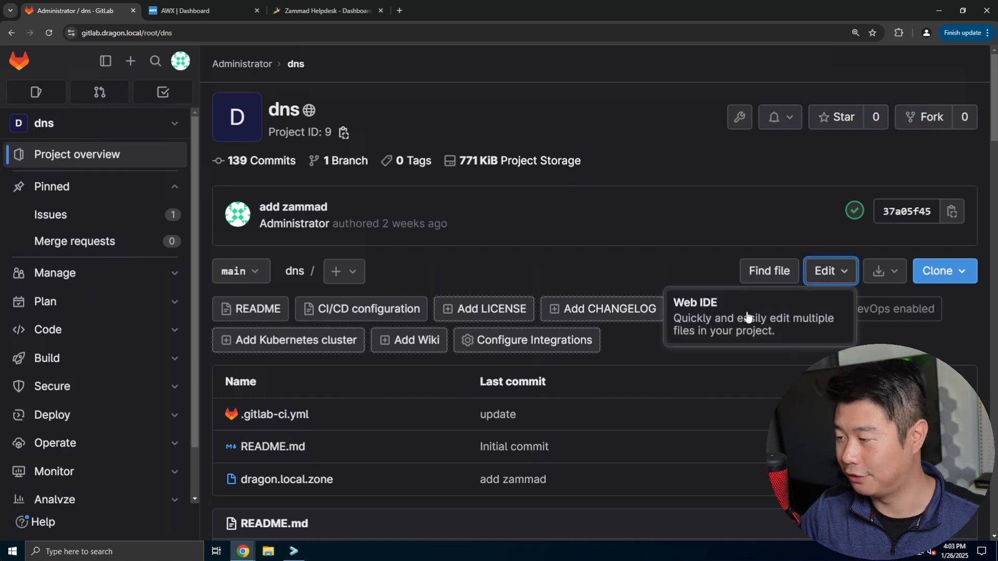
left_click(695, 303)
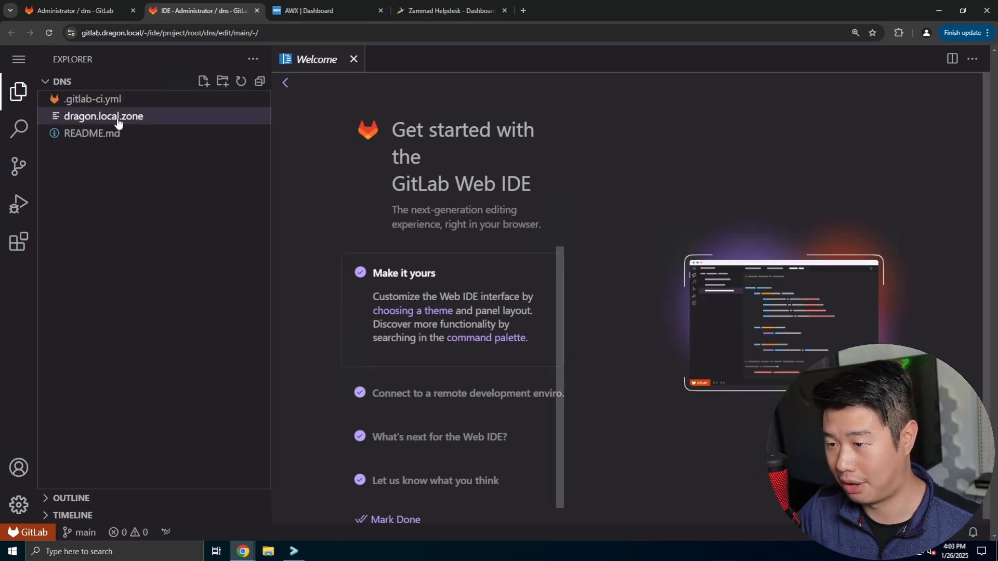
double_click(104, 115)
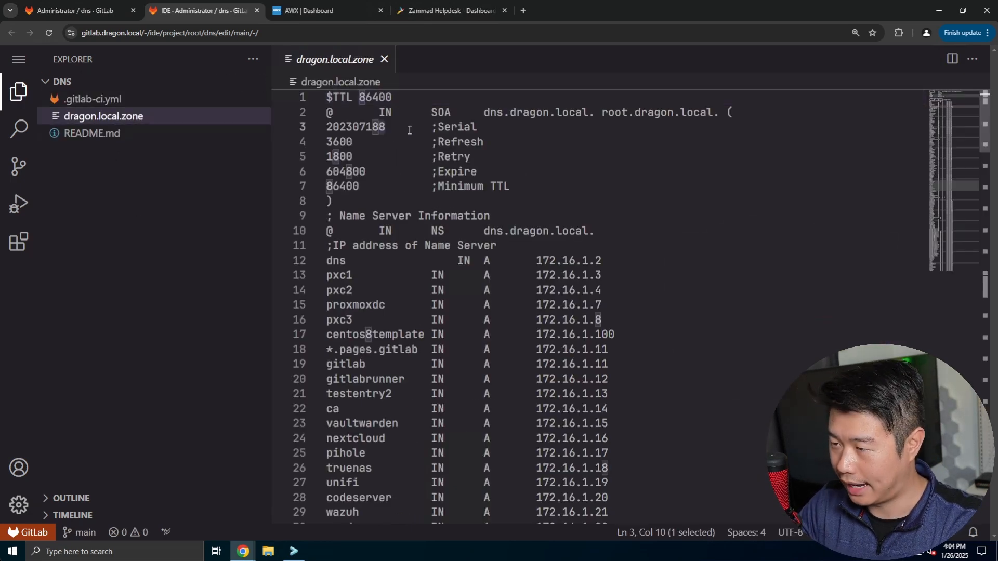
- Append the record 'zammad2 IN A 172.16.1.166' at the end of the zone file
scroll("down", 3)
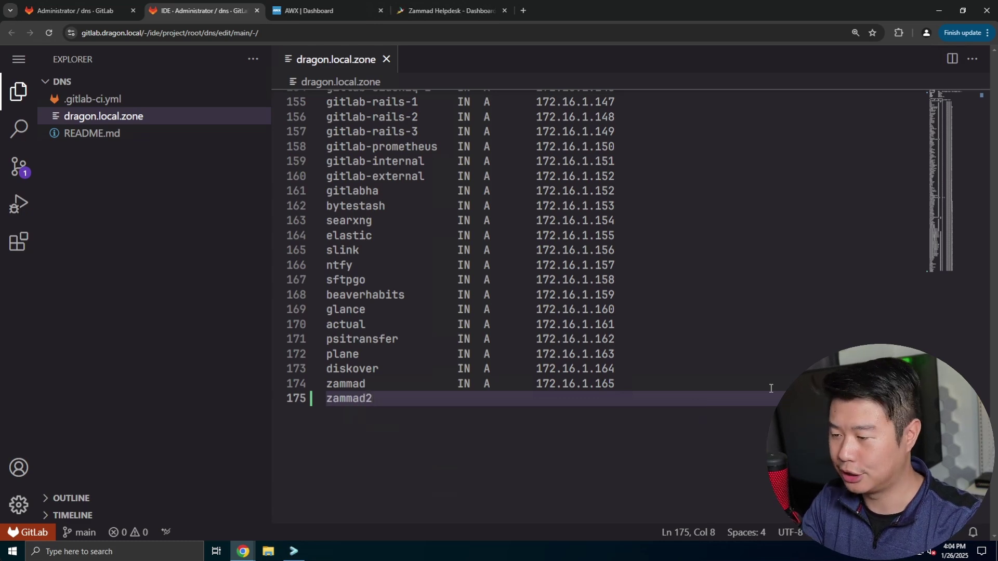
type("IN")
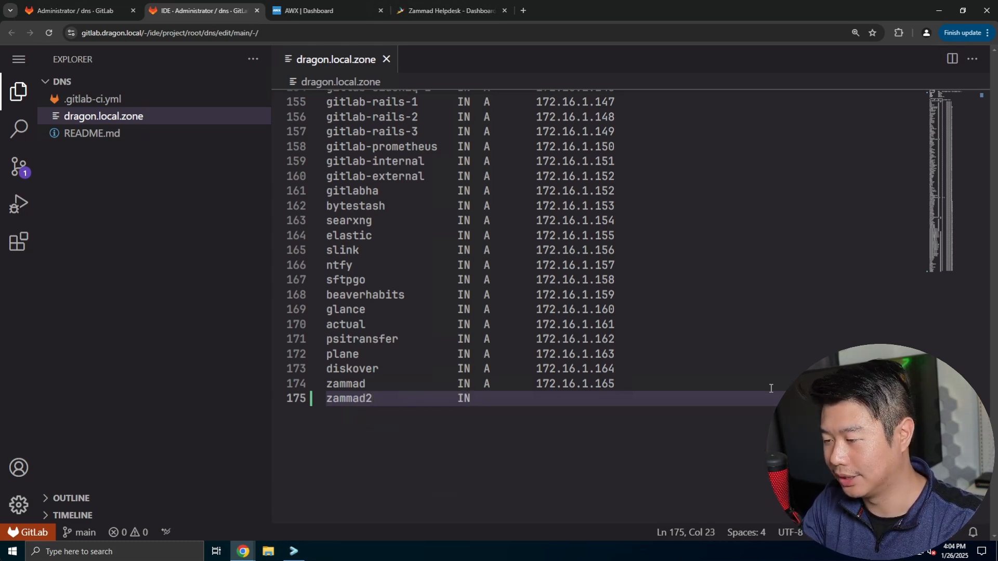
type("A\t17")
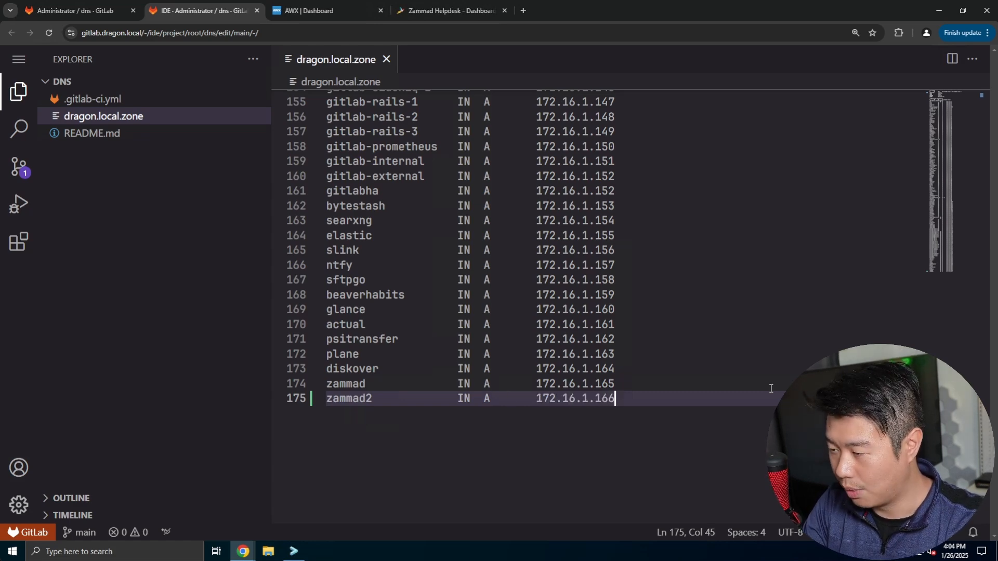
mouse_move(17, 165)
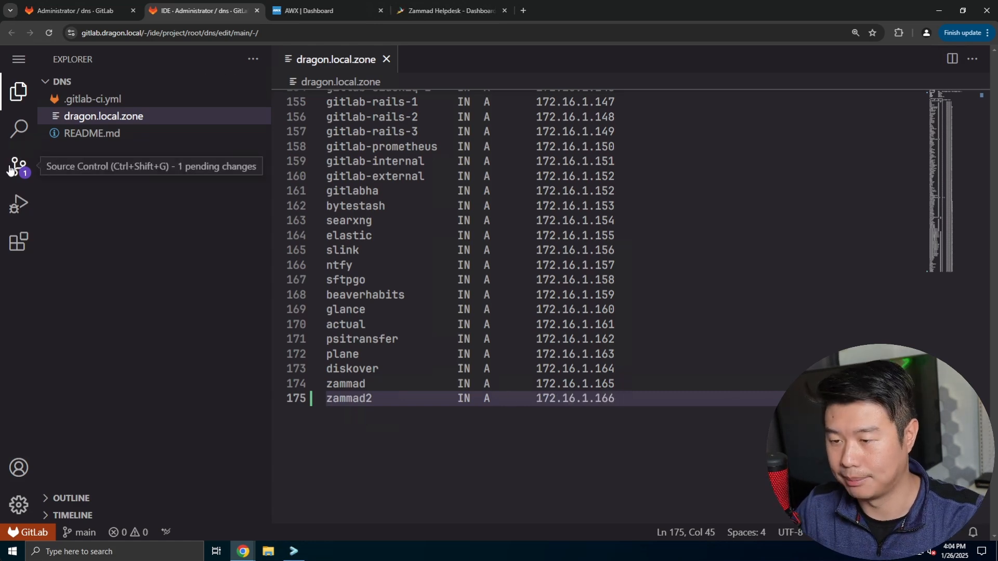
- Commit the zammad2 zone record change to main and return to the Explorer view
left_click(16, 161)
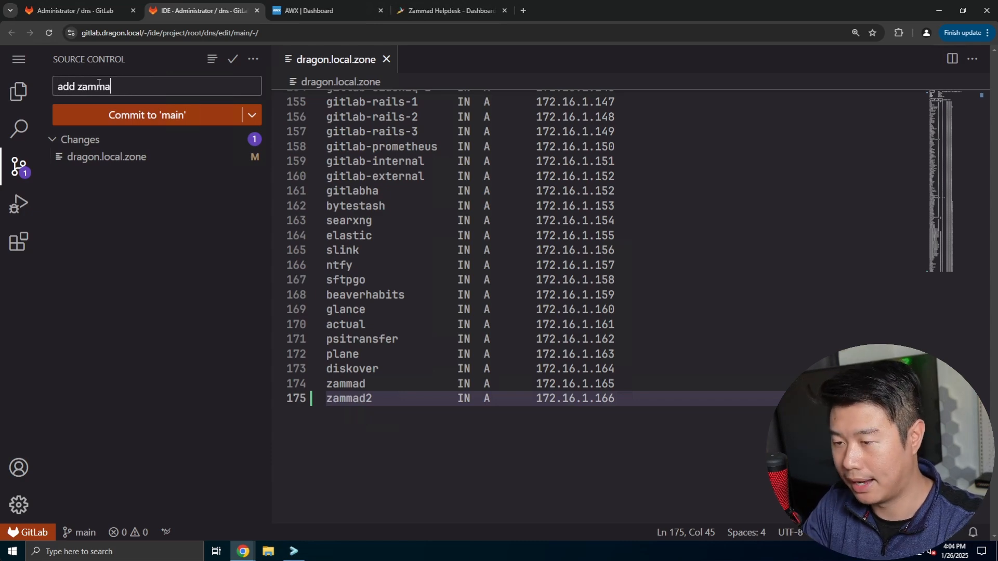
left_click(148, 115)
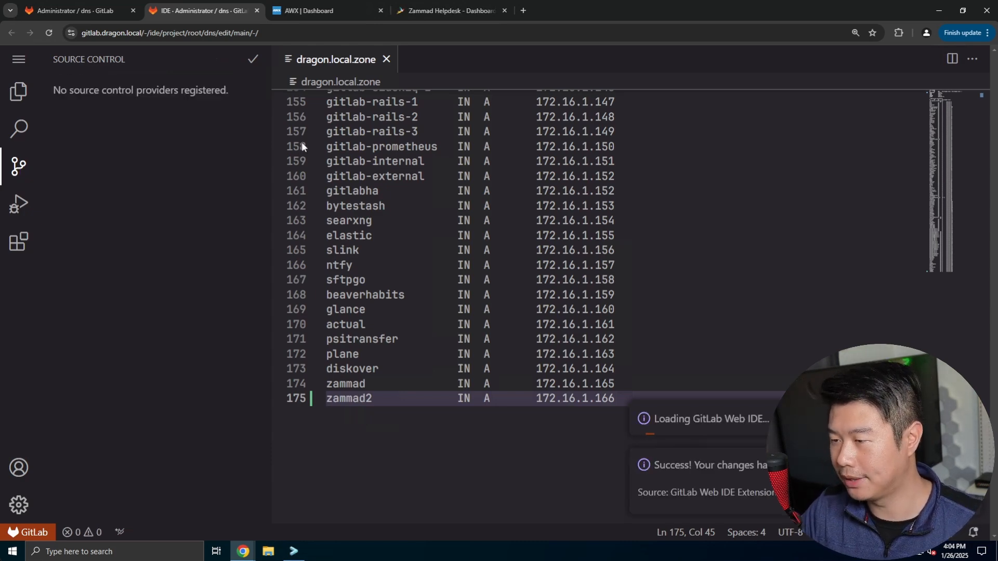
left_click(17, 91)
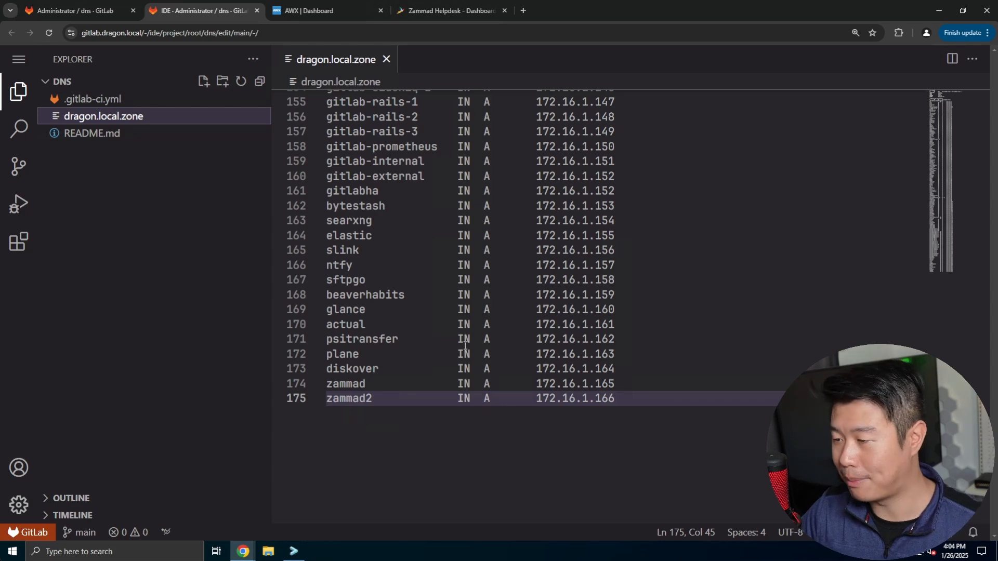
mouse_move(368, 266)
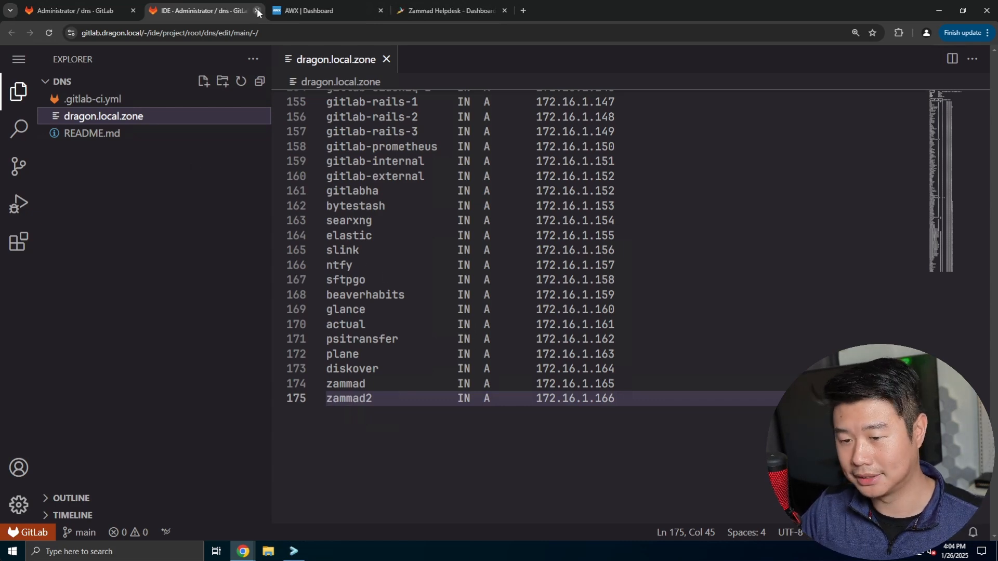
mouse_move(257, 10)
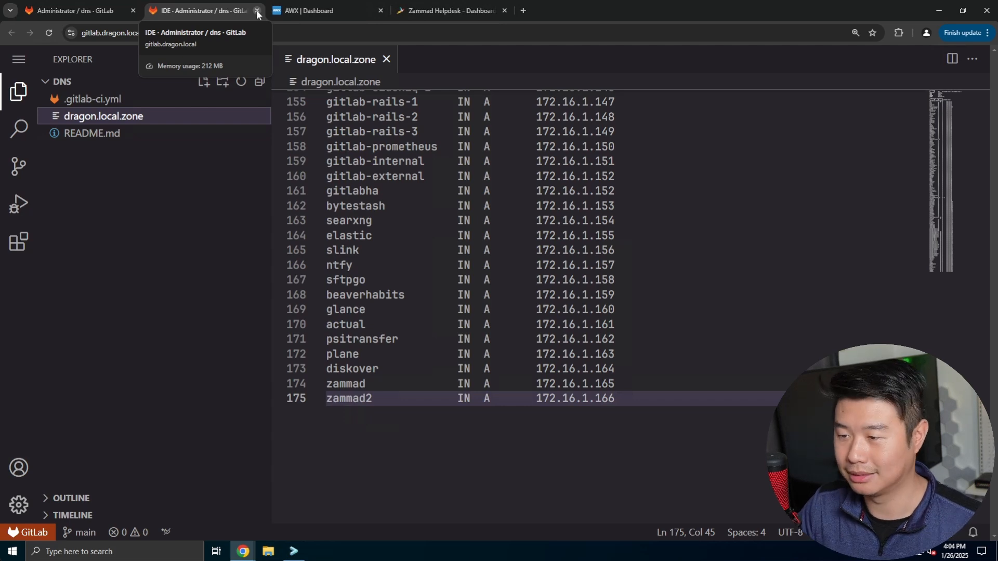
- Add zammad2 to the ansibleplaybooks inventory and commit it to main with message 'add zammad'
left_click(258, 10)
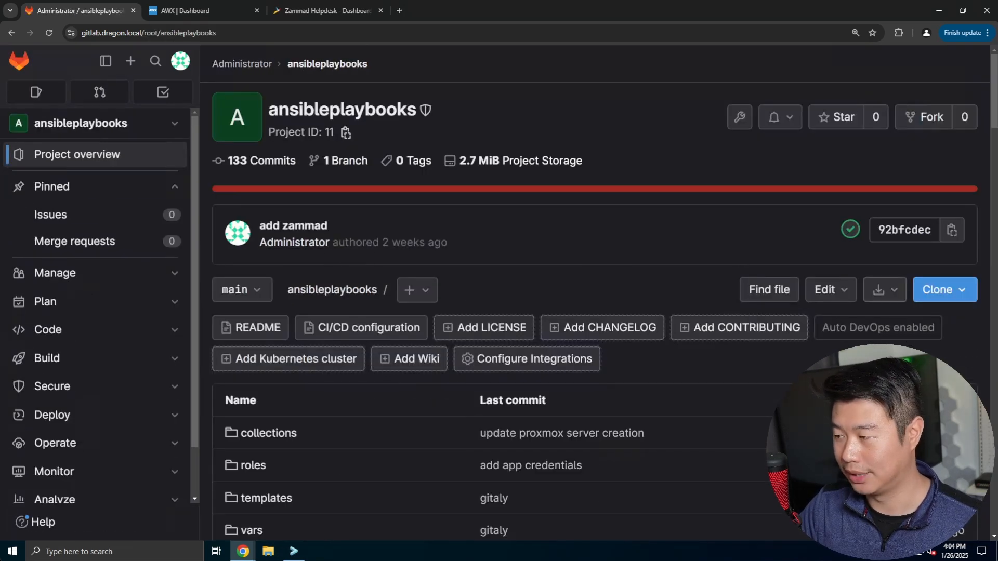
mouse_move(832, 288)
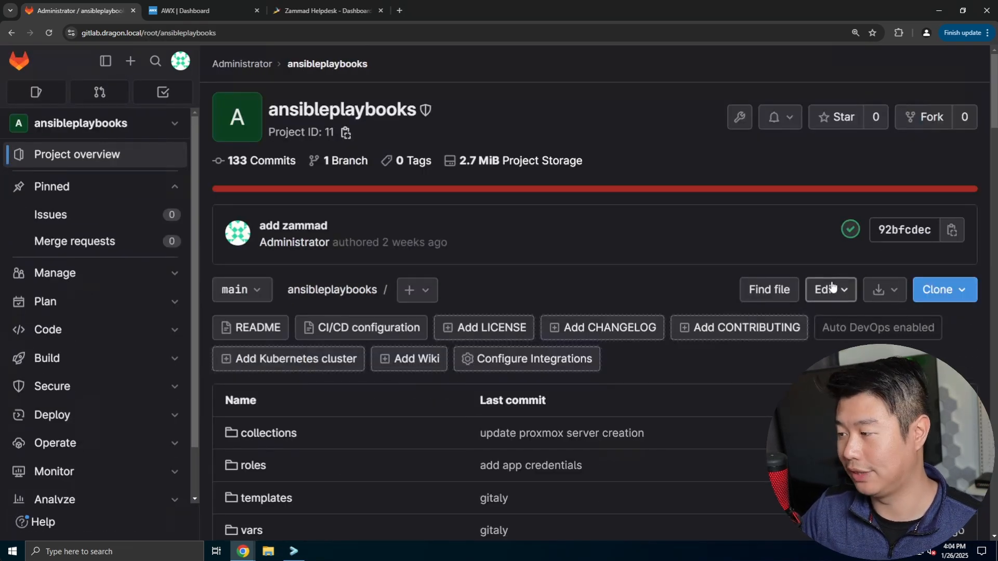
left_click(826, 289)
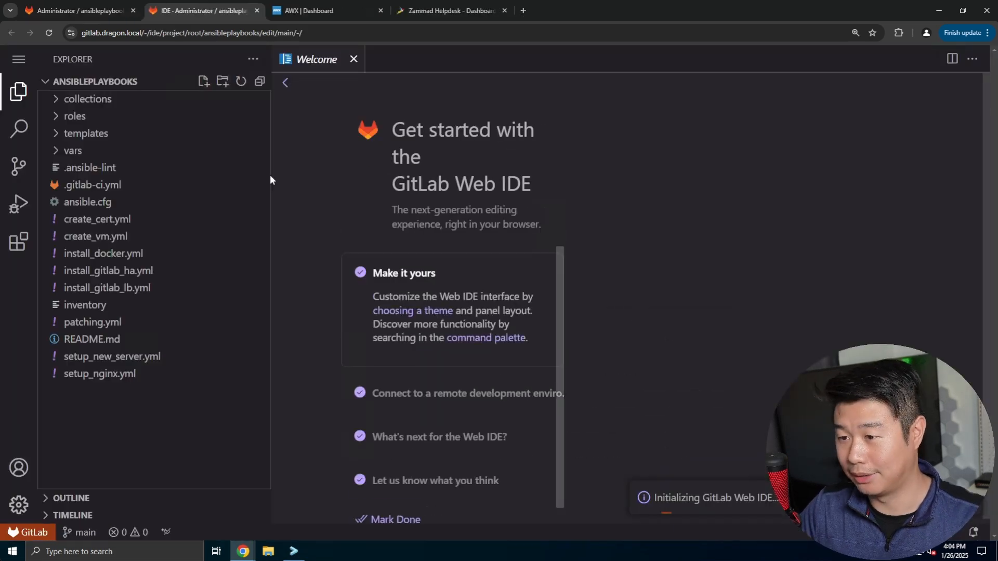
left_click(86, 305)
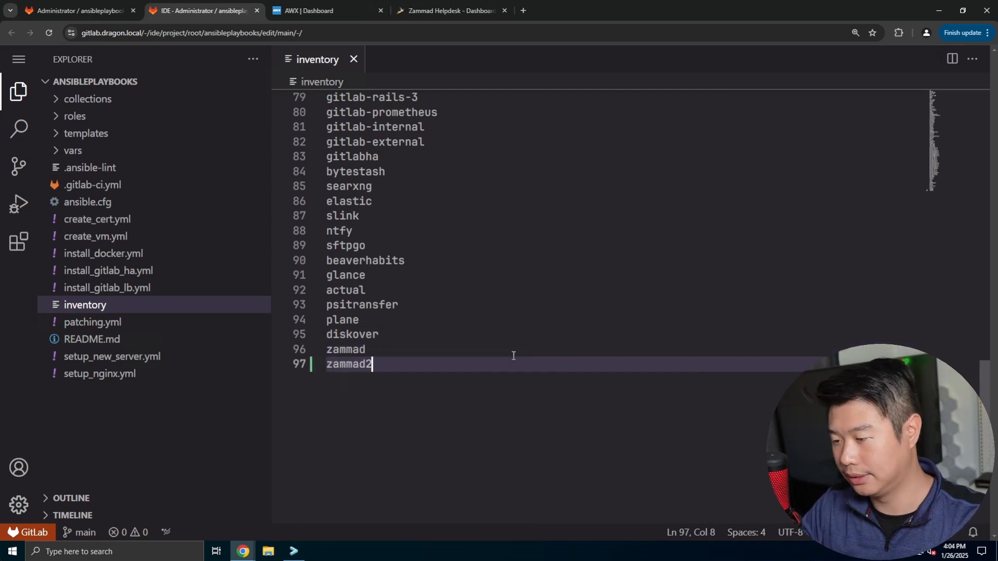
left_click(18, 165)
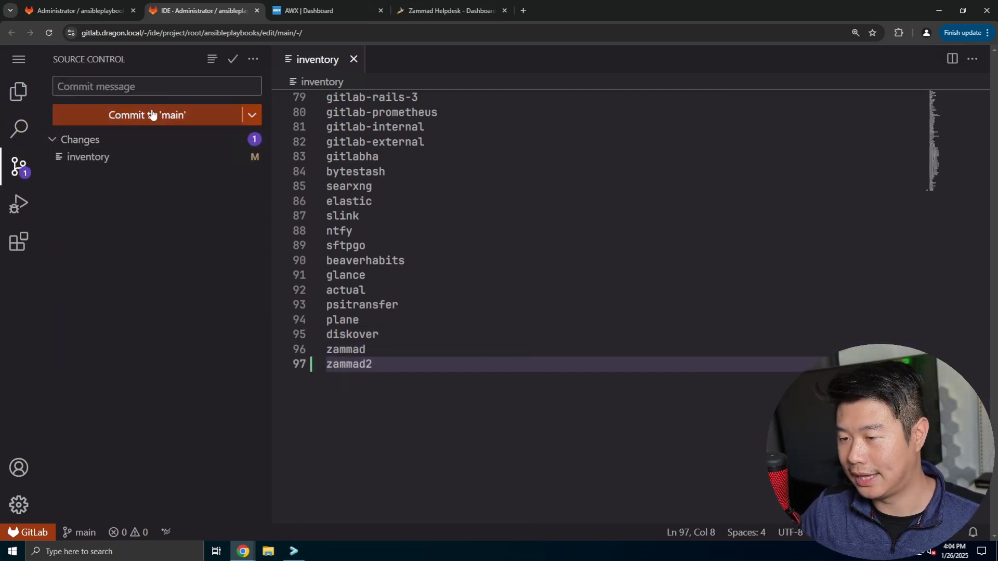
type("add zammad")
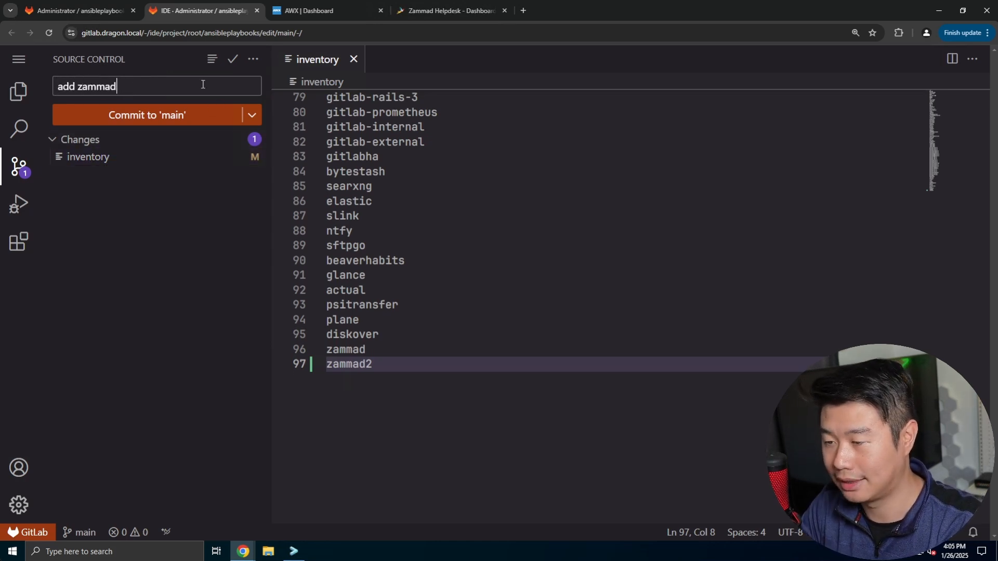
left_click(150, 114)
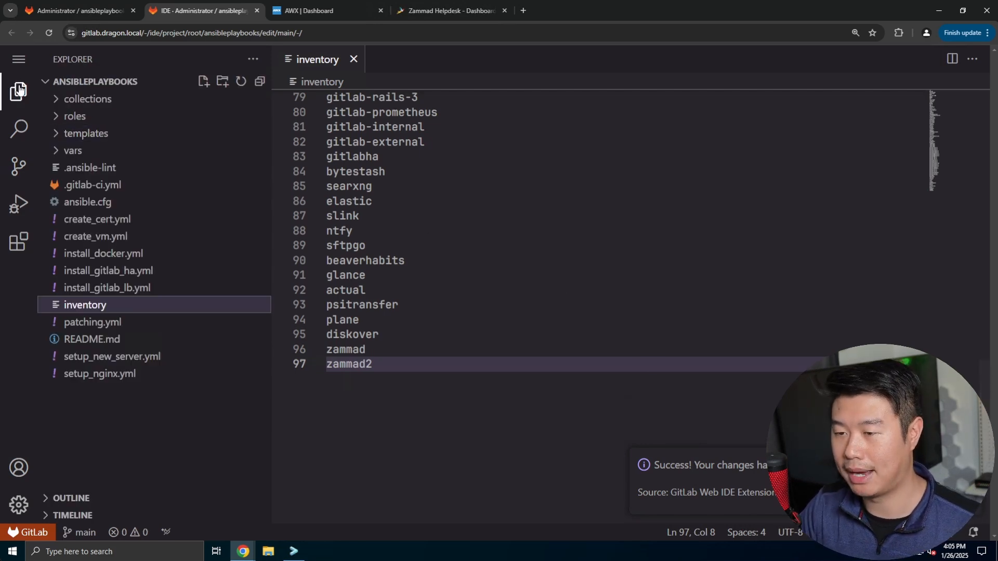
mouse_move(146, 249)
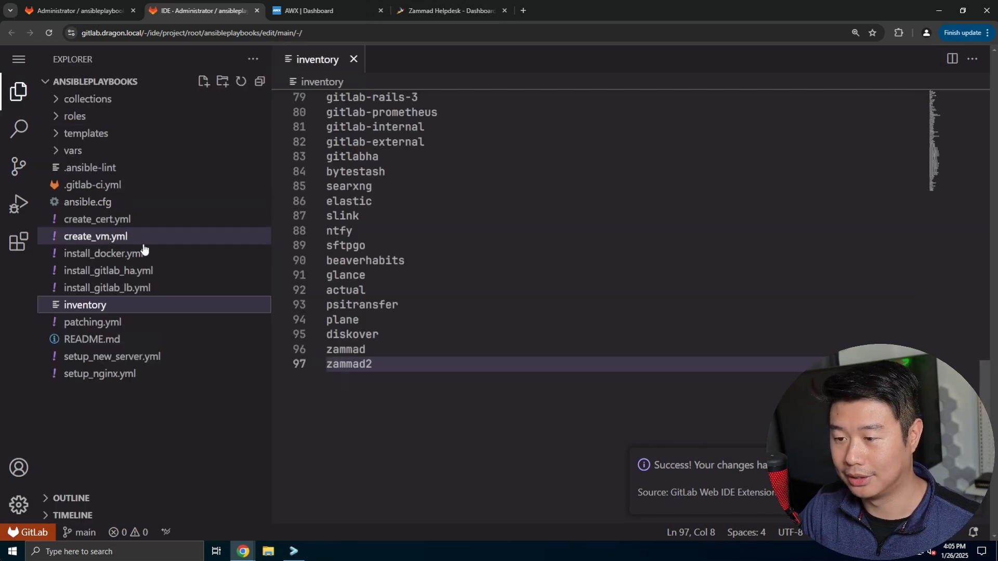
- Review create_cert.yml, install_docker.yml and install_gitlab_ha.yml, then close the Web IDE
left_click(97, 219)
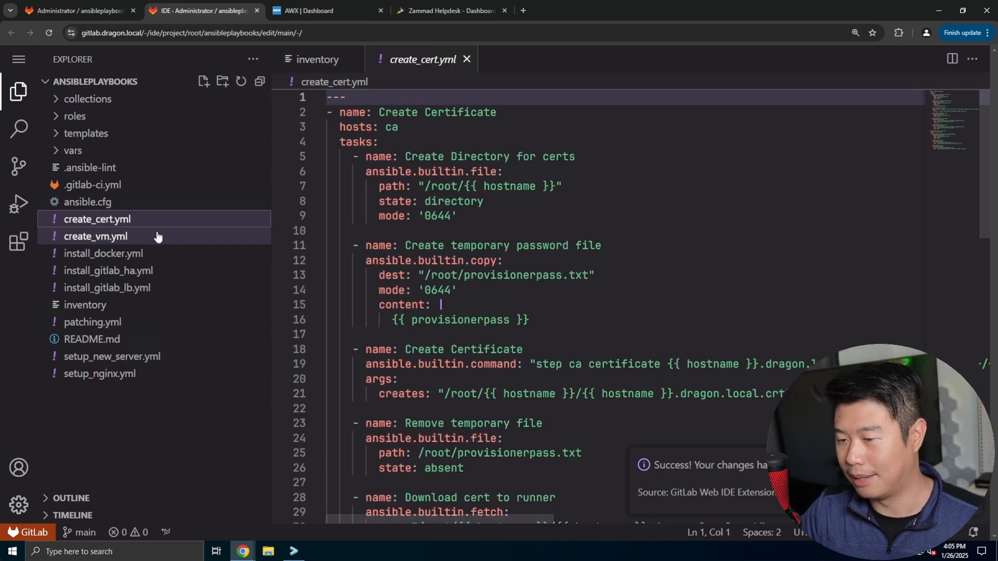
left_click(104, 253)
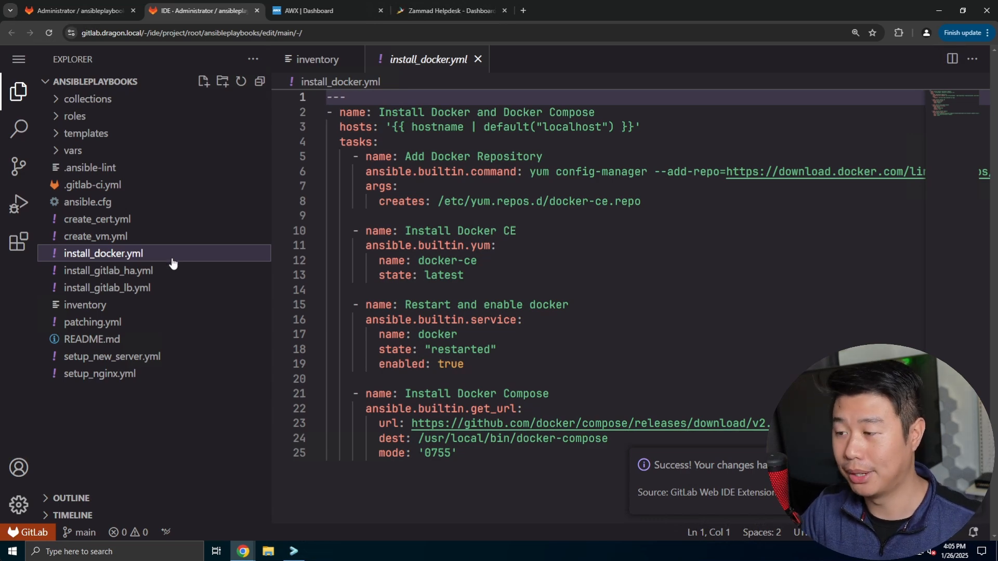
left_click(107, 271)
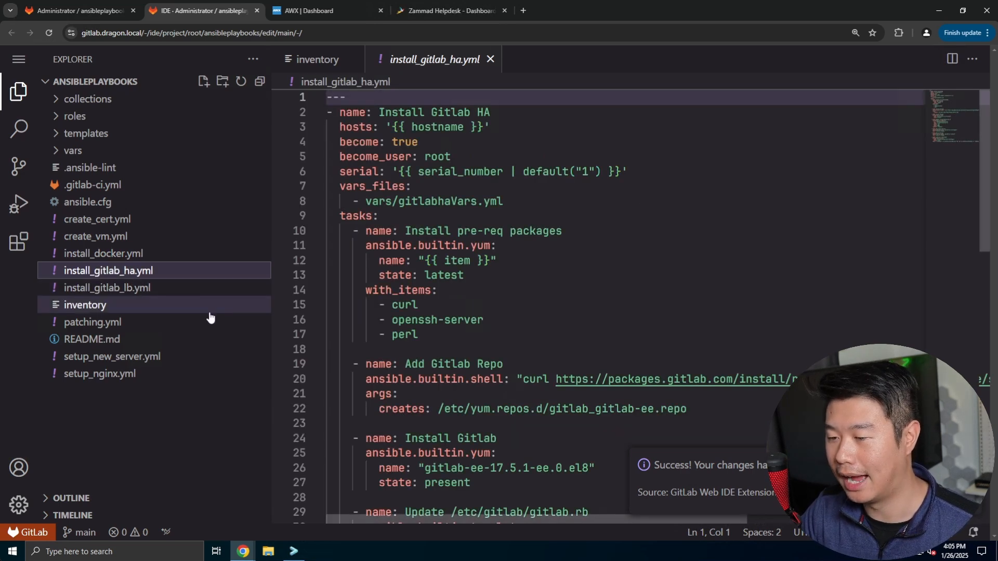
left_click(318, 58)
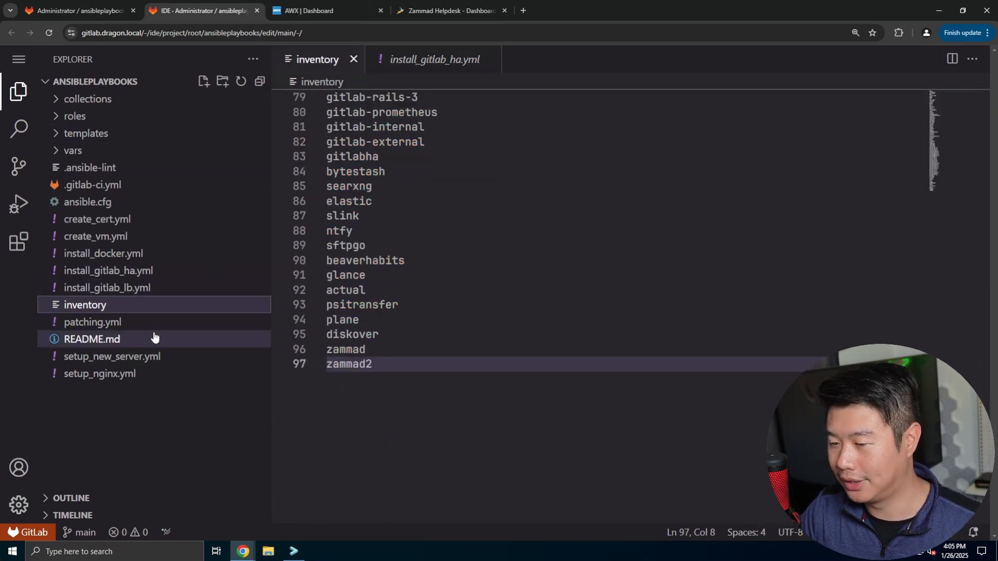
left_click(93, 322)
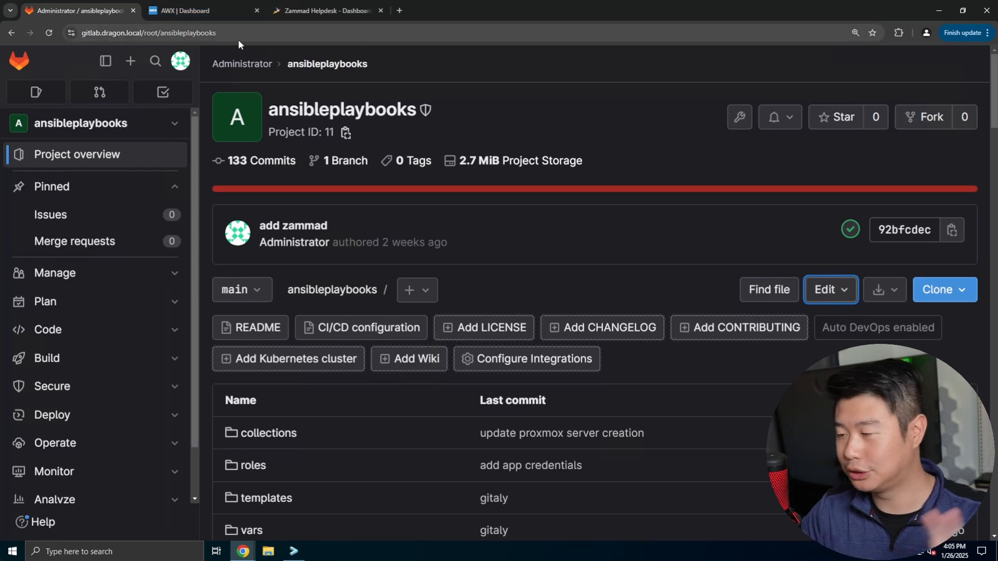
- Show the AWX Templates list, glancing at the recent Jobs history in between
left_click(181, 10)
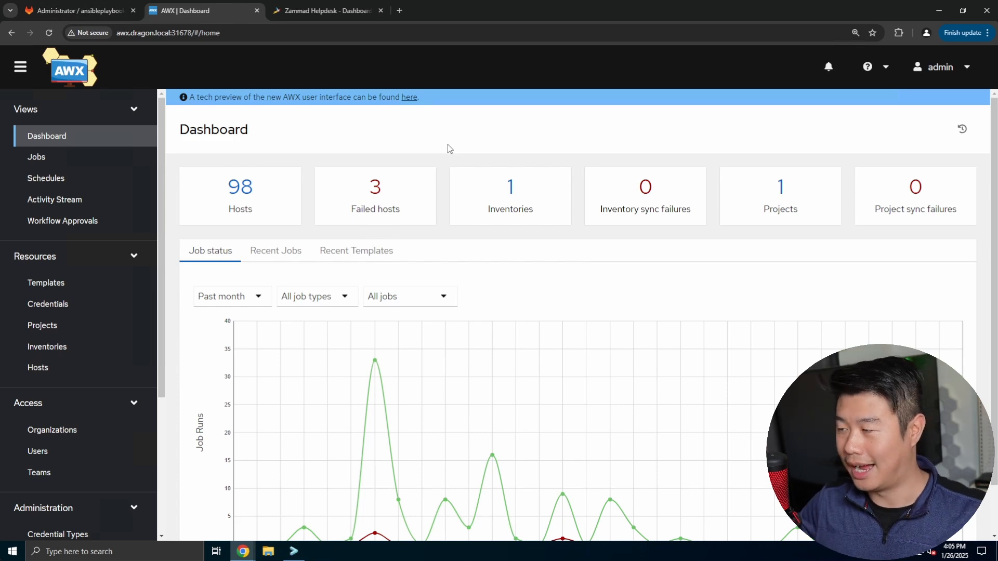
mouse_move(460, 167)
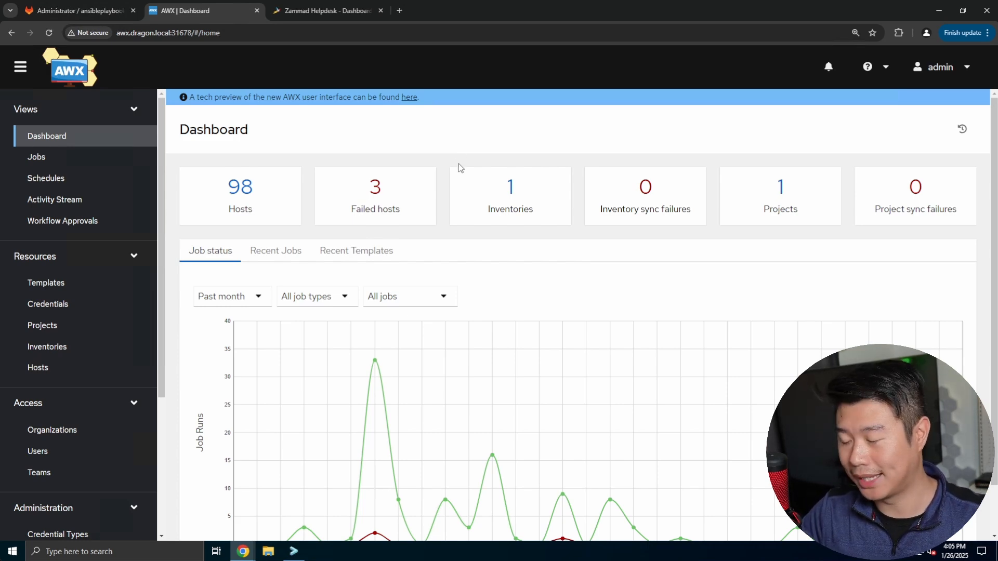
mouse_move(505, 151)
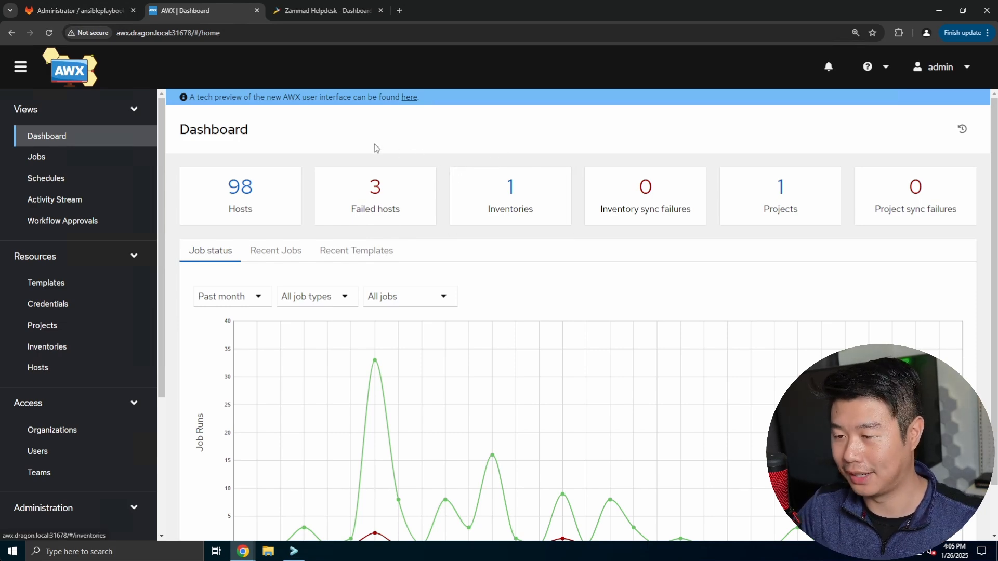
left_click(45, 283)
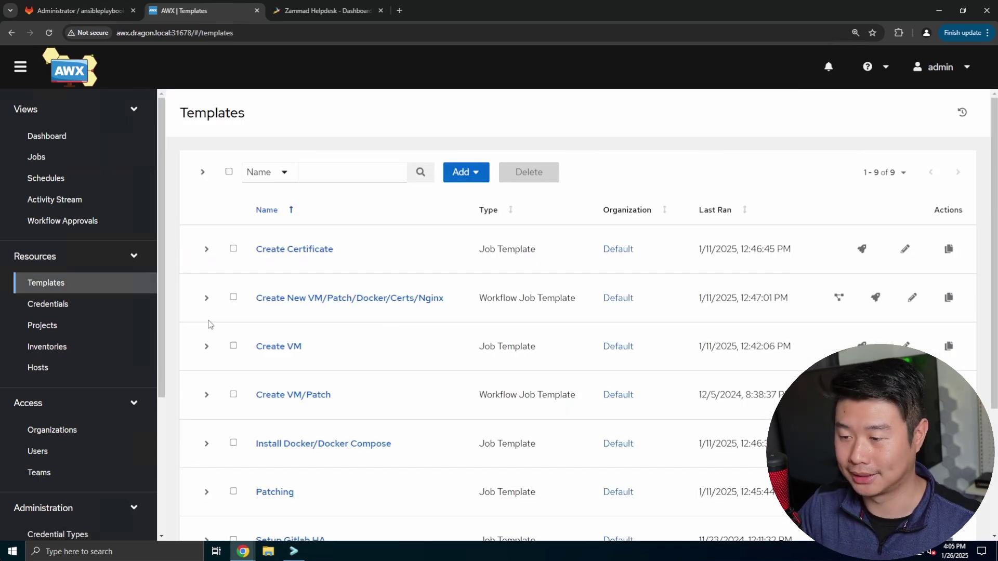
mouse_move(463, 314)
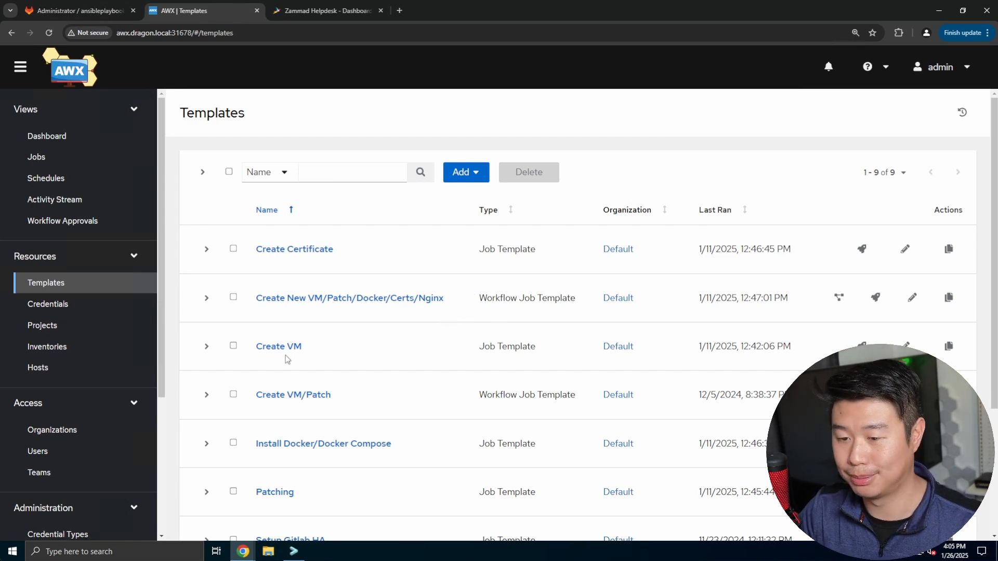
mouse_move(298, 355)
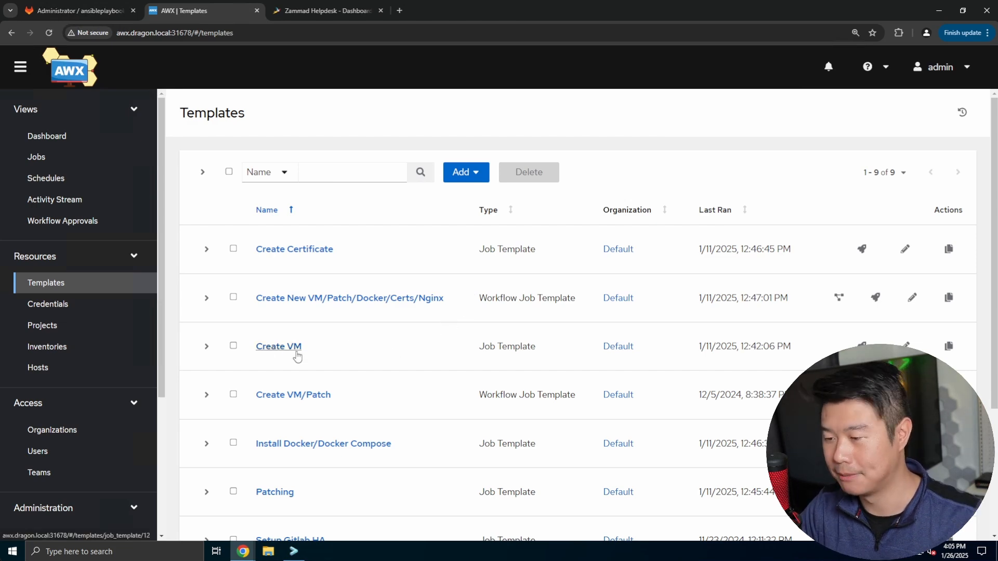
mouse_move(324, 449)
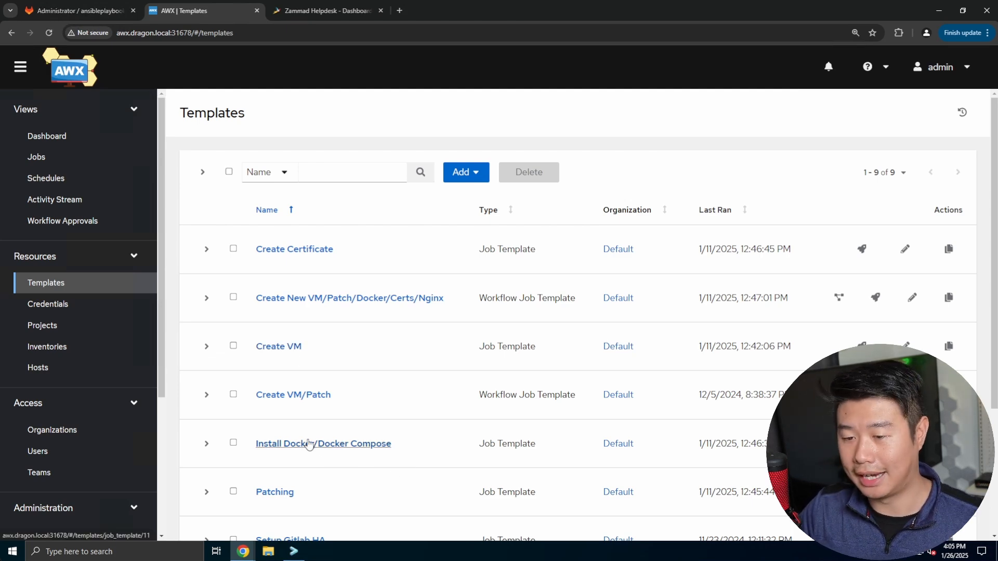
mouse_move(510, 316)
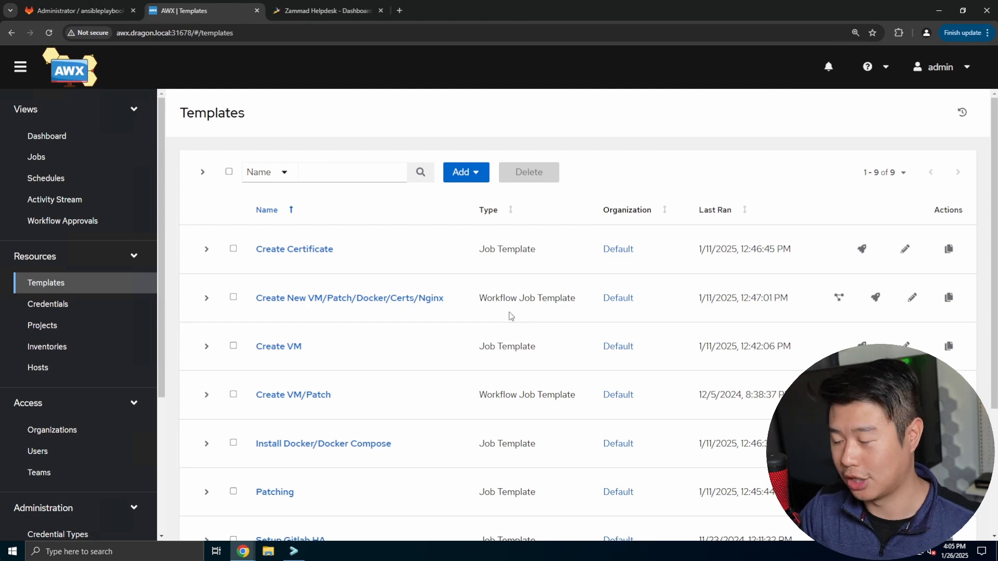
mouse_move(376, 319)
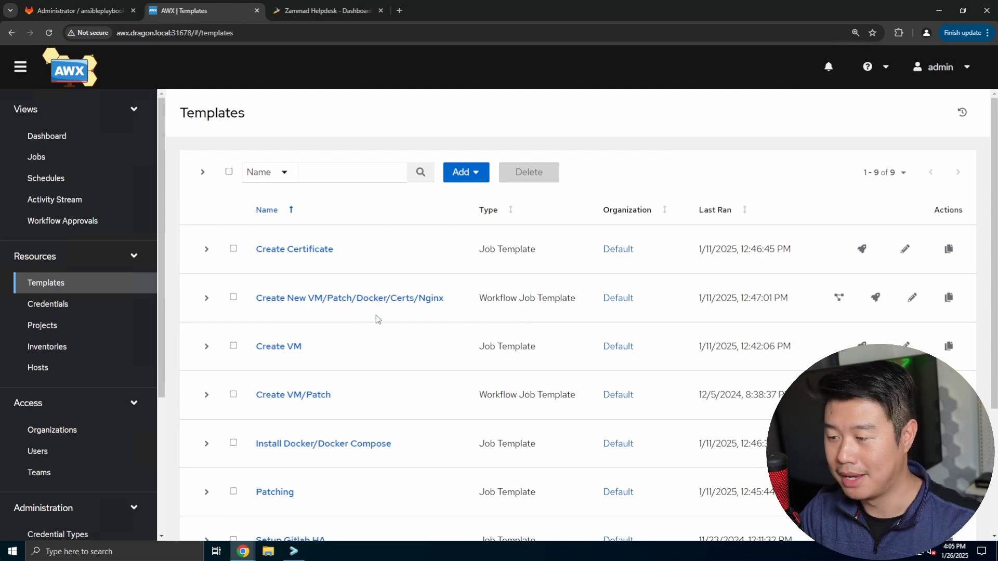
mouse_move(431, 305)
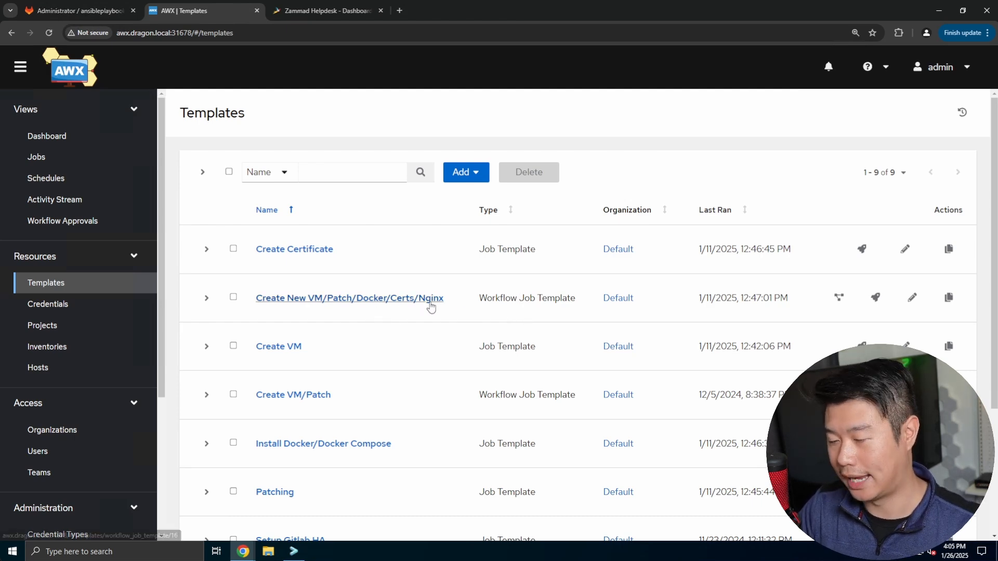
mouse_move(423, 285)
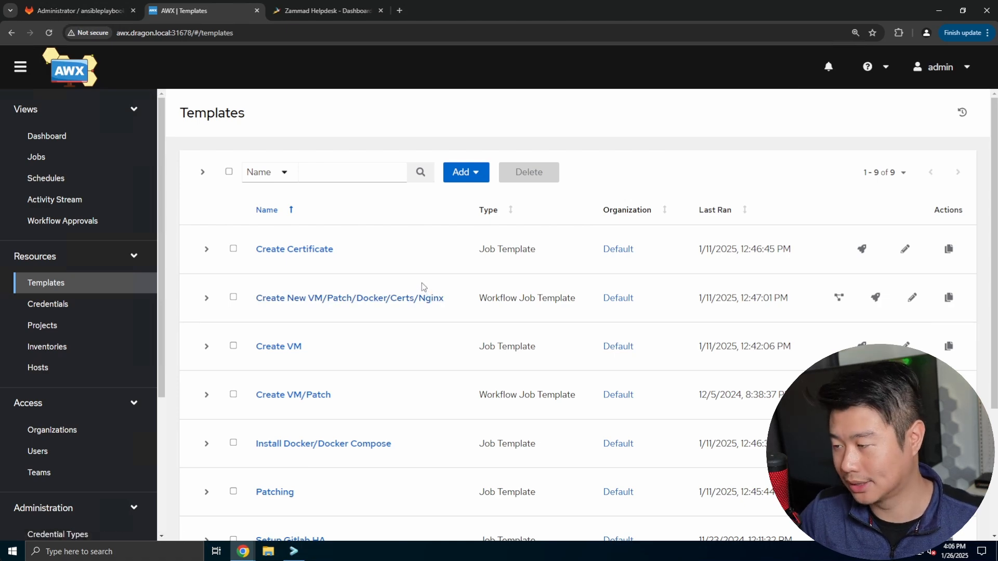
left_click(36, 157)
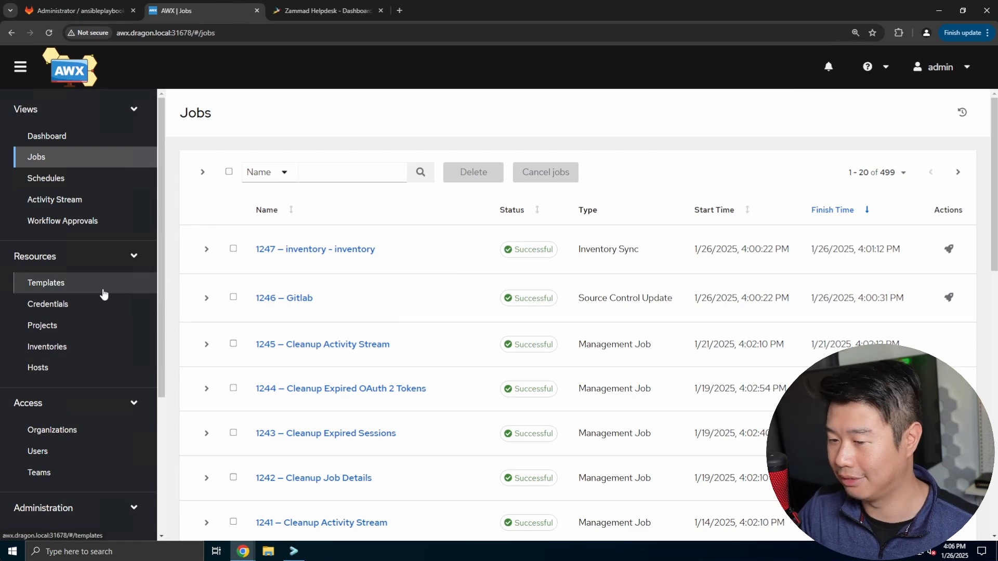
left_click(46, 282)
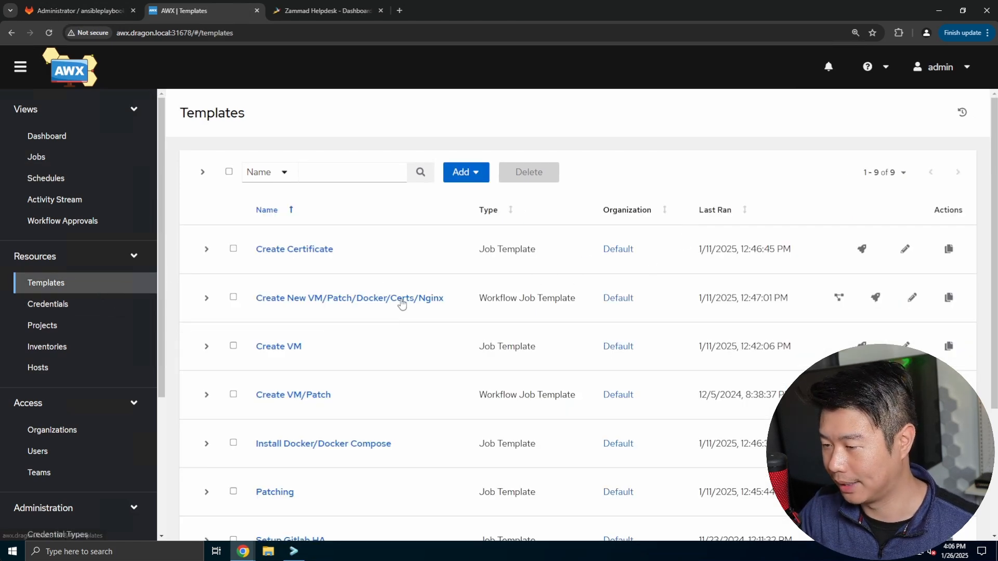
- Launch the workflow survey with hostname zammad2, new_IP 172.16.1.166 and vm_name DragonZammad2
left_click(875, 298)
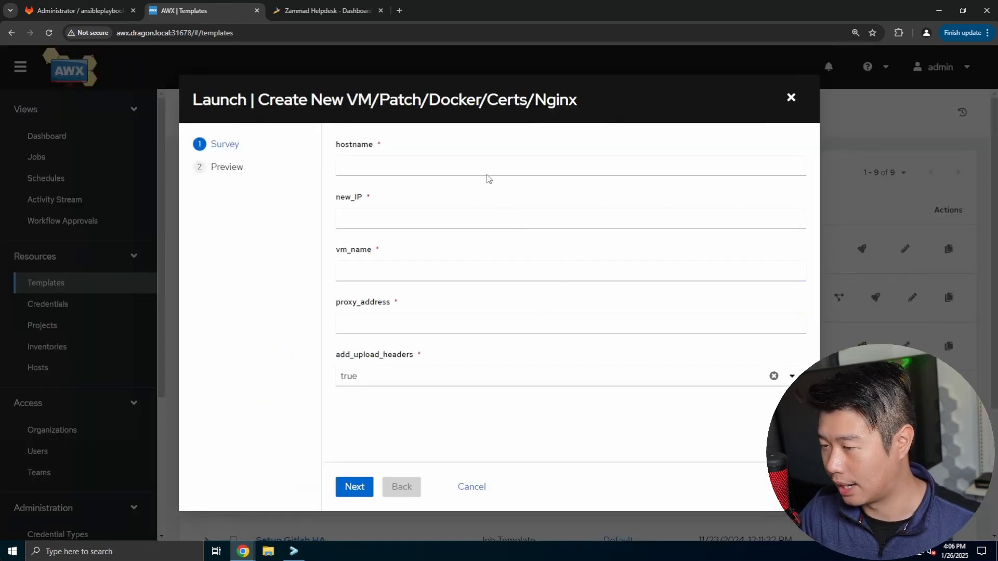
type("Drag")
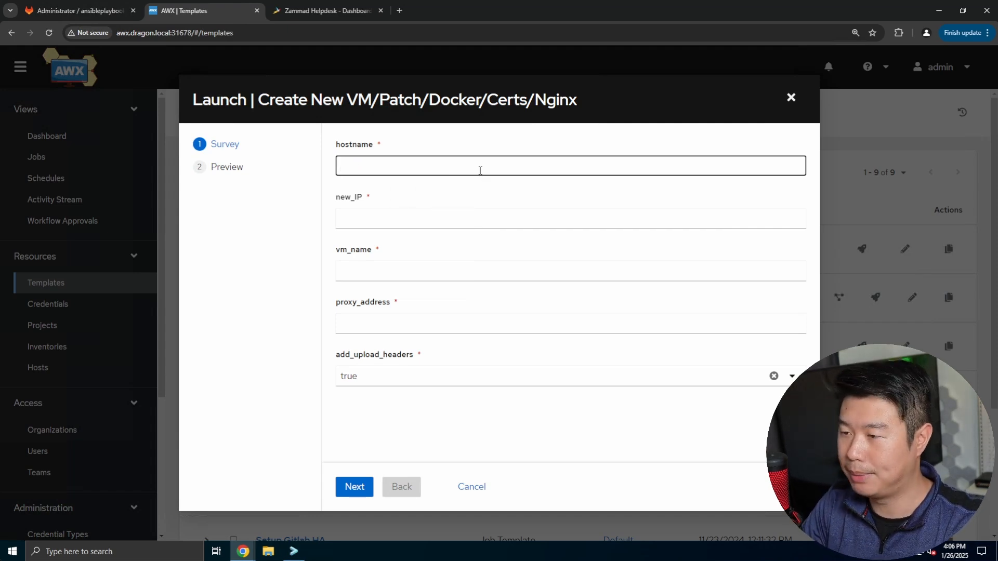
type("zammad2")
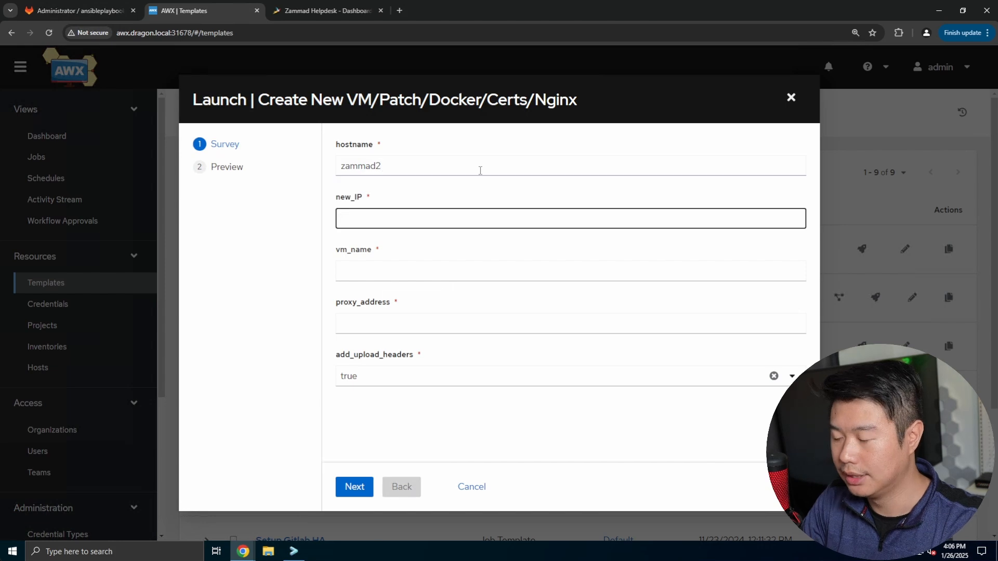
type("172.16.1.16")
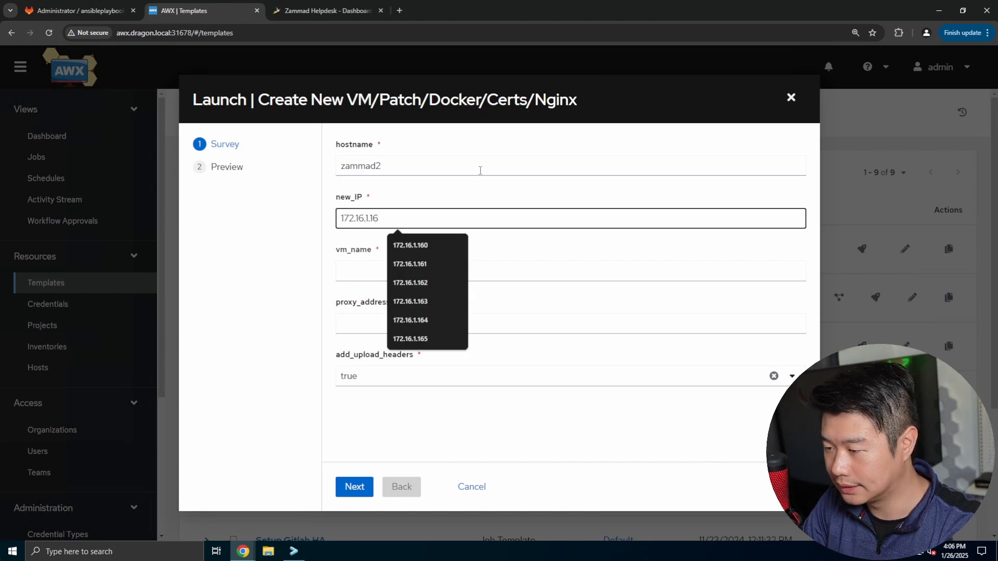
type("DragonZammad2")
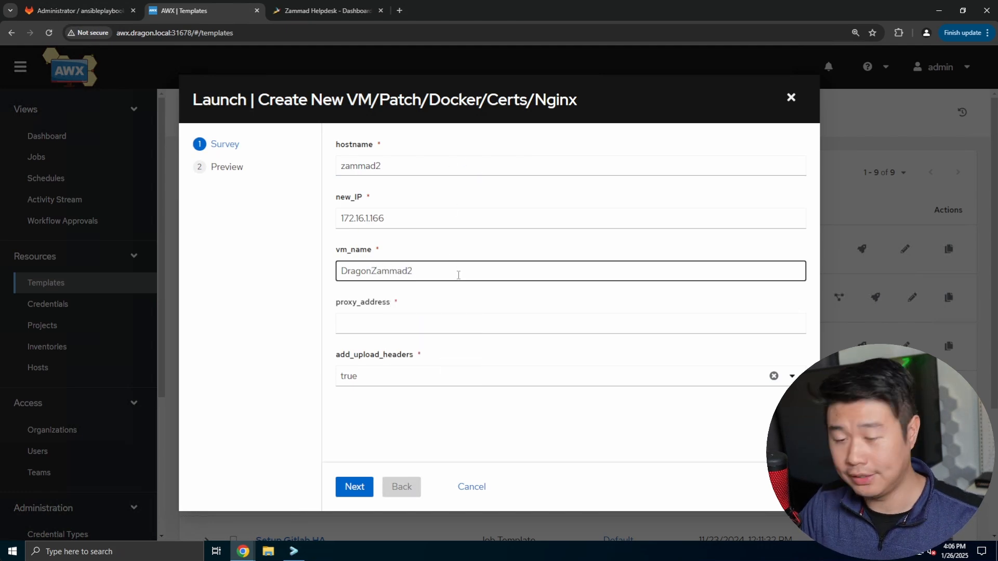
double_click(376, 270)
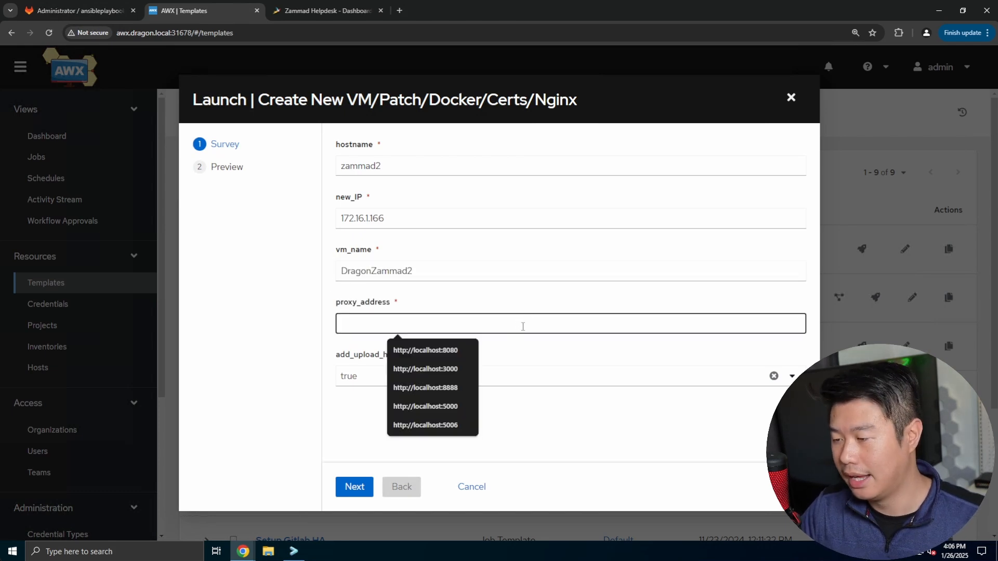
type("http://localhost:")
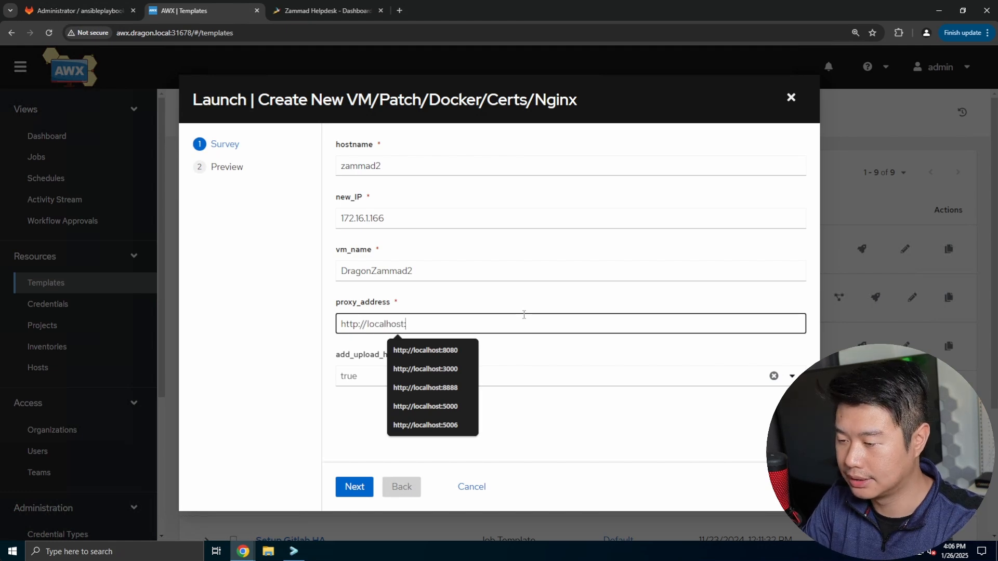
left_click(424, 351)
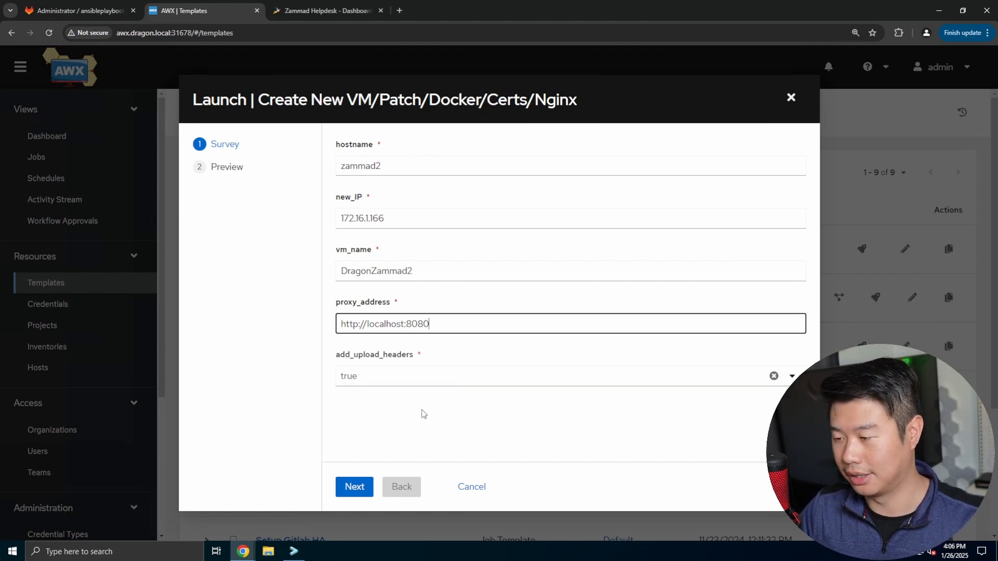
left_click(354, 487)
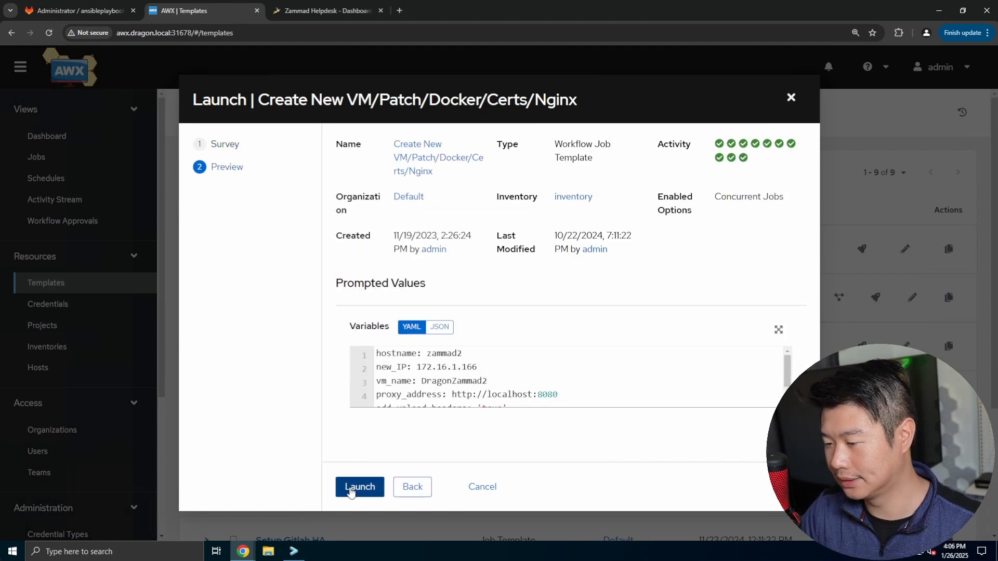
left_click(360, 487)
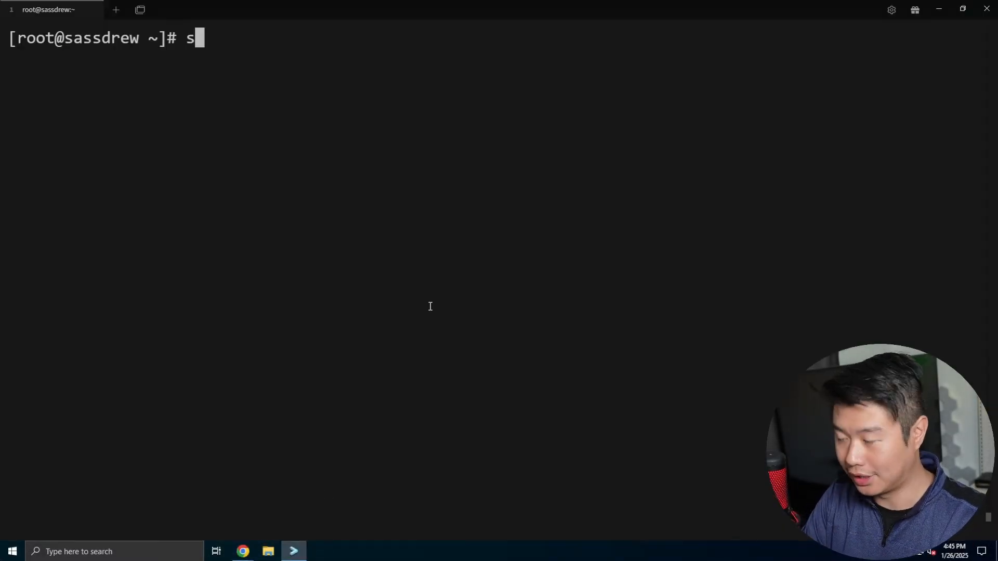
- SSH into zammad2.dragon.local, run docker ps -a, and start a cat of the /etc/nginx config
type("sh z")
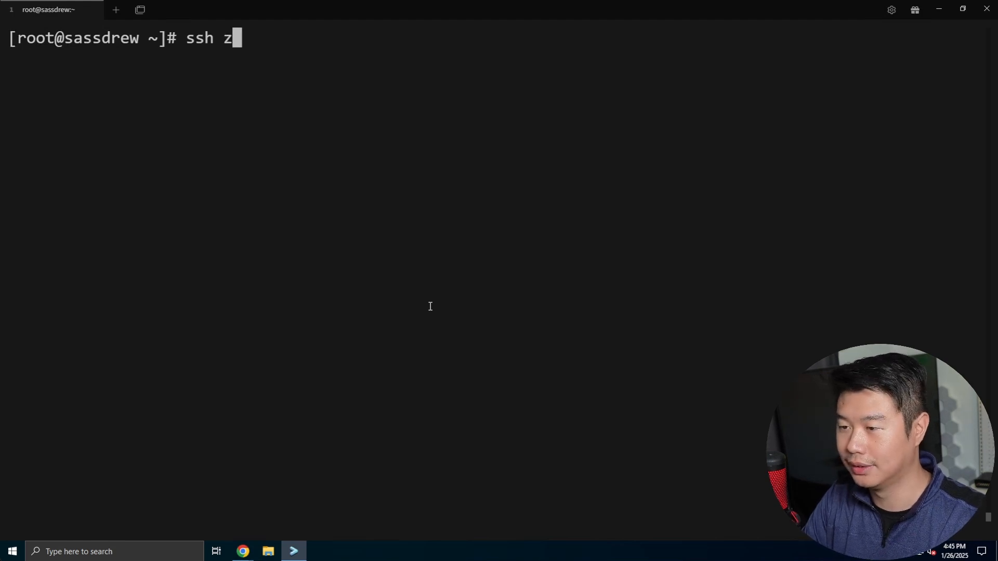
type("ammad2.drag")
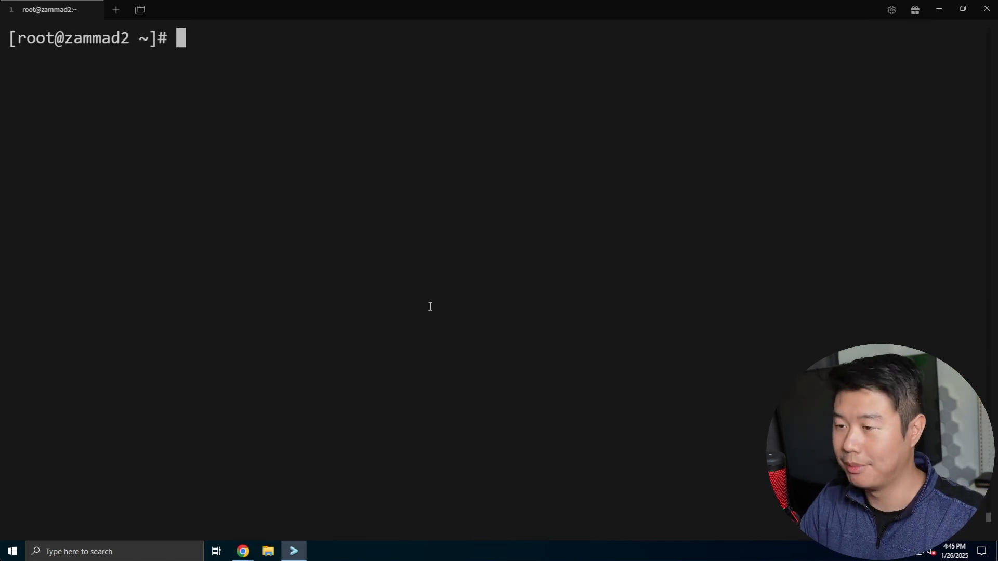
type("docker")
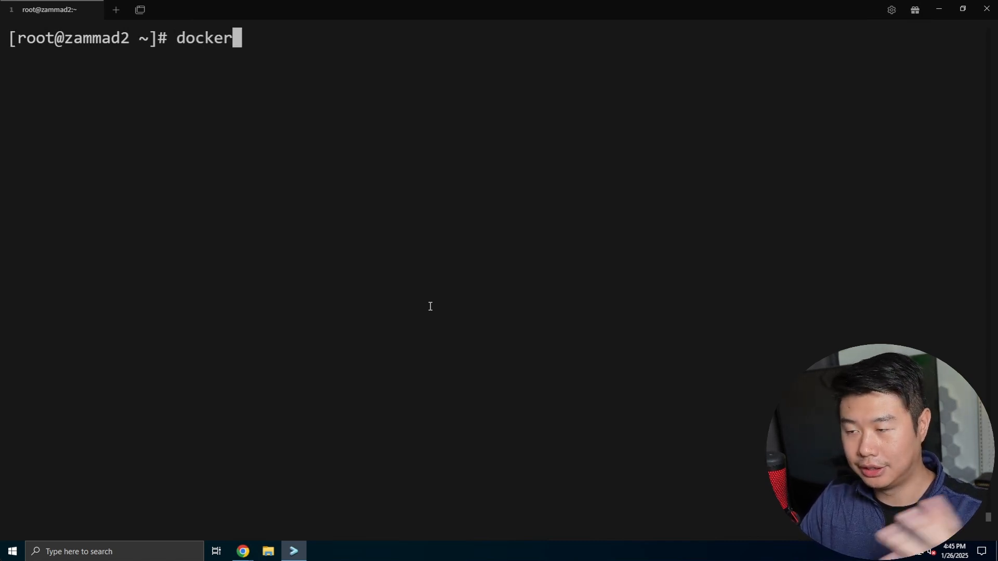
type("ps -a")
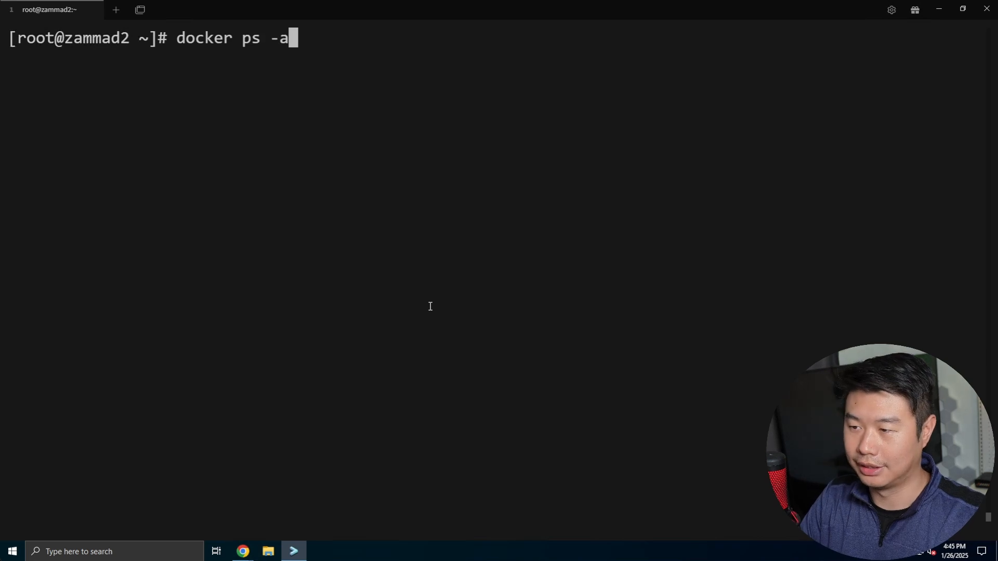
type("cat /etc/")
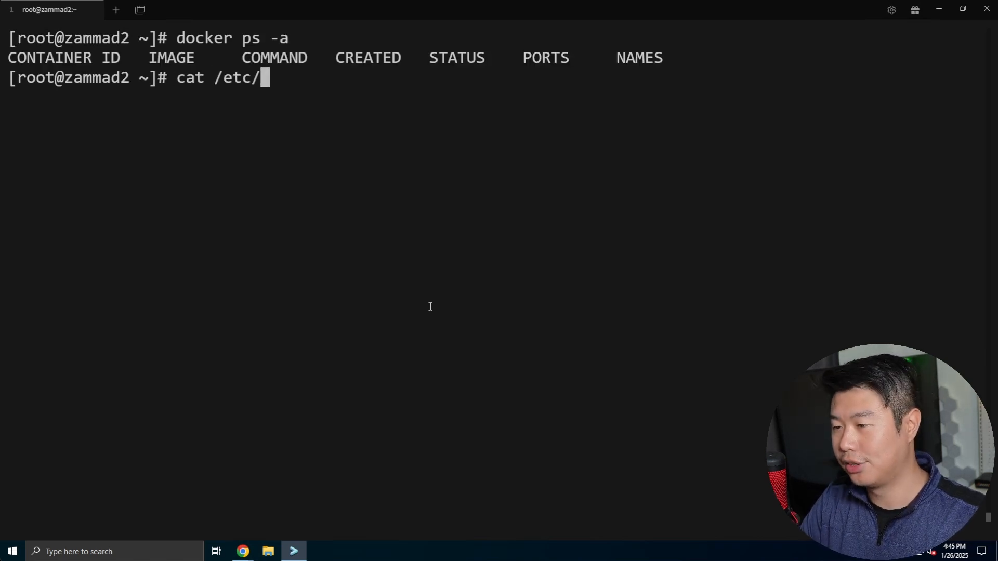
type("ng")
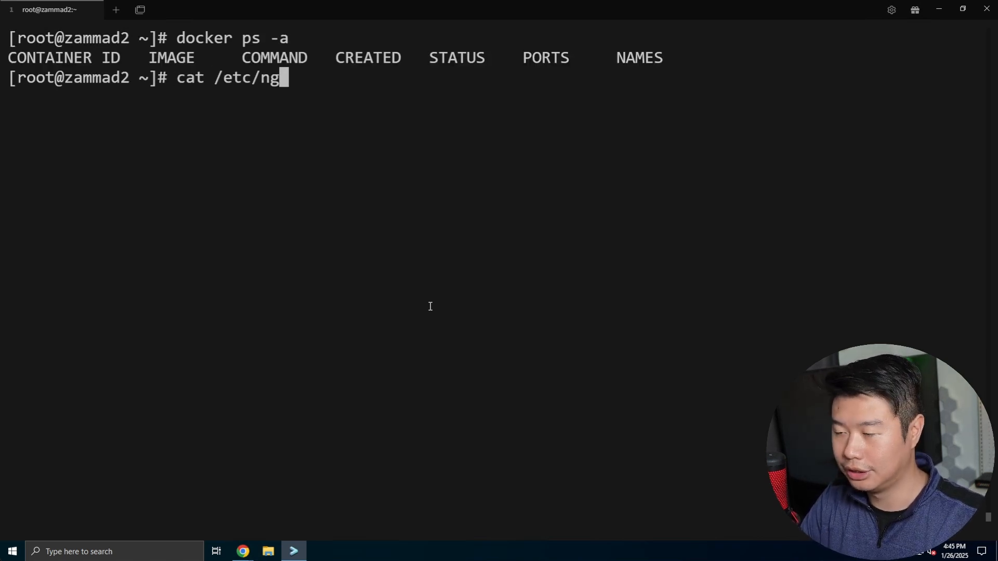
key("Enter")
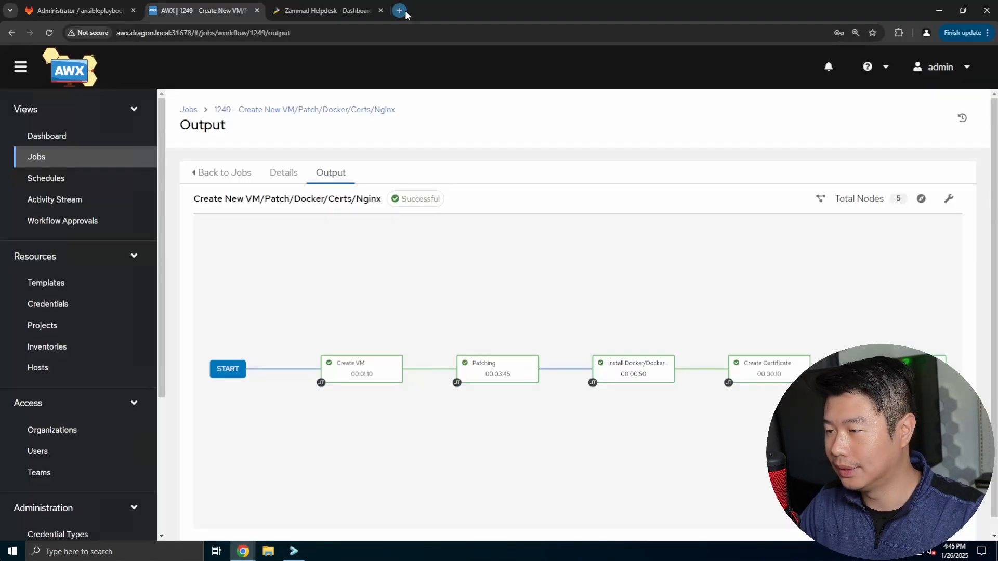
- Find and read Zammad's Install with Docker guide from a Google search in a new tab
left_click(399, 10)
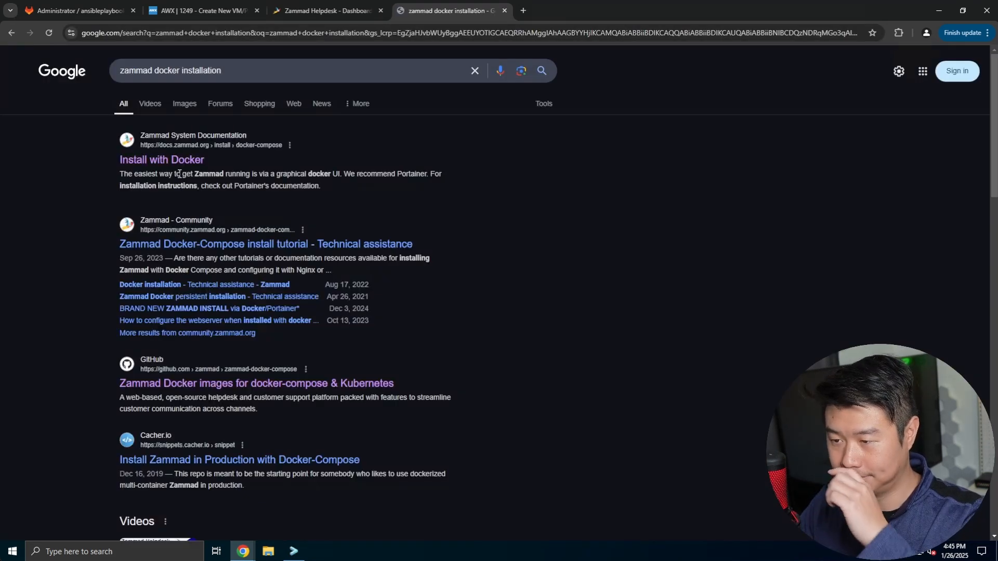
left_click(160, 160)
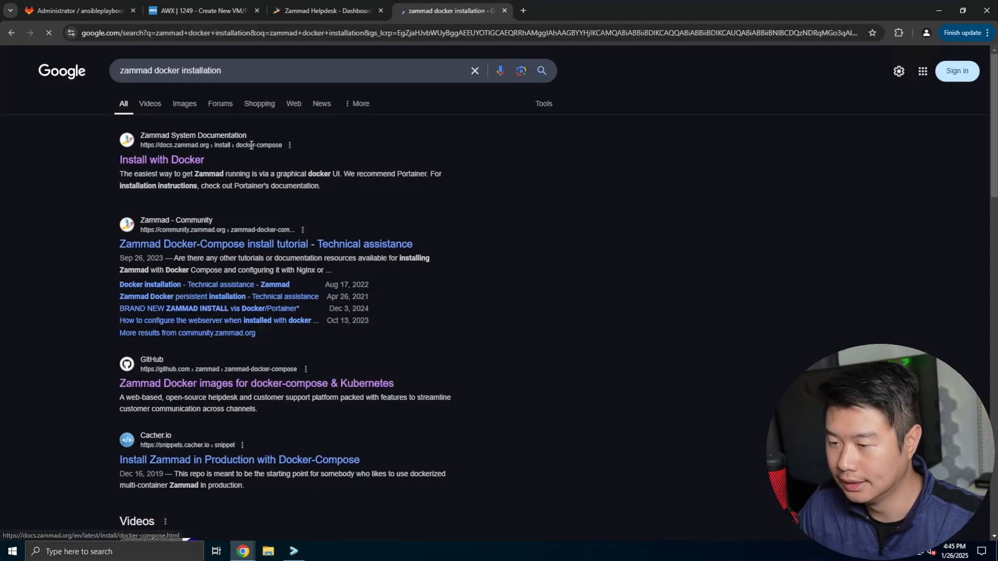
left_click(161, 160)
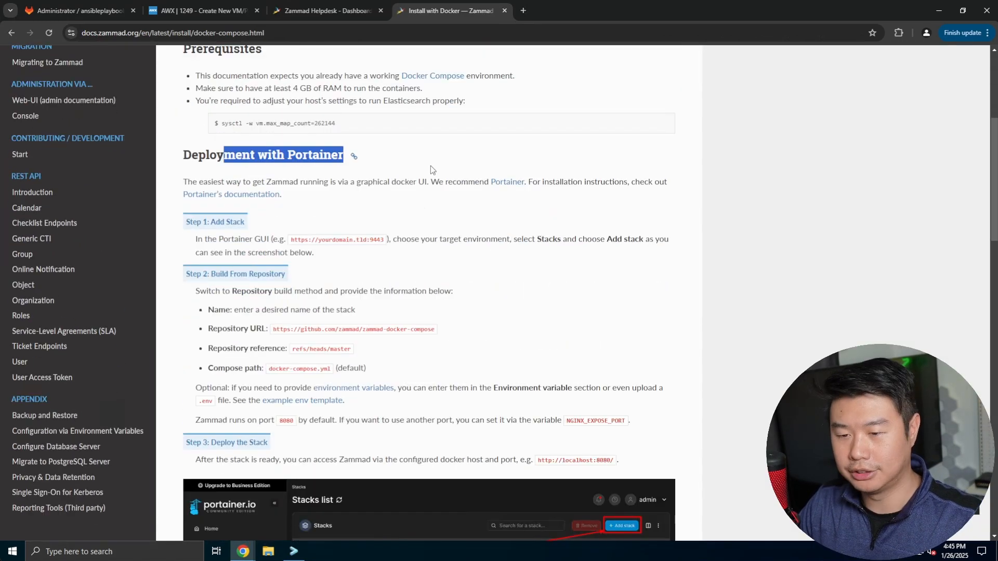
scroll("down", 3)
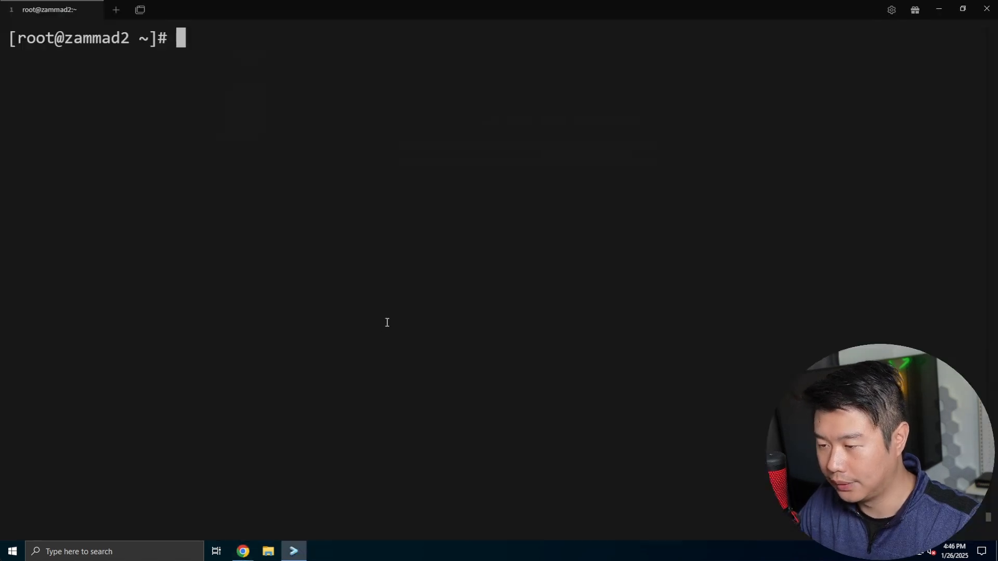
- Install git with yum, clone github.com/zammad/zammad-docker-compose.git and cd into it
type("yum -y inst")
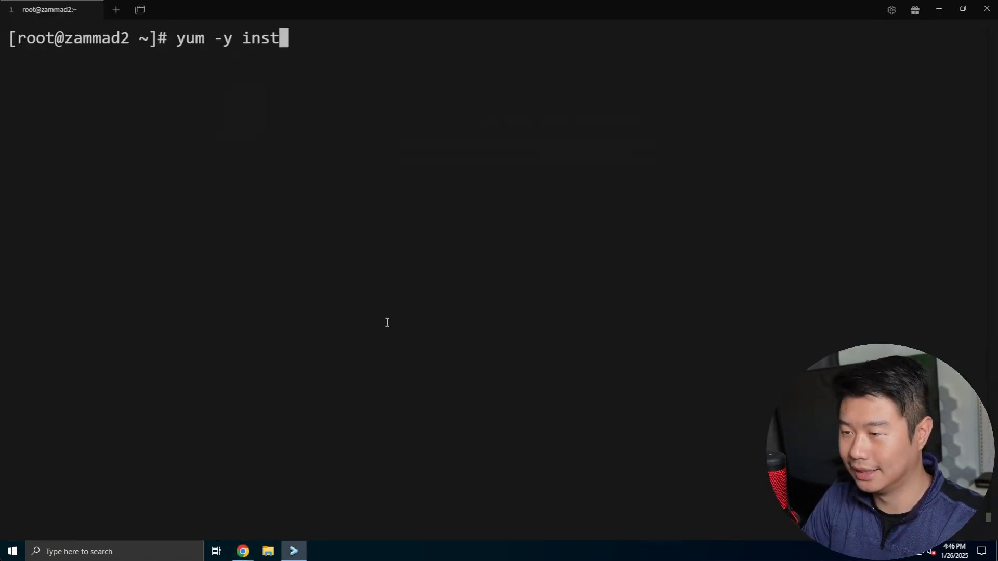
type("all git")
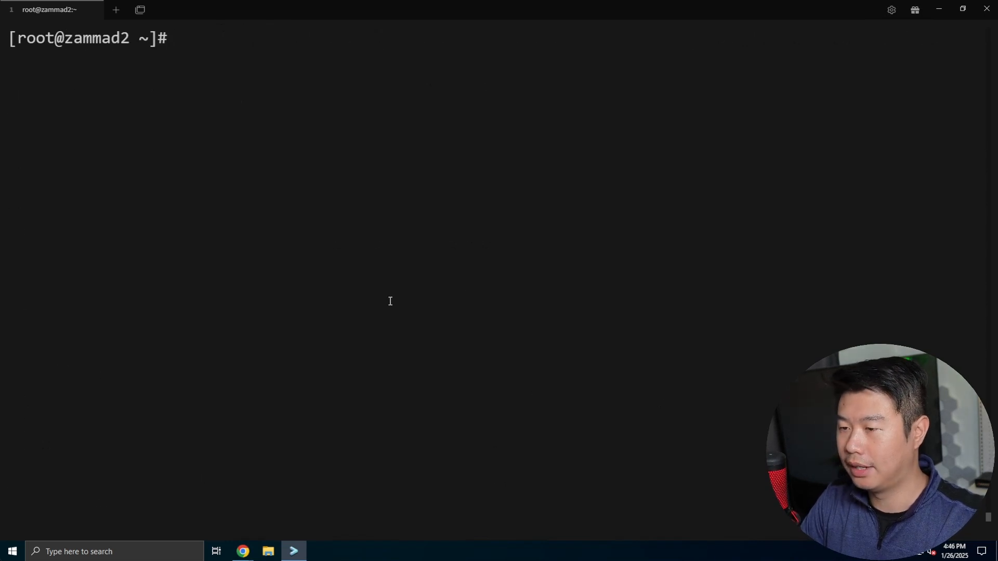
type("git clone https://github.com/zammad/zammad-docker-compose.git")
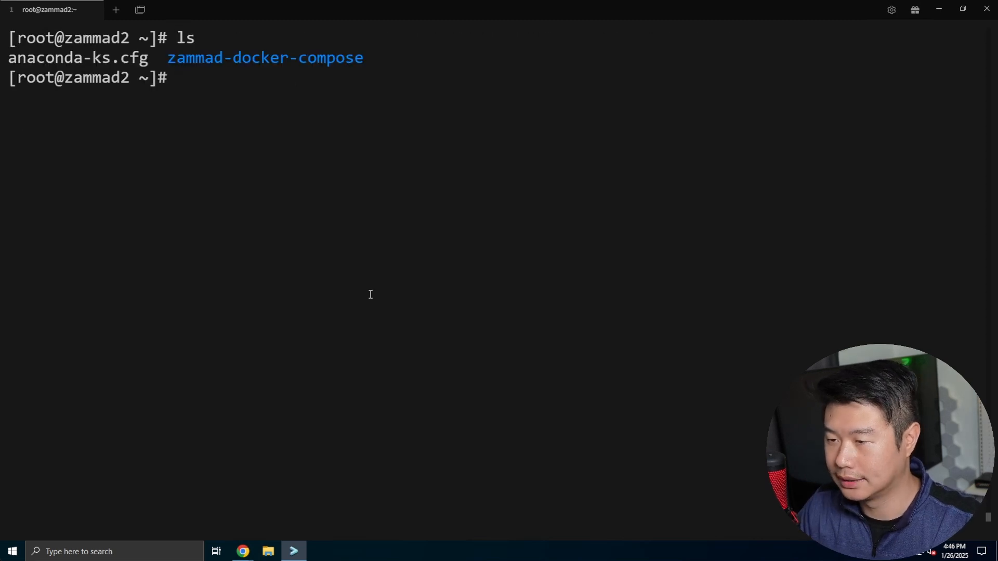
type("cd zammad-docker-compose/")
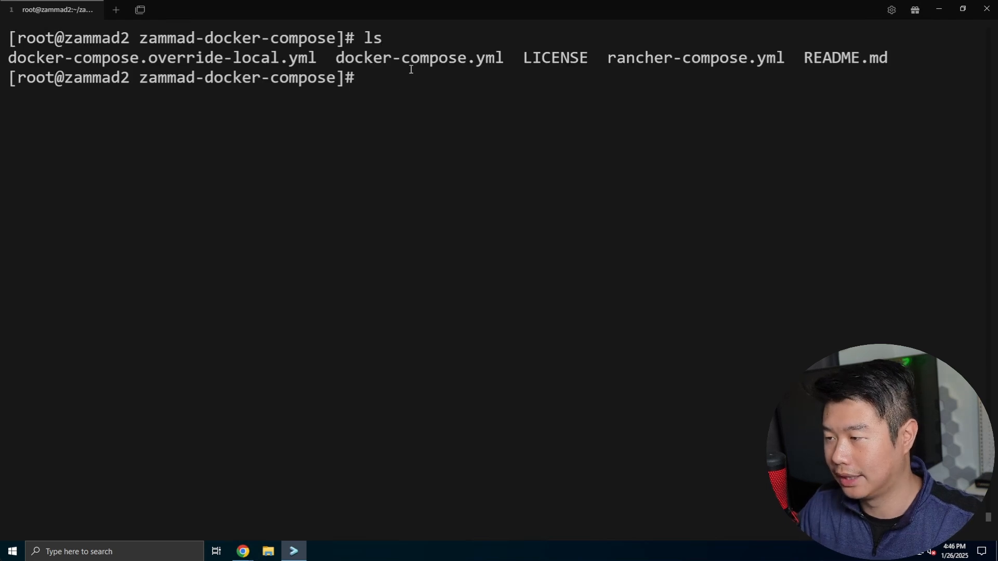
- Print docker-compose.yml and read through its Zammad service and volume definitions
double_click(418, 58)
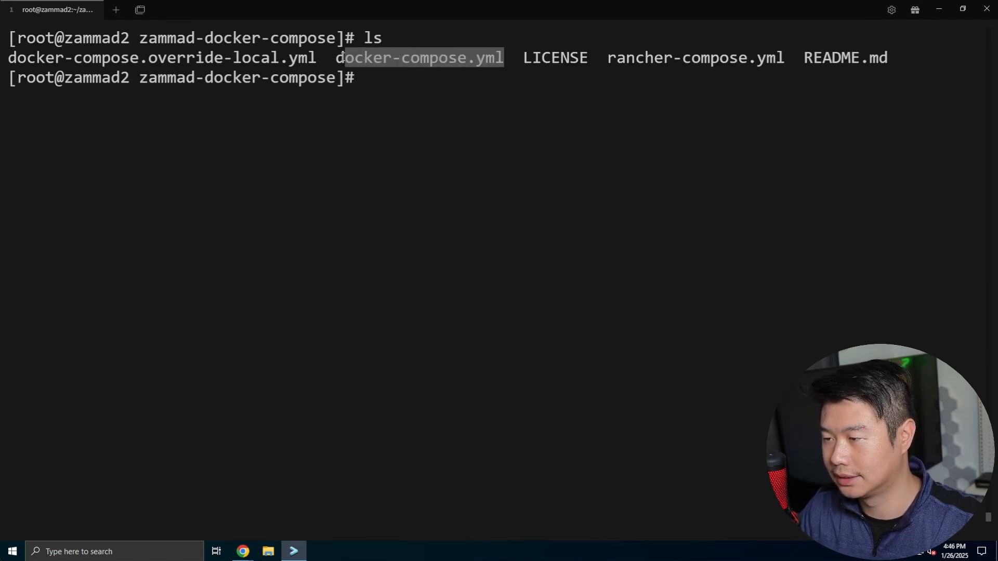
type("cat")
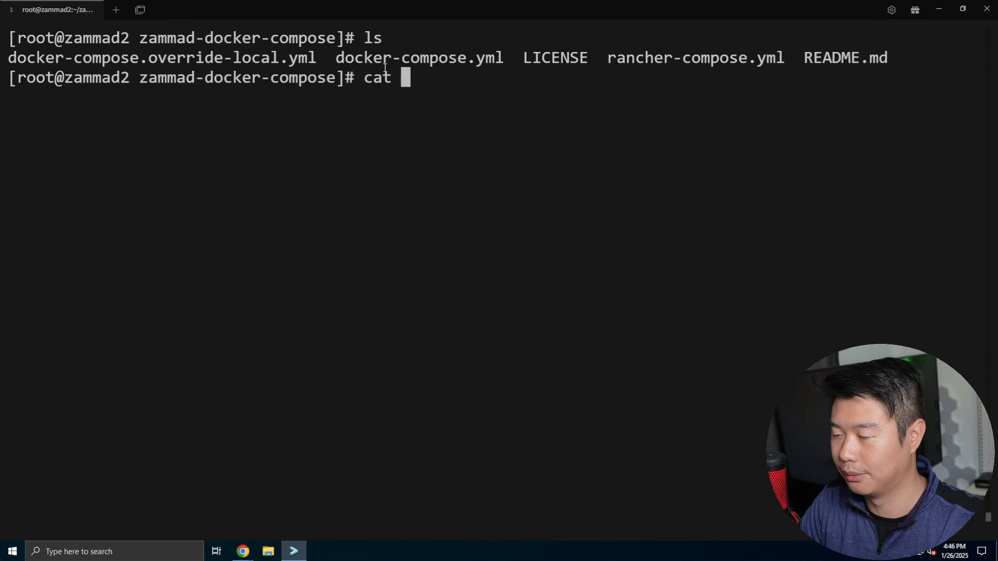
type("docker-compose.yml")
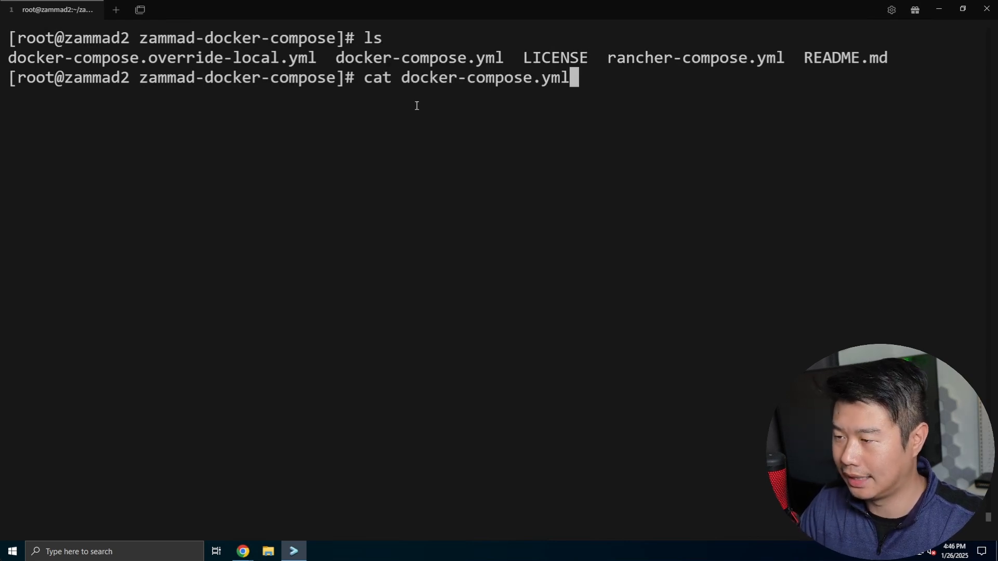
key("Enter")
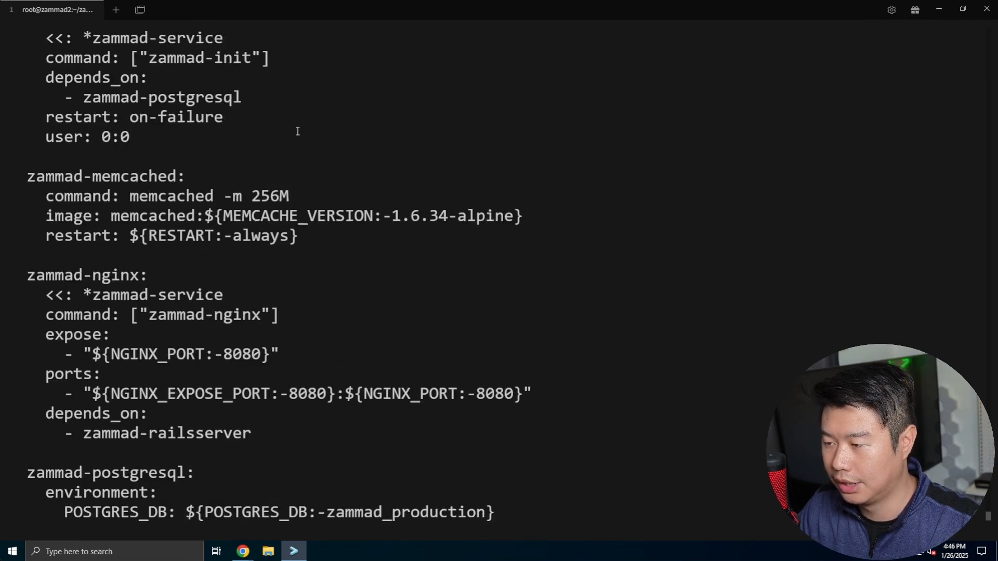
scroll("up", 3)
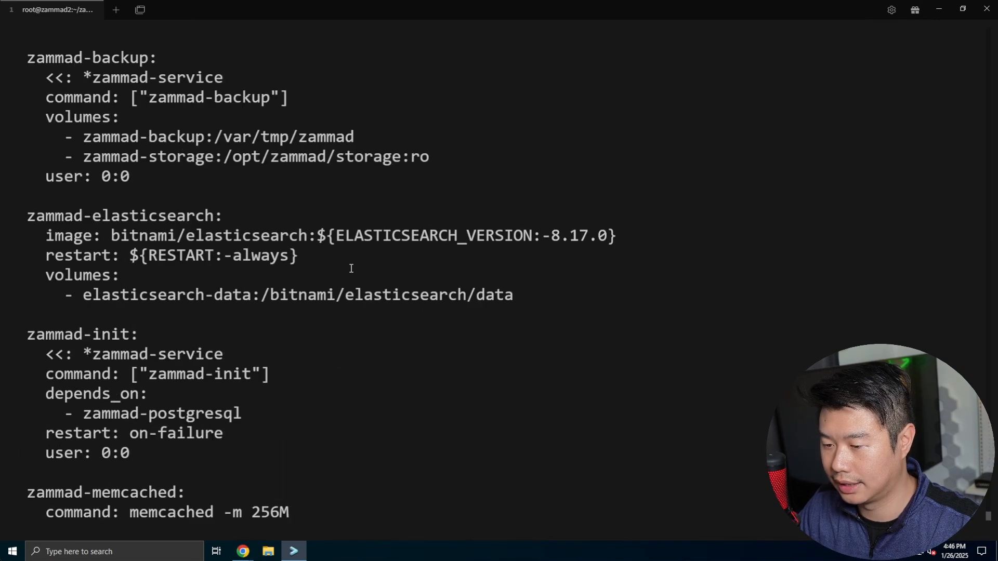
scroll("down", 3)
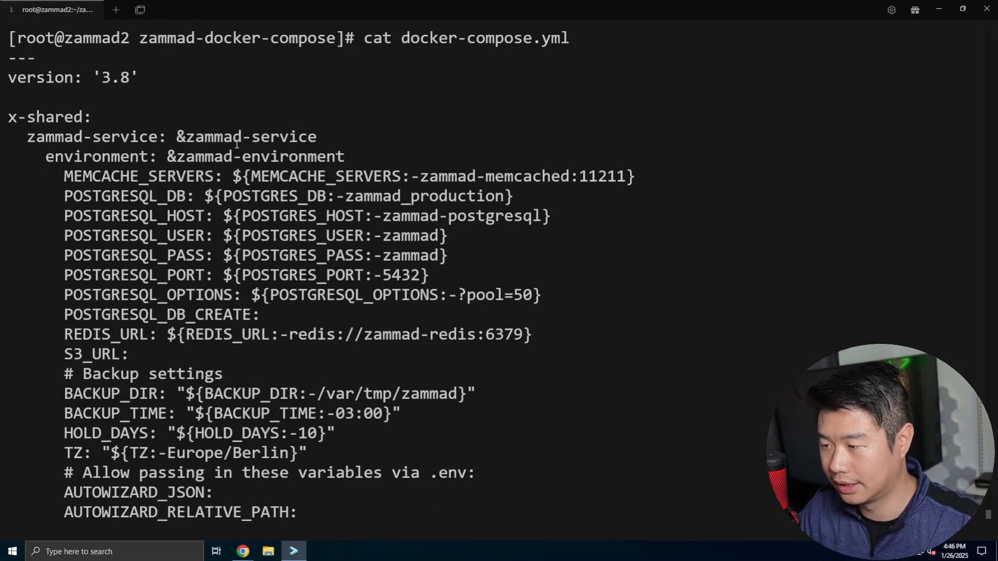
scroll("down", 3)
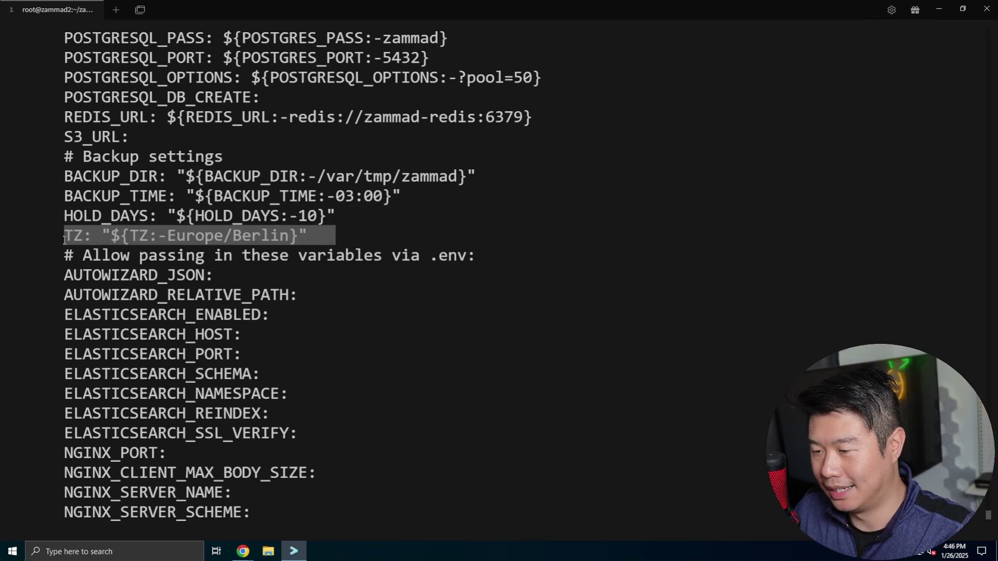
scroll("down", 3)
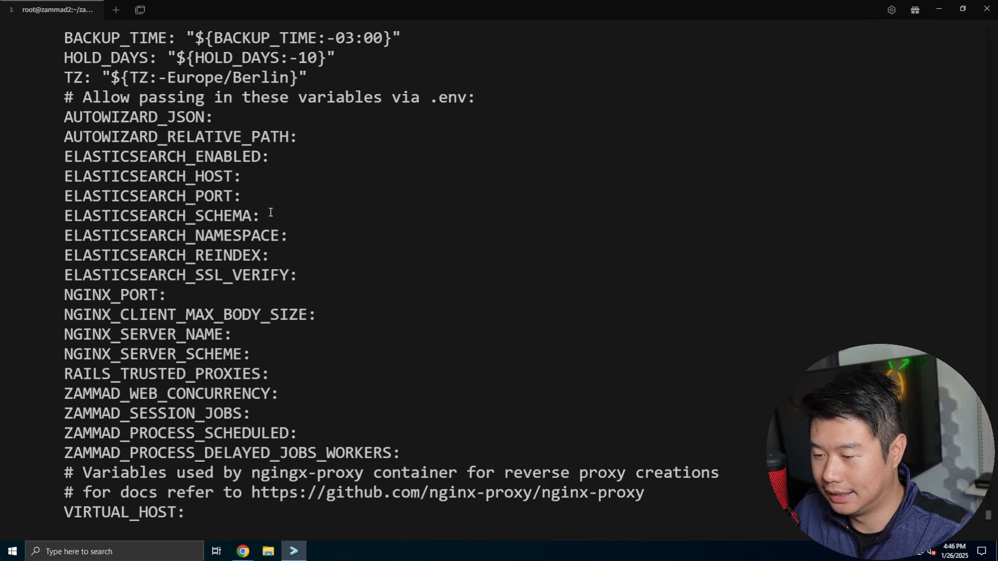
scroll("down", 3)
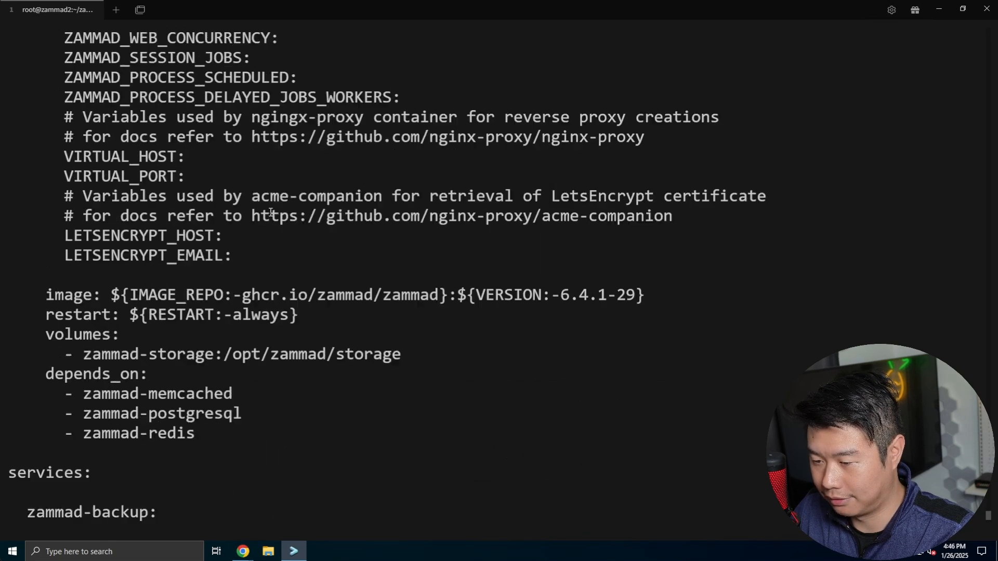
scroll("down", 3)
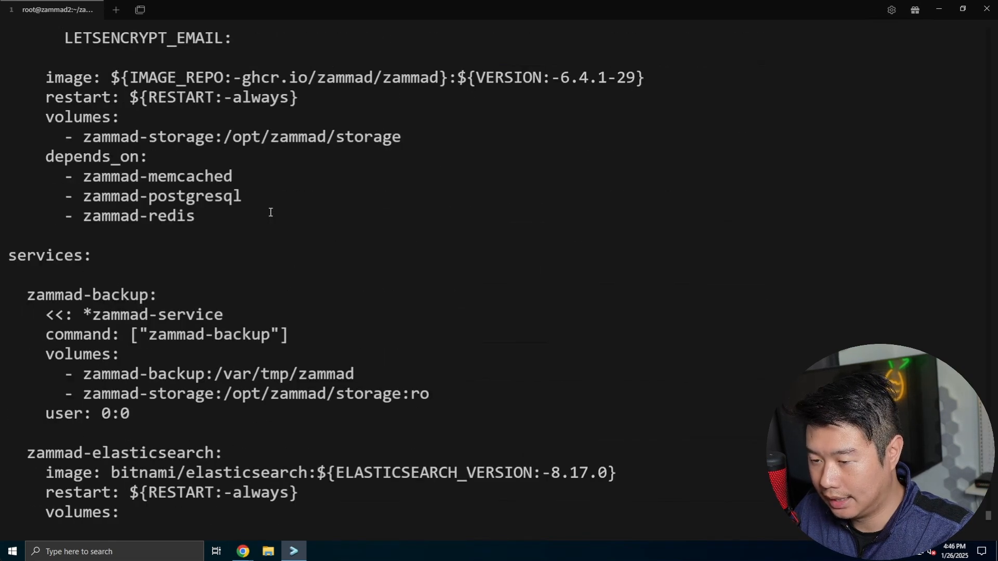
scroll("down", 3)
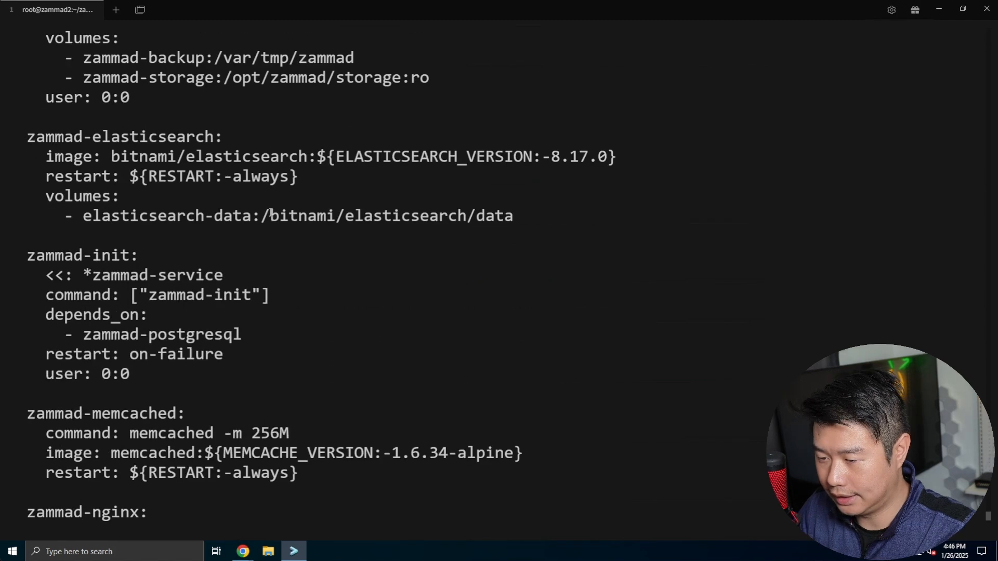
scroll("down", 3)
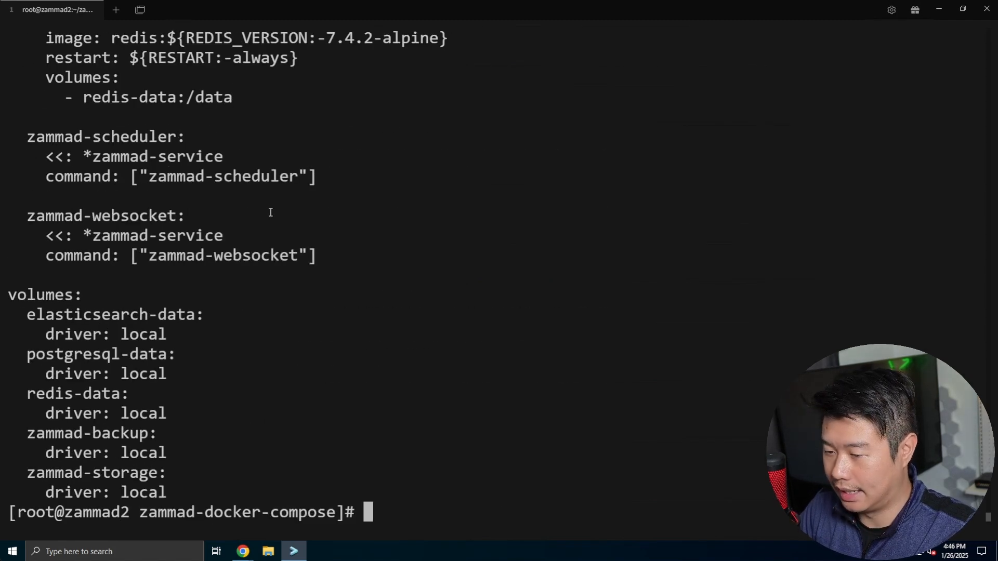
- Search docker-compose.yml for lines containing 808 with grep
type("cat docker-compose.yml | grep 808")
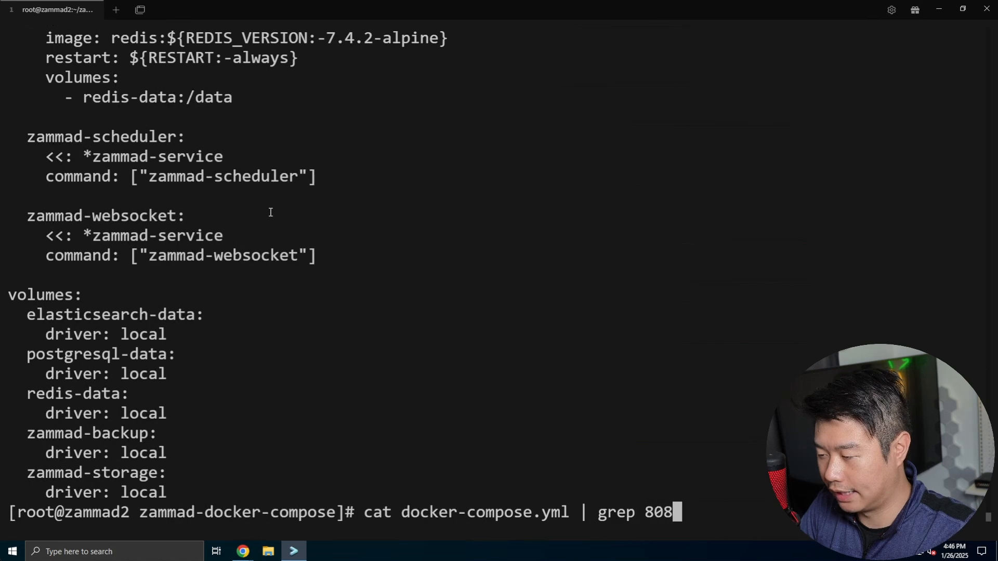
key("Enter")
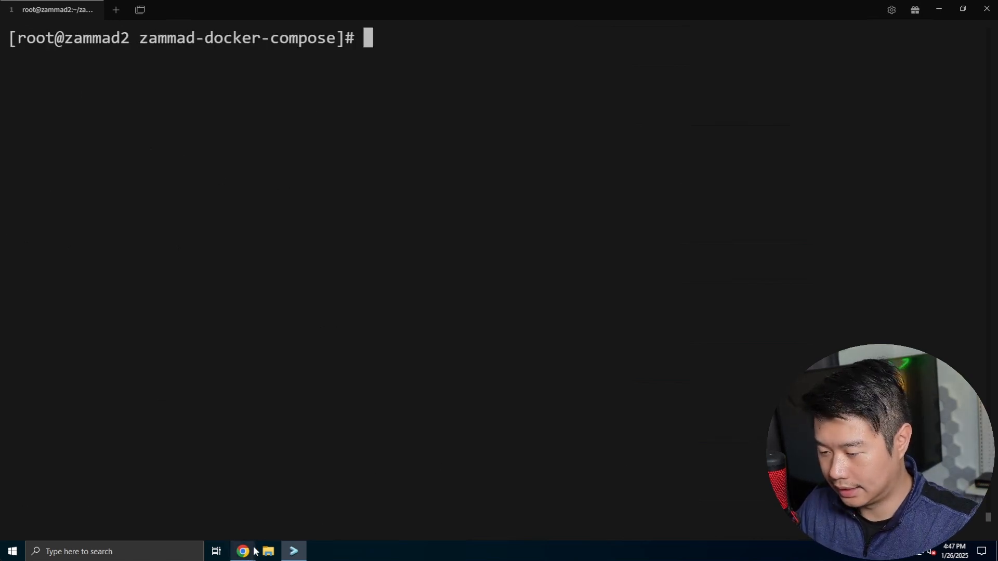
- Check the docs note about copying .env.dist to .env, then go back to the zammad2 terminal
left_click(241, 551)
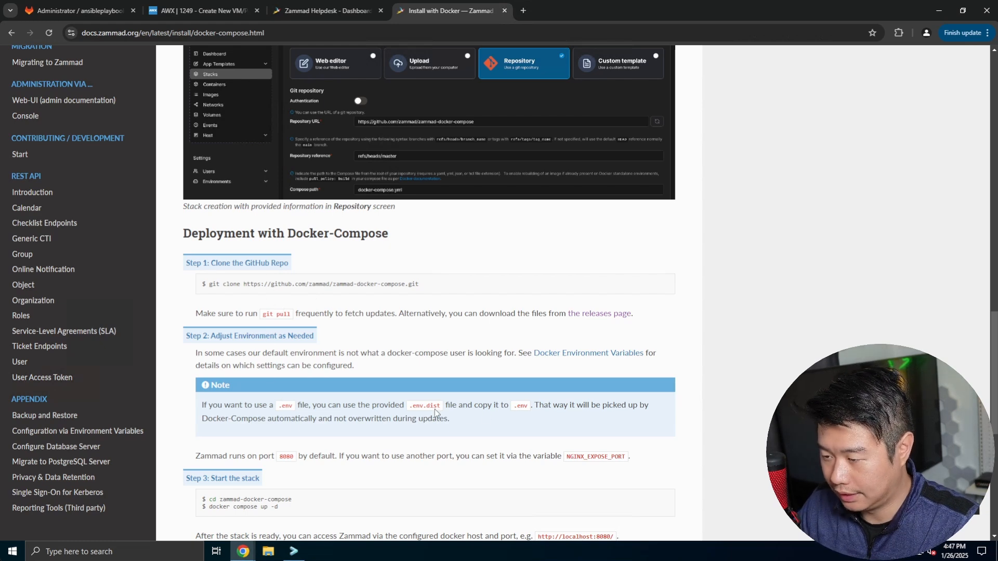
double_click(433, 405)
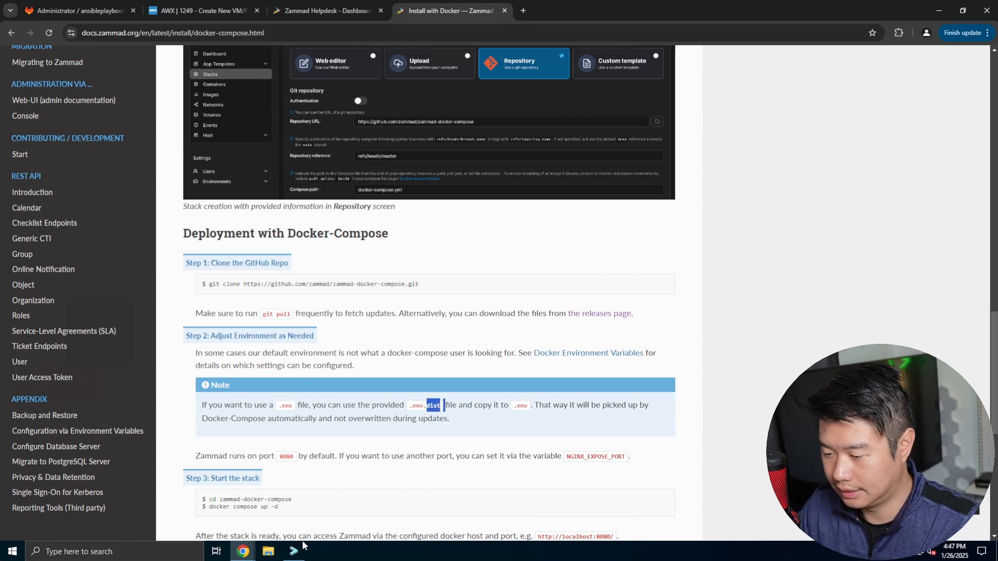
left_click(293, 551)
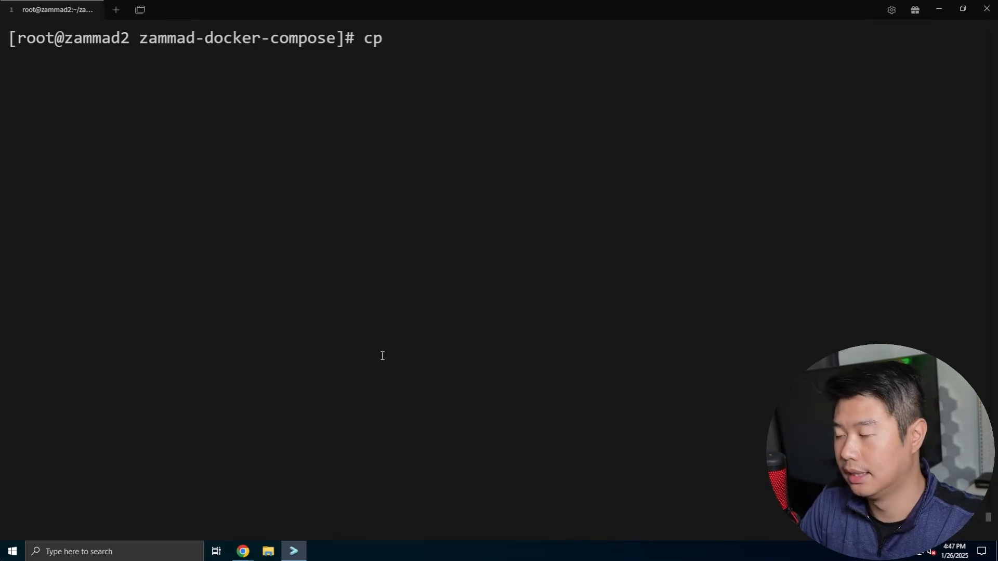
- Copy .env.dist to .env, uncomment VERSION and set it to 6.4.1 in vi, saving with :x
type(".env.dist")
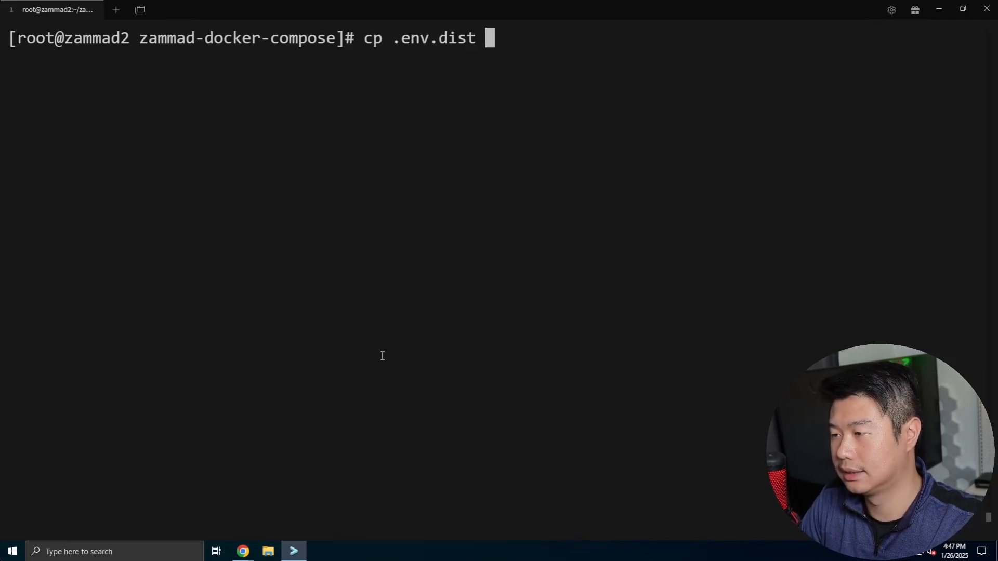
type(".env")
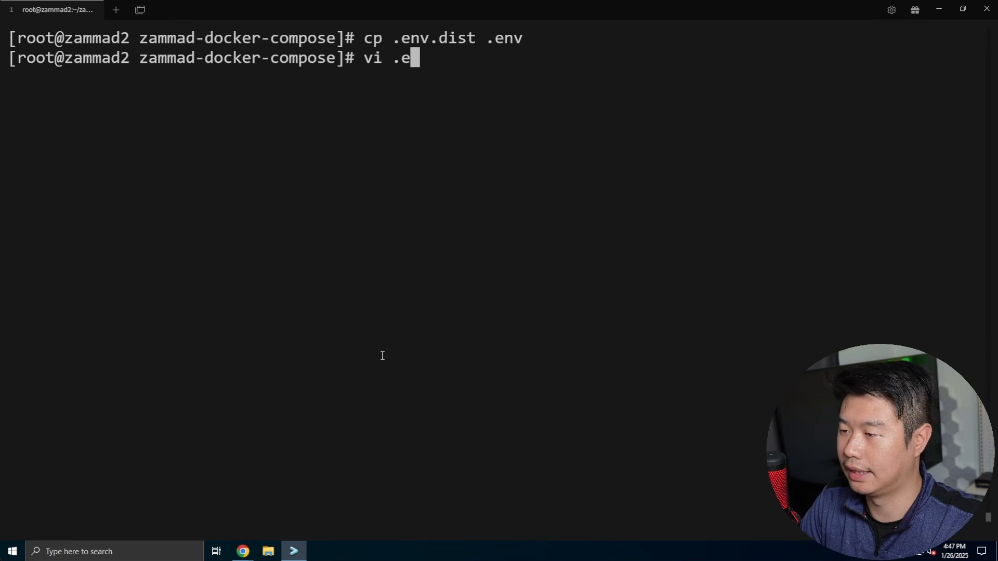
key("Enter")
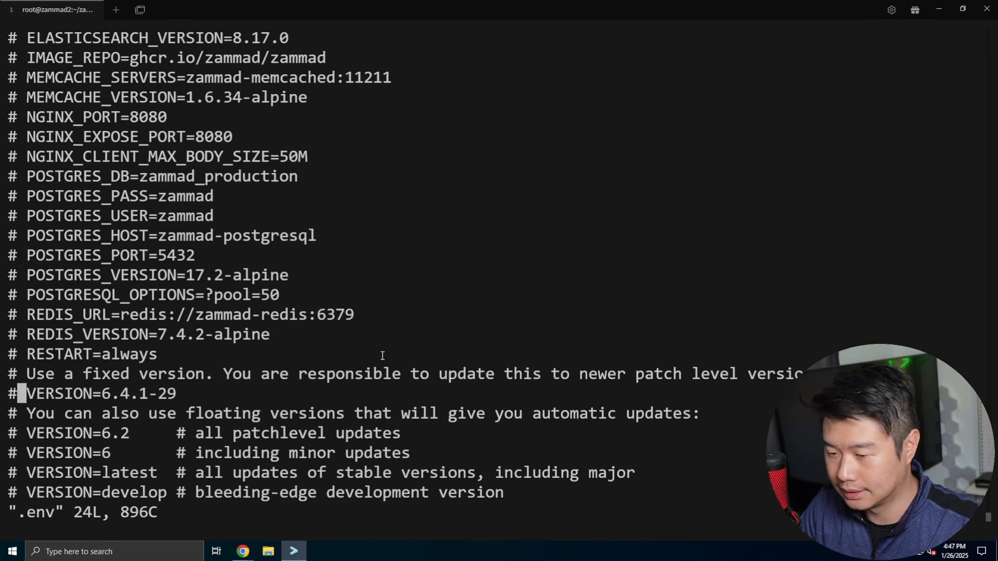
key("x")
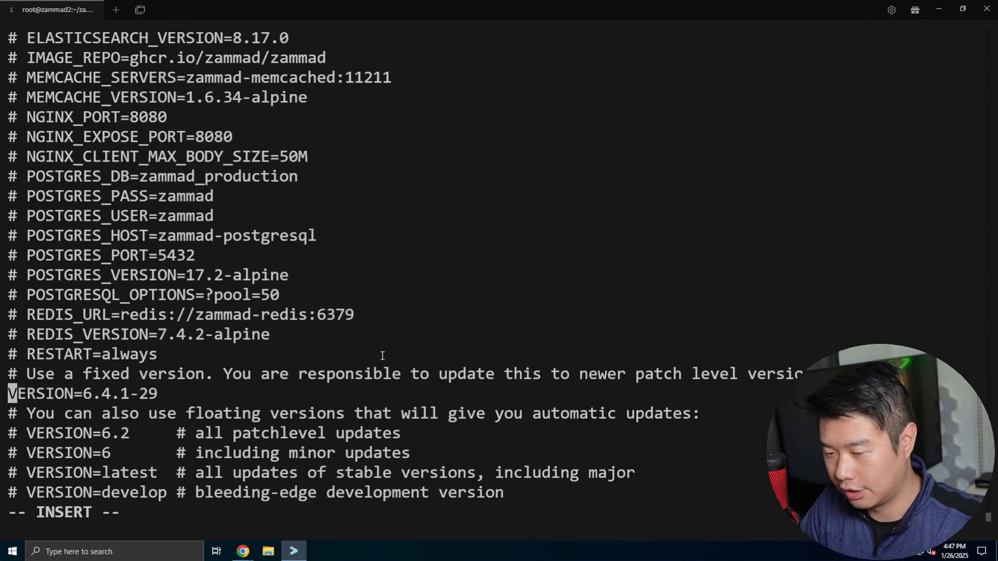
key("Escape")
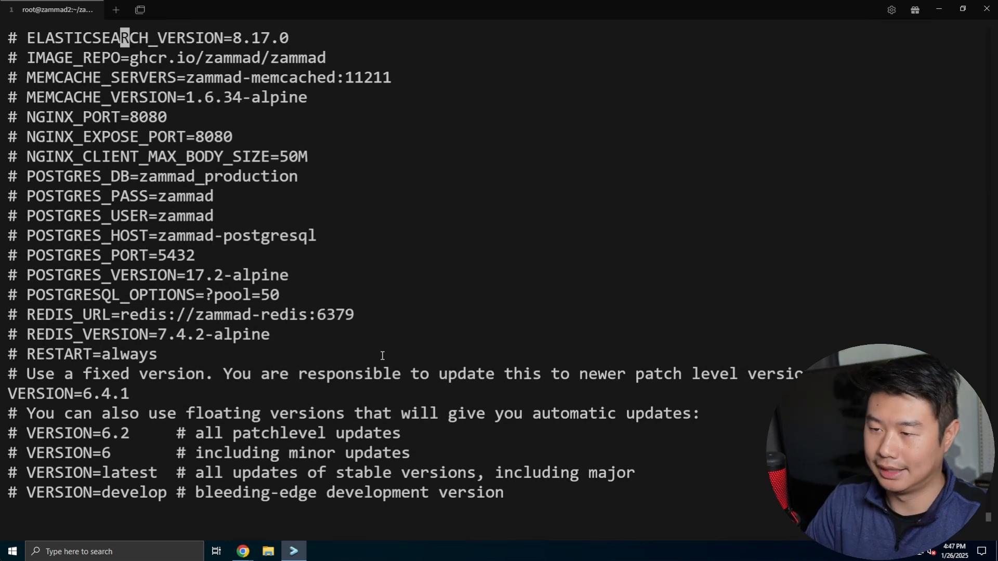
type(":x")
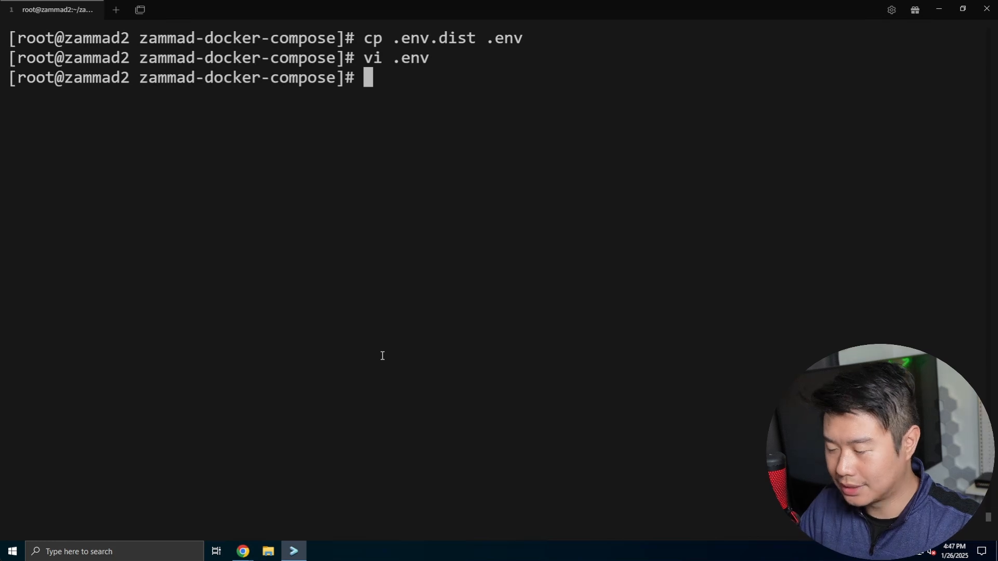
mouse_move(243, 551)
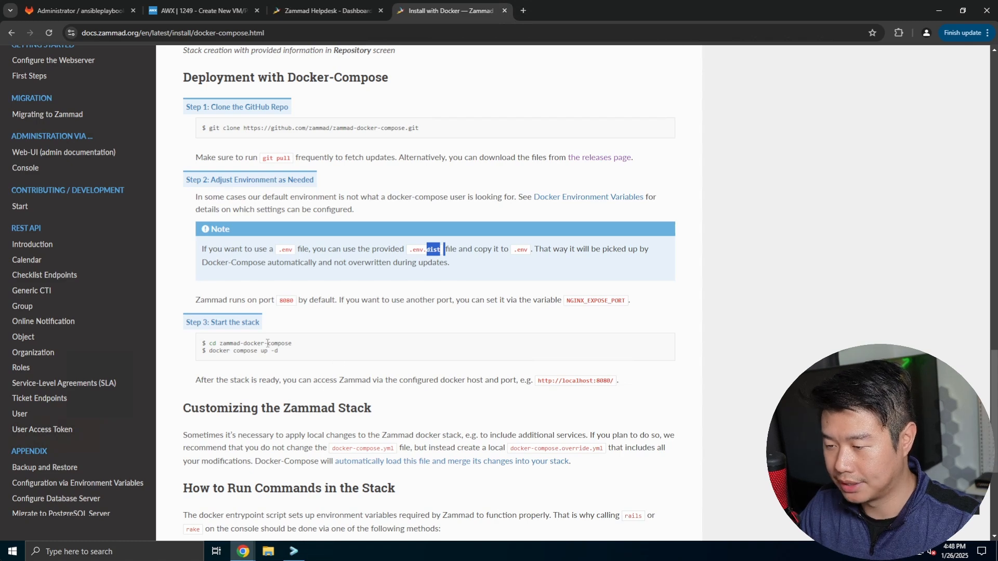
- Run docker-compose up -d && docker-compose logs -f on zammad2
left_click(294, 551)
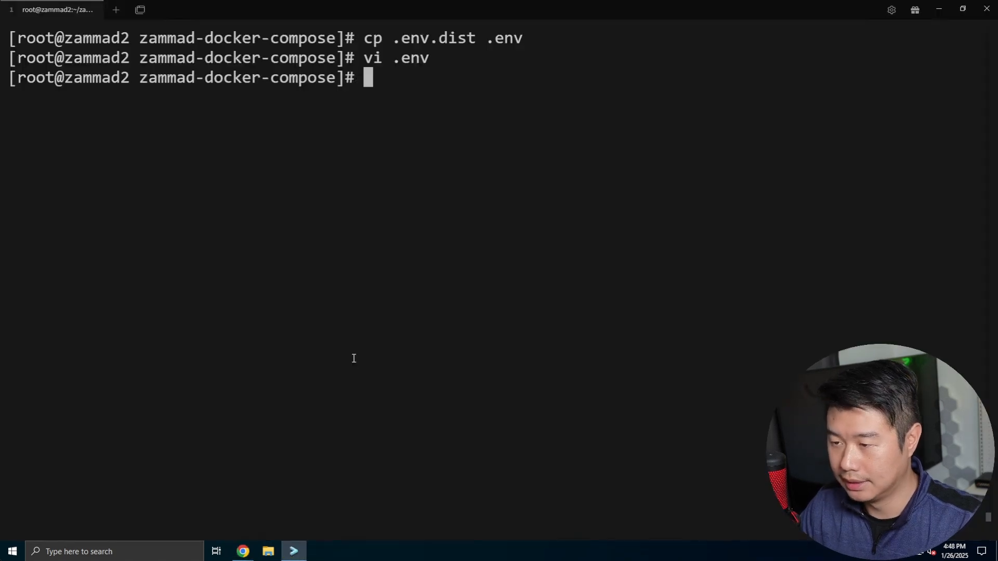
type("docker-compose")
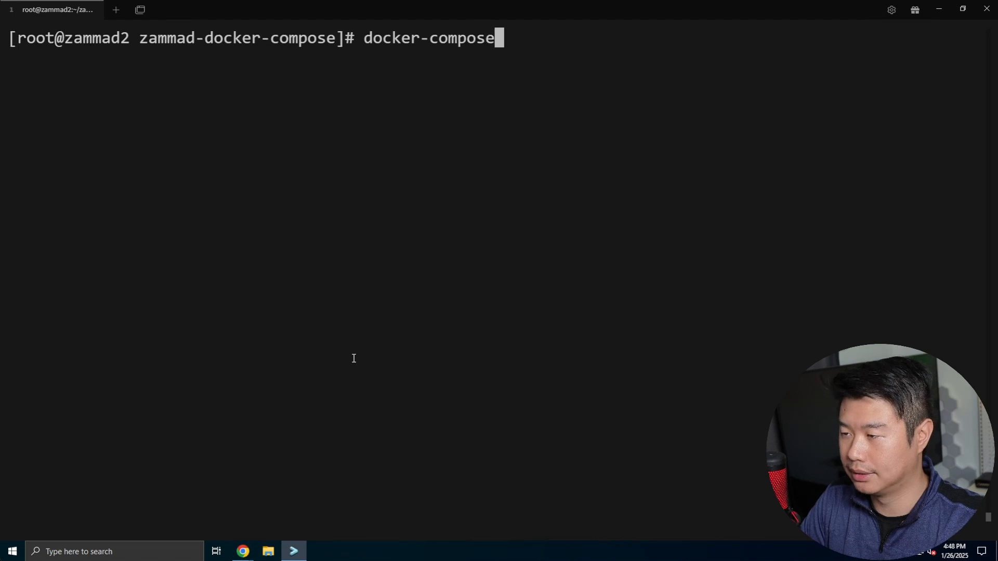
type("up -d &")
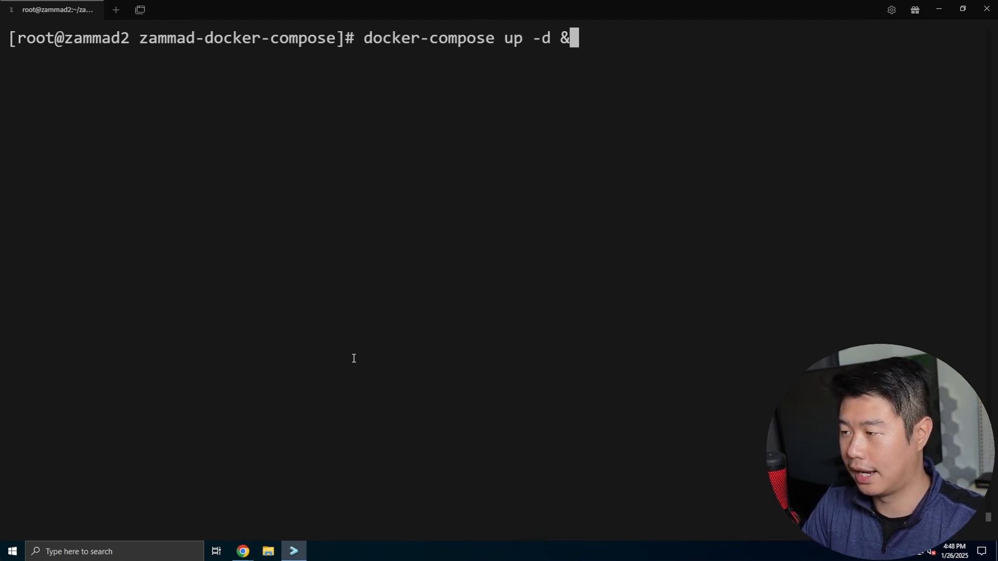
type("& docker-co")
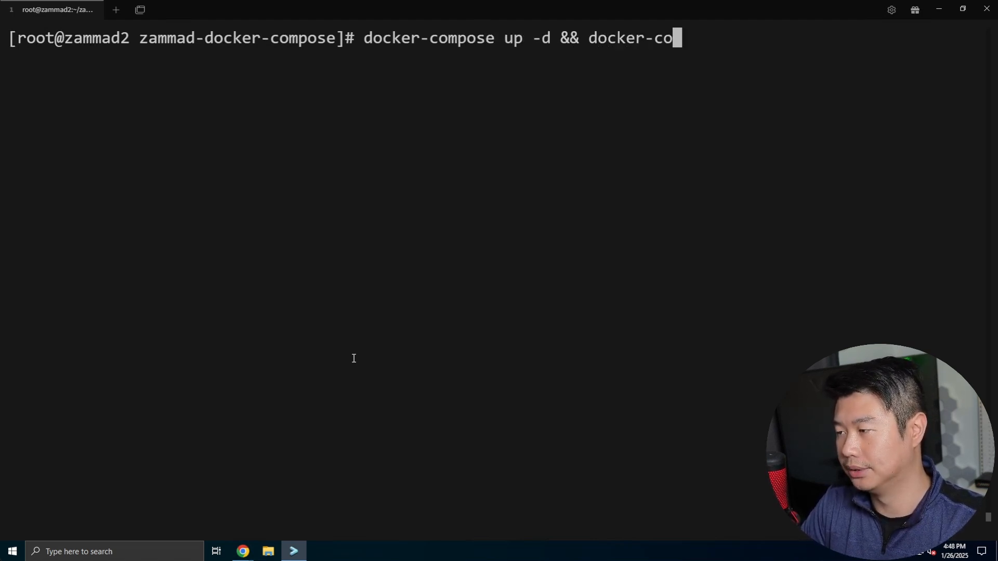
type("mpose logs -f")
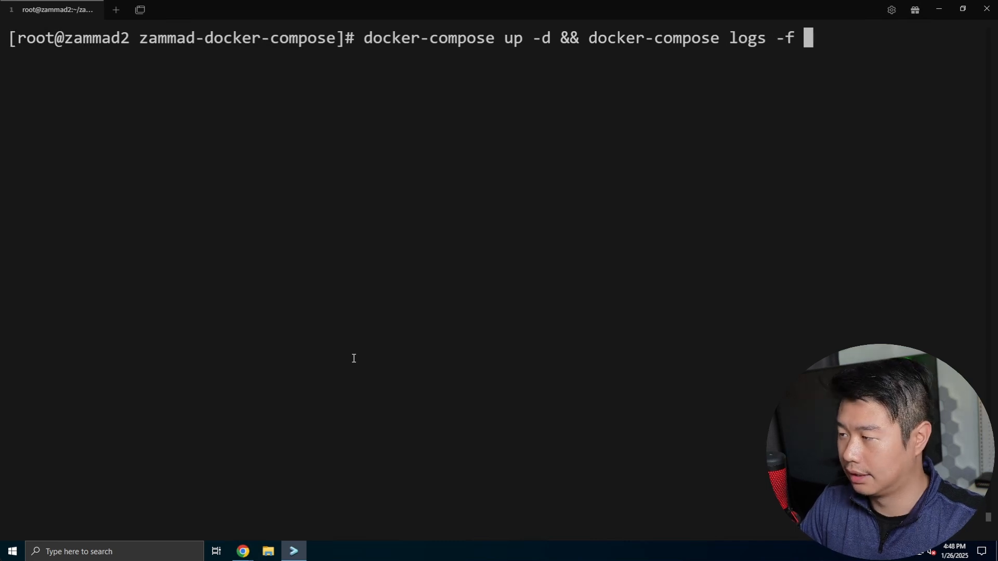
key("Enter")
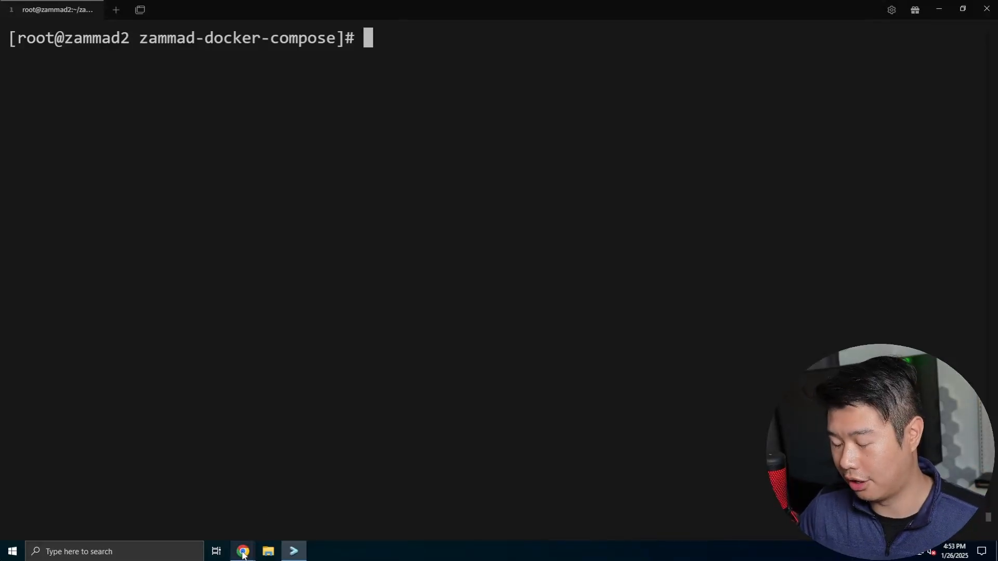
- Create the Zammad administrator account with its password in the setup wizard
left_click(243, 551)
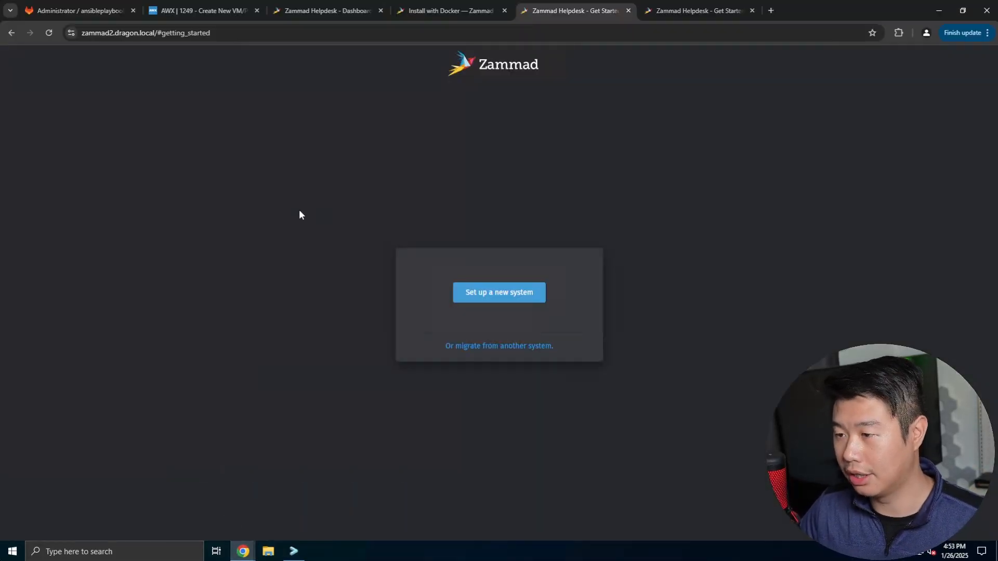
mouse_move(225, 152)
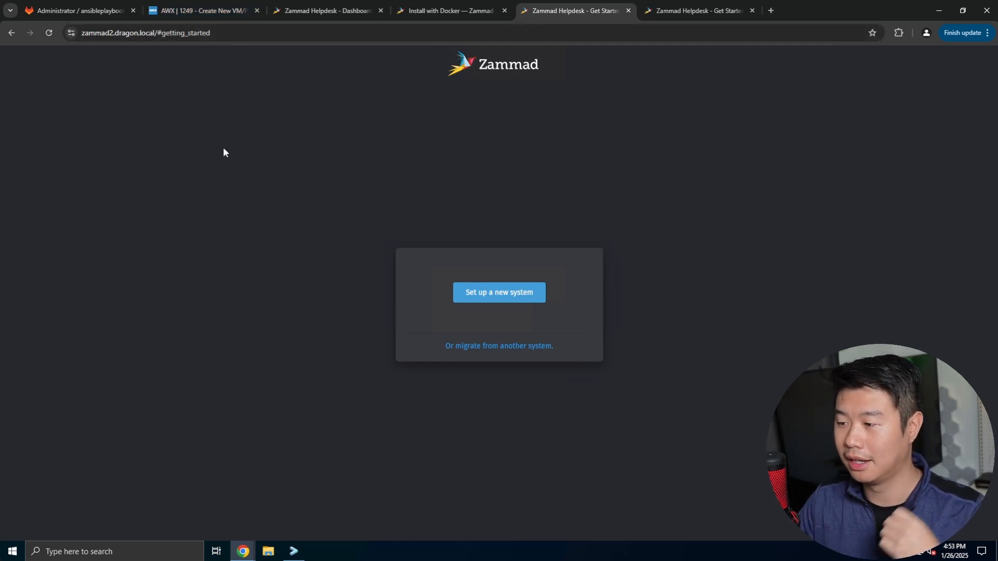
mouse_move(491, 297)
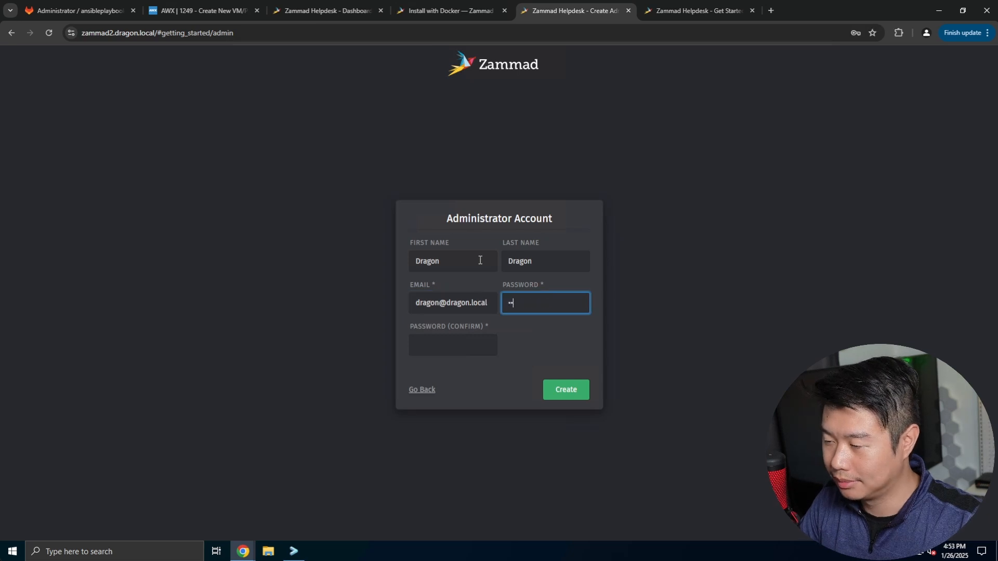
type("password")
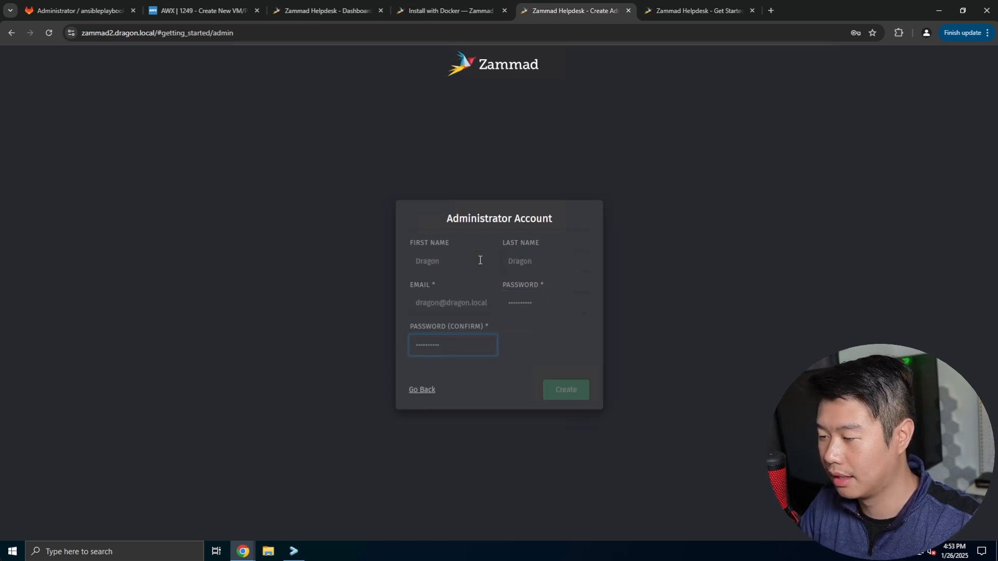
left_click(566, 390)
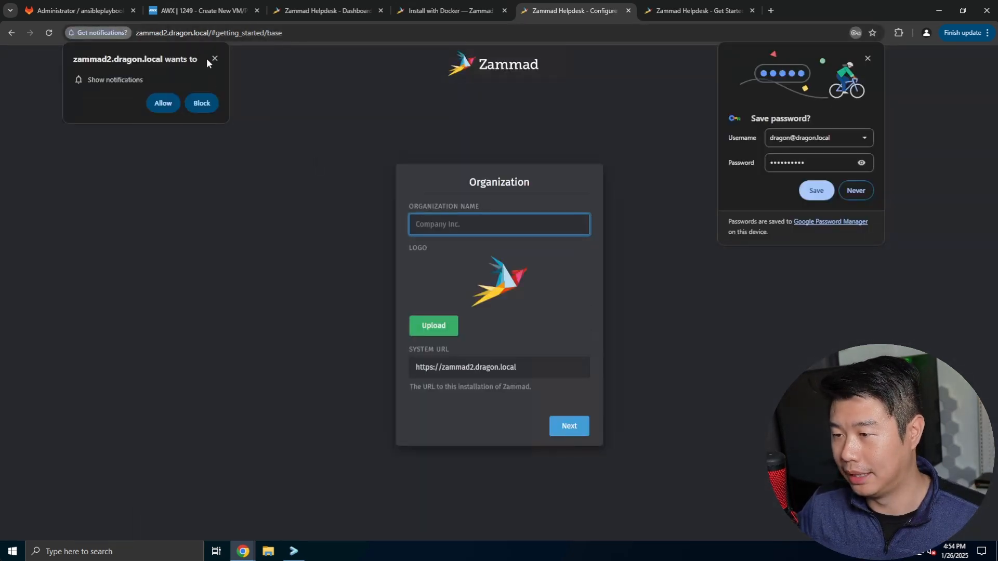
- Name the organization Dragon inc., continue, and skip connecting channels to reach the dashboard
type("D")
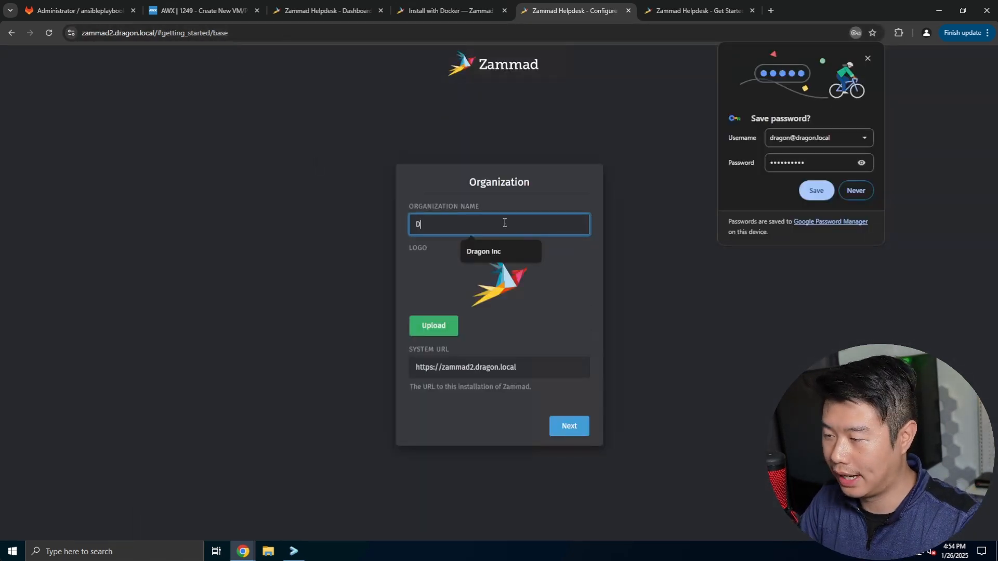
type("Dragon inc.")
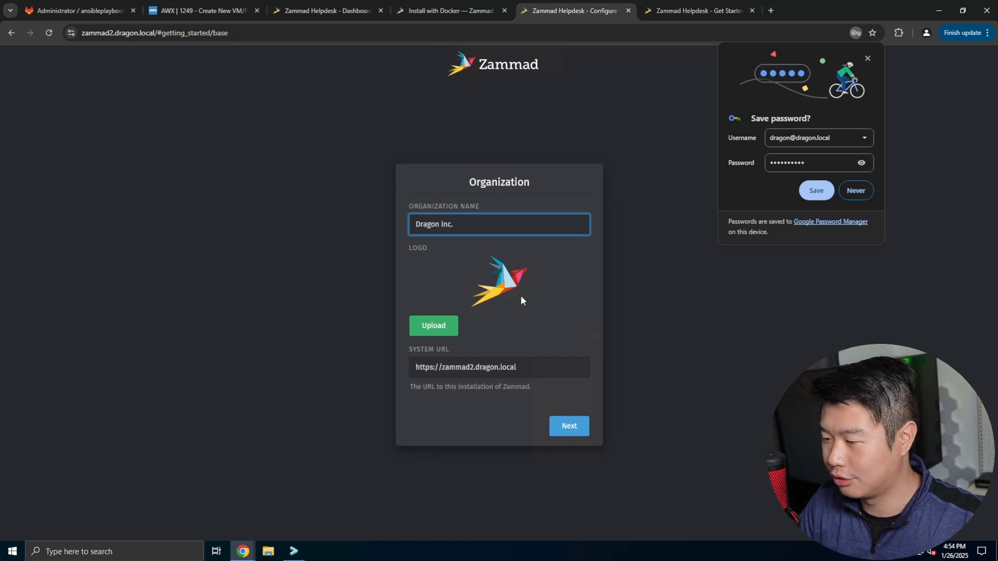
left_click(570, 427)
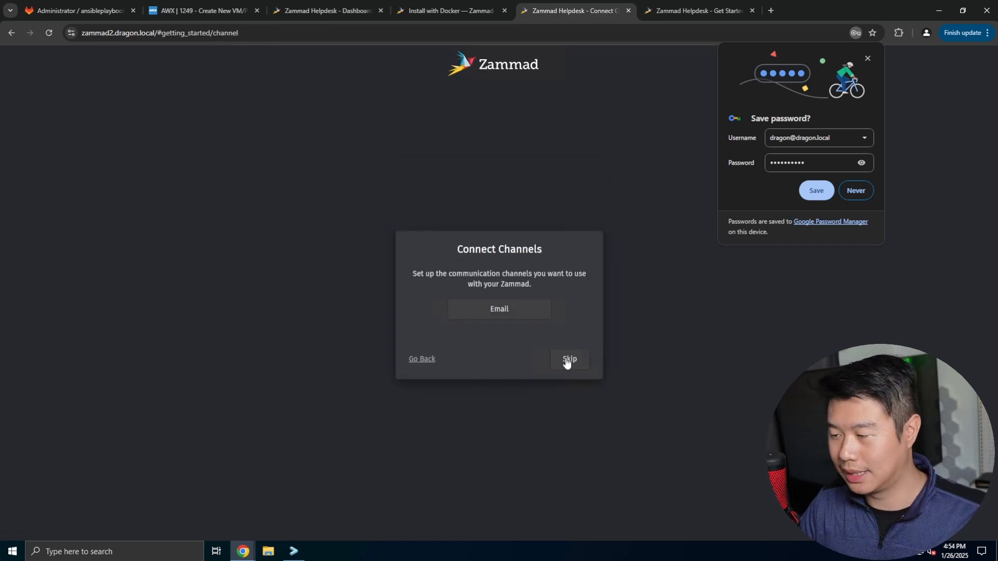
left_click(570, 360)
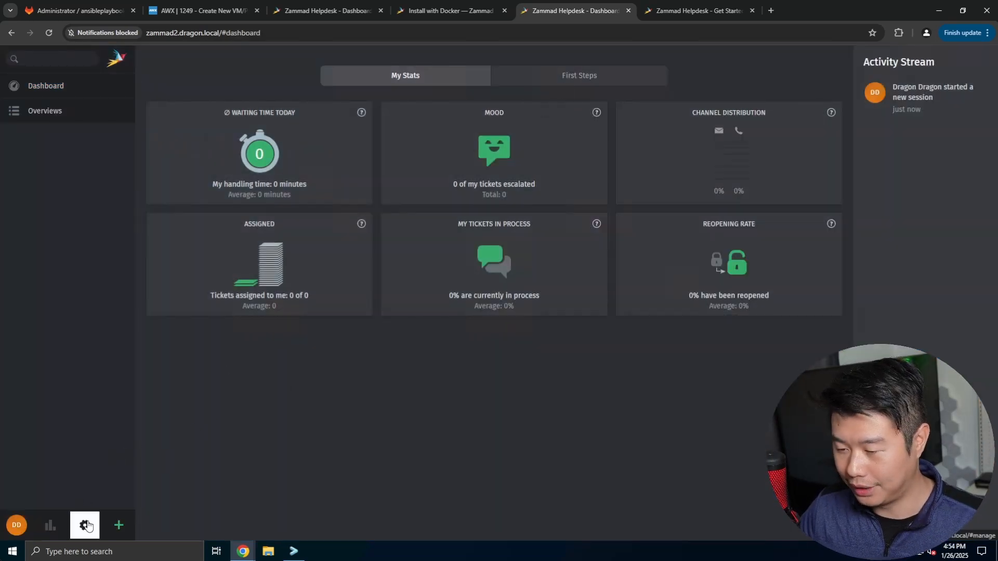
- In Admin Settings > System, set the HTTP type to http (restart notice appears)
left_click(84, 525)
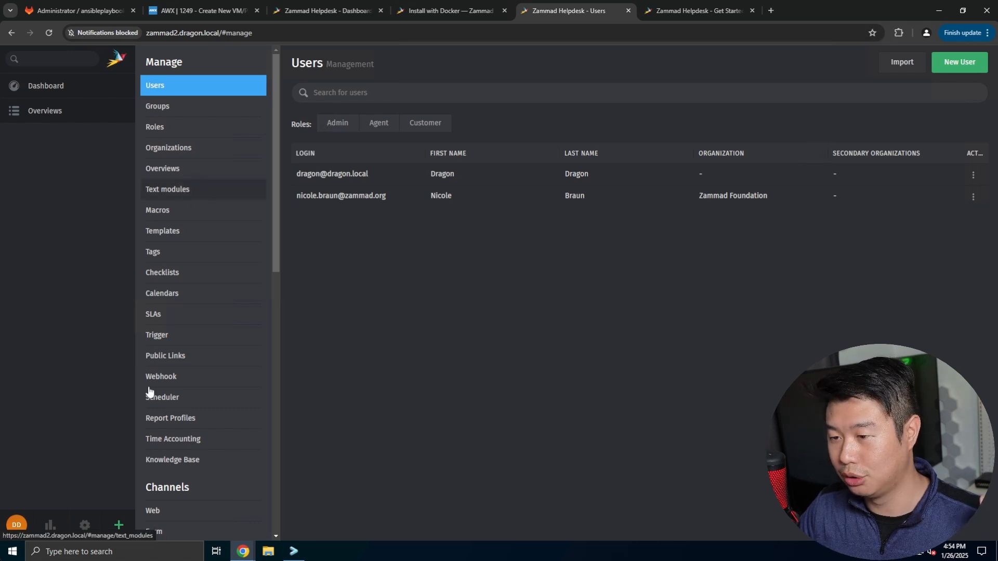
scroll("down", 3)
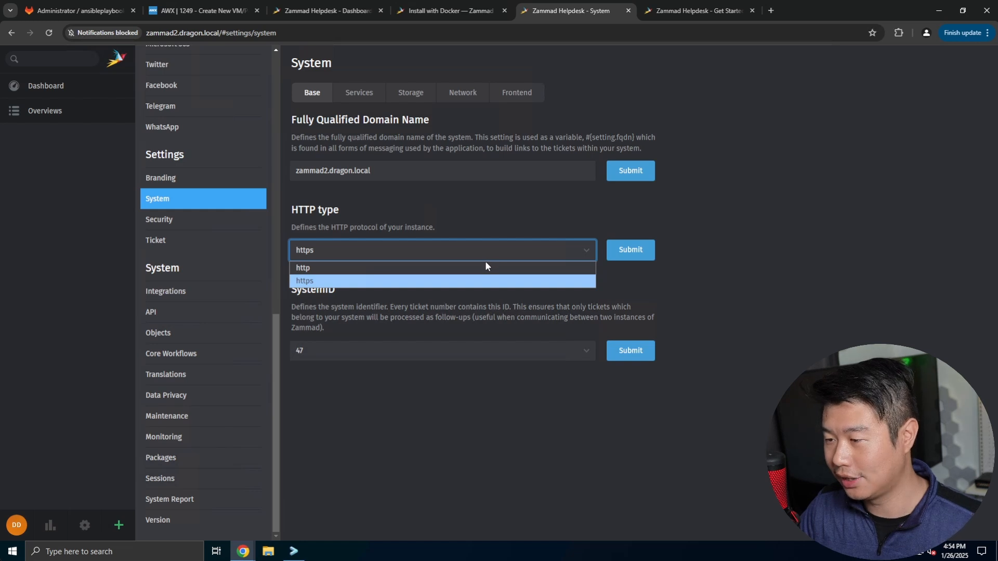
mouse_move(451, 273)
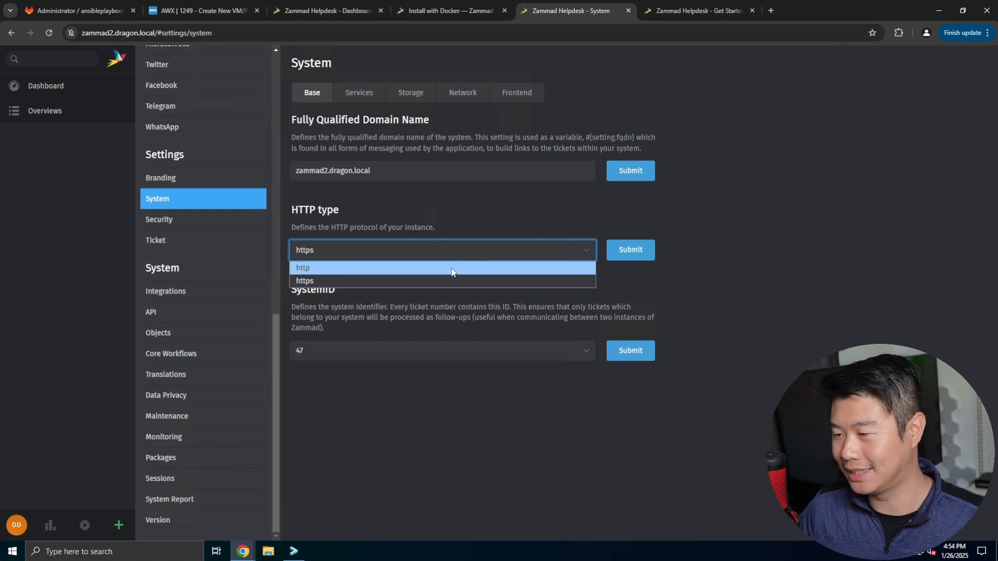
left_click(302, 268)
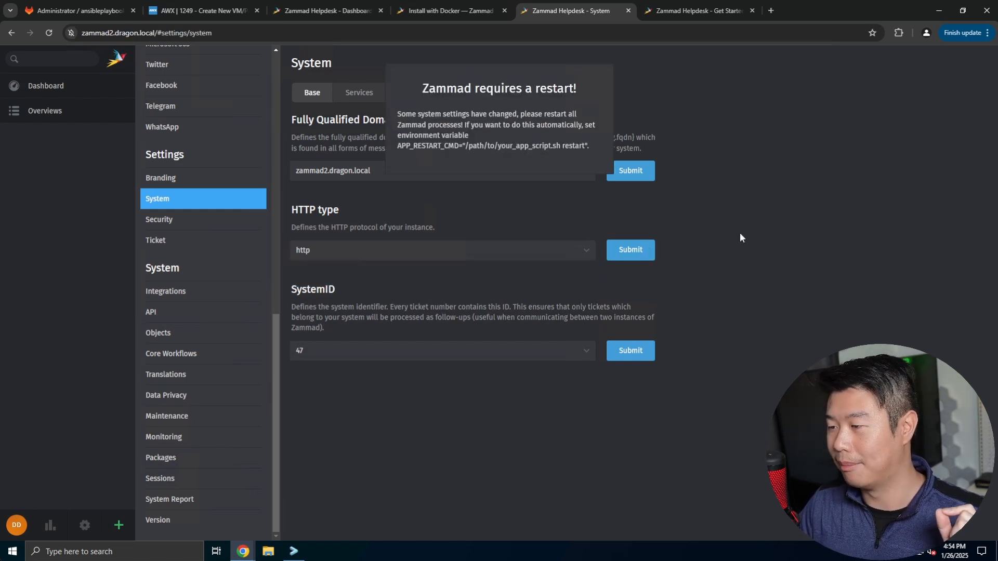
mouse_move(632, 299)
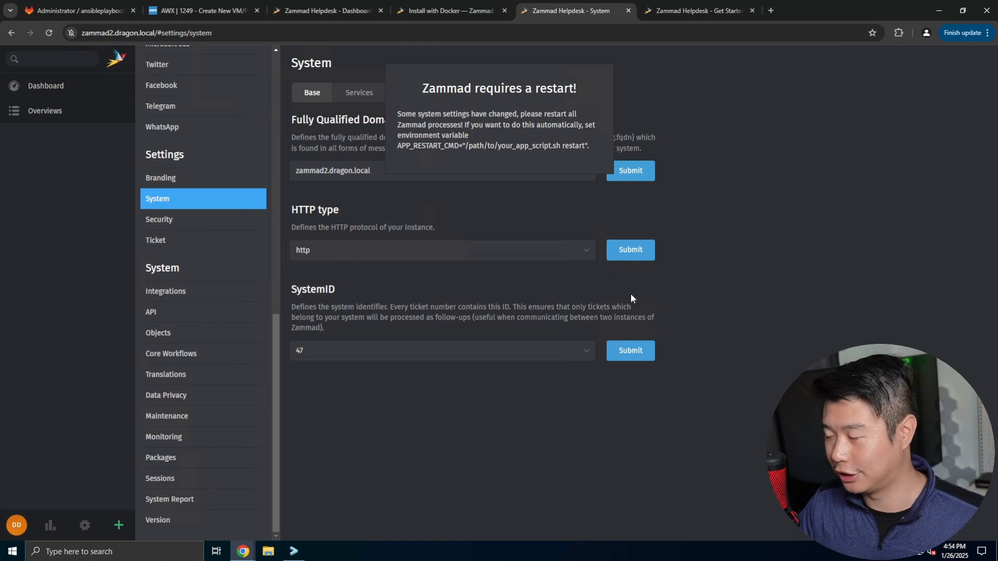
mouse_move(686, 303)
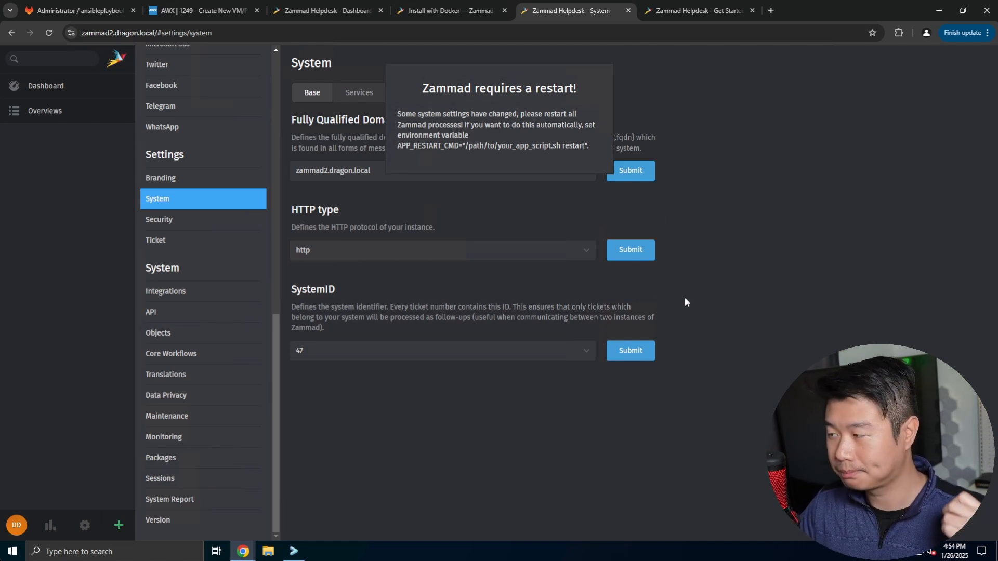
mouse_move(678, 320)
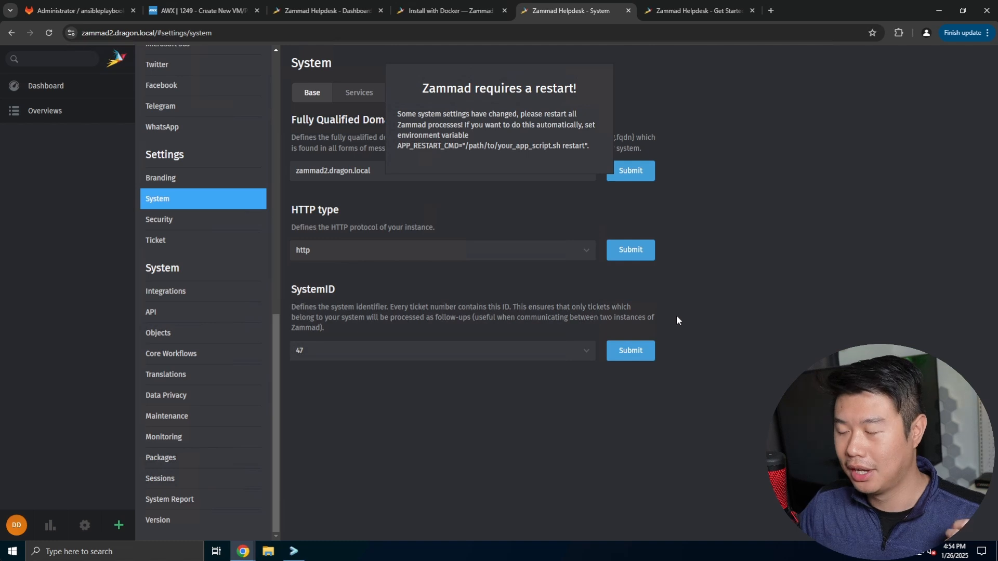
mouse_move(673, 306)
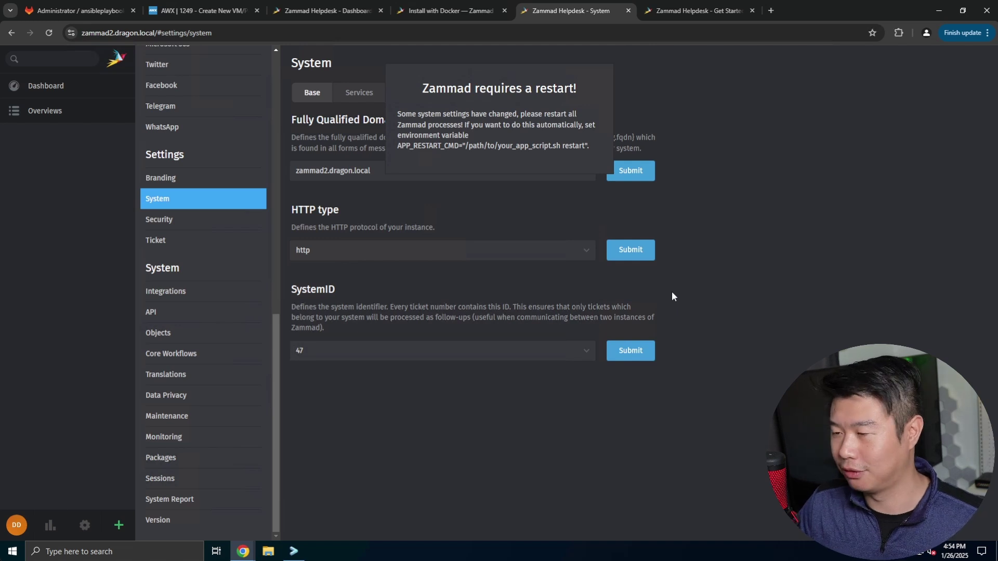
mouse_move(729, 299)
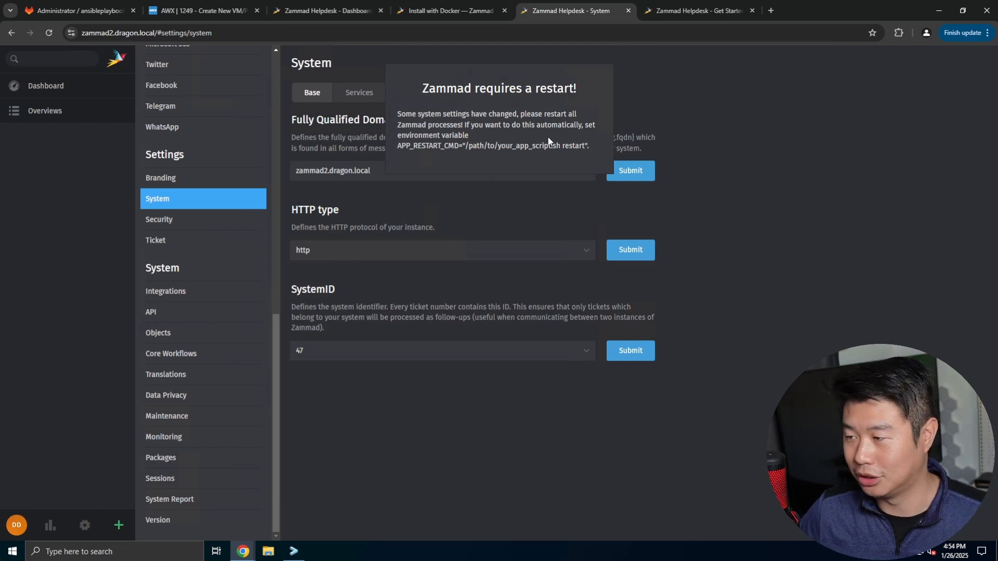
mouse_move(503, 142)
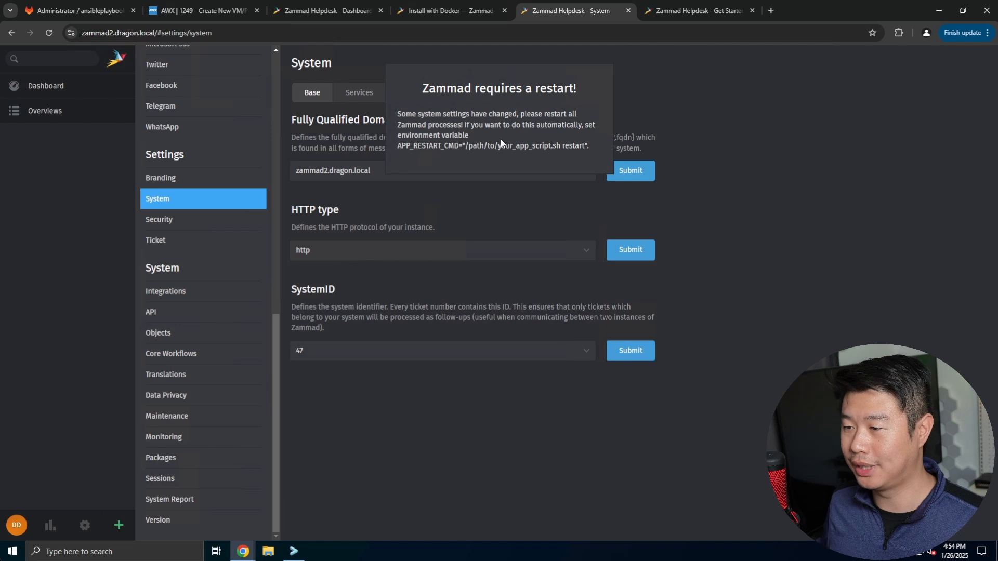
mouse_move(510, 174)
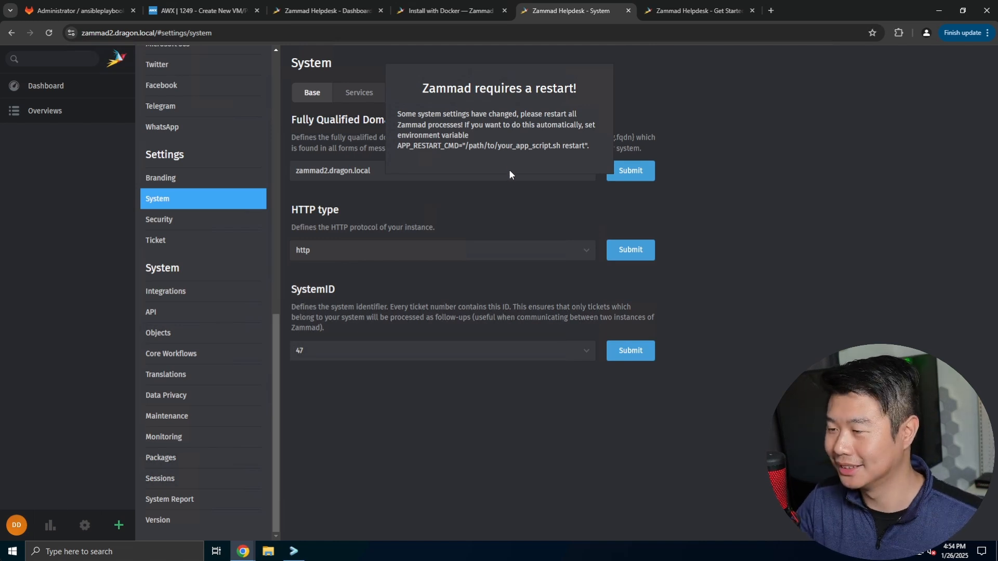
mouse_move(512, 207)
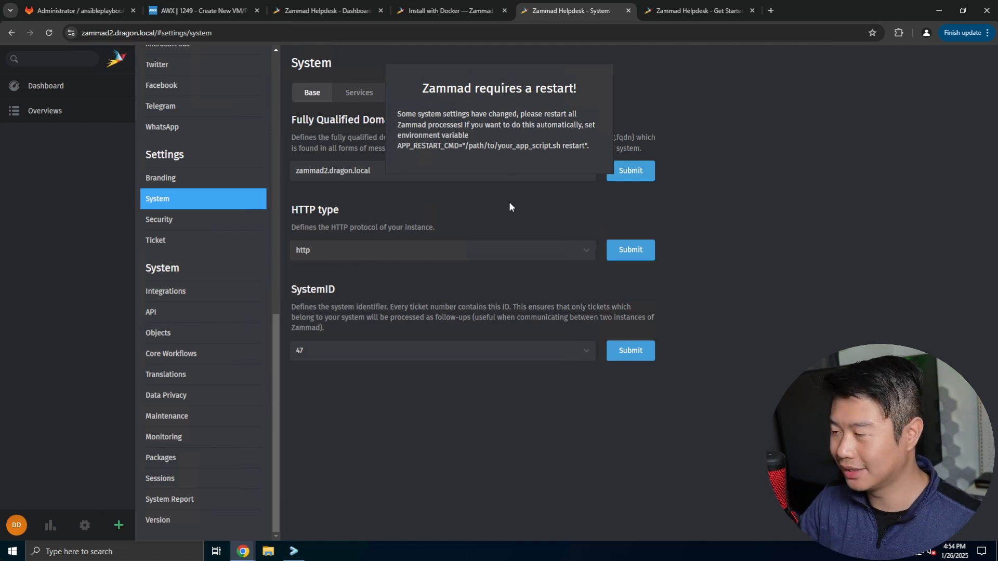